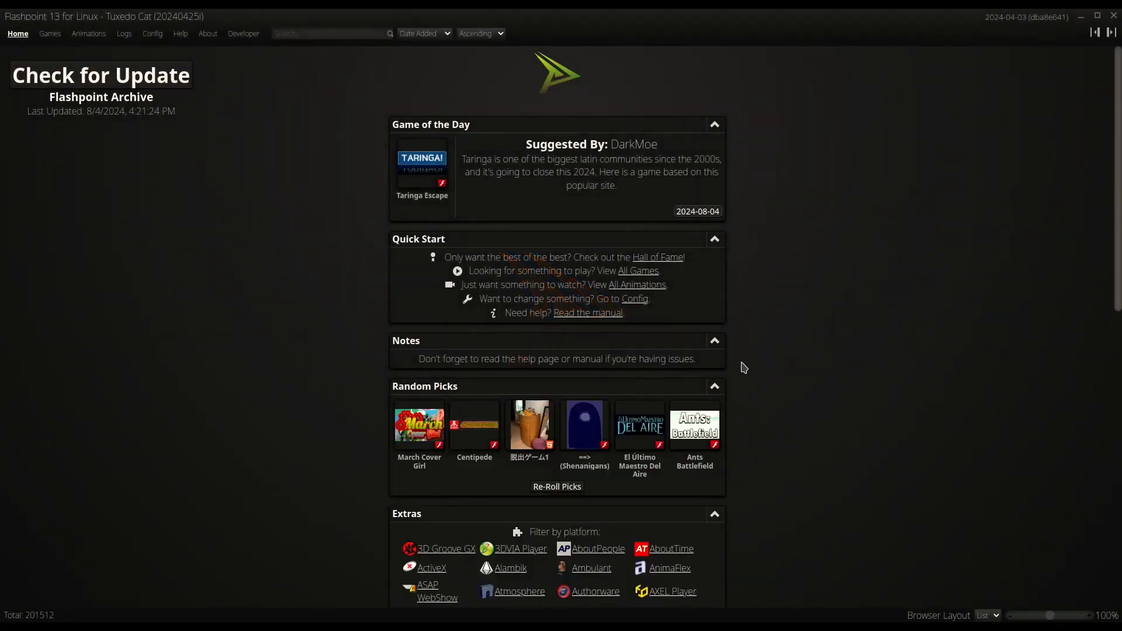
mouse_move(723, 435)
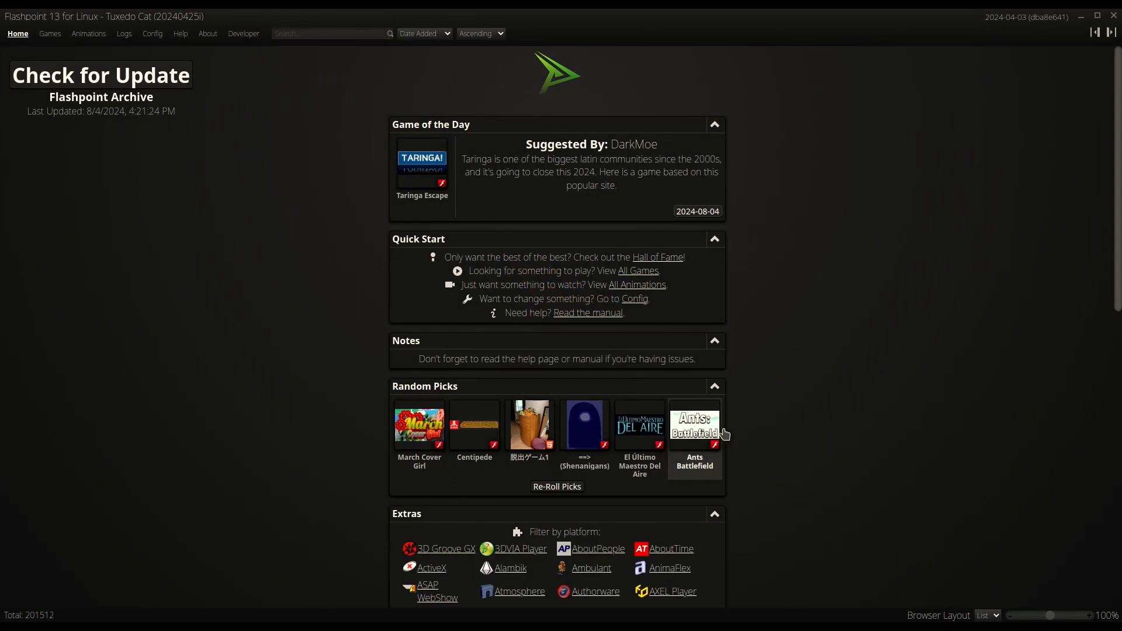
- Launch Ben 10 Ultimate Crisis from a Random Pick and start playing via the Navigator
click(419, 424)
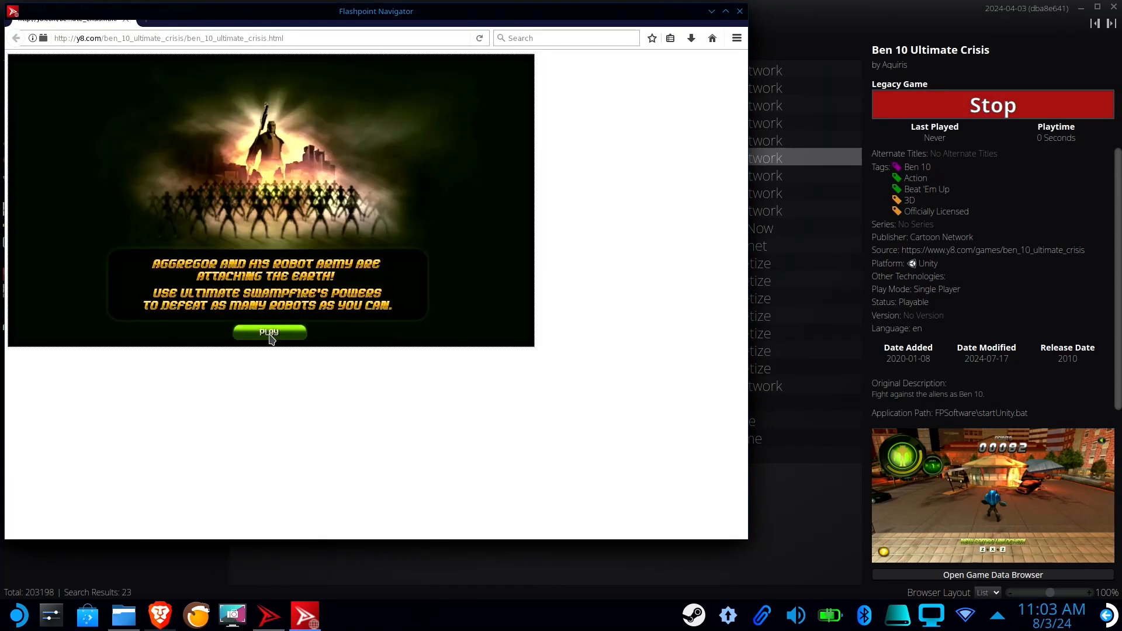
click(270, 333)
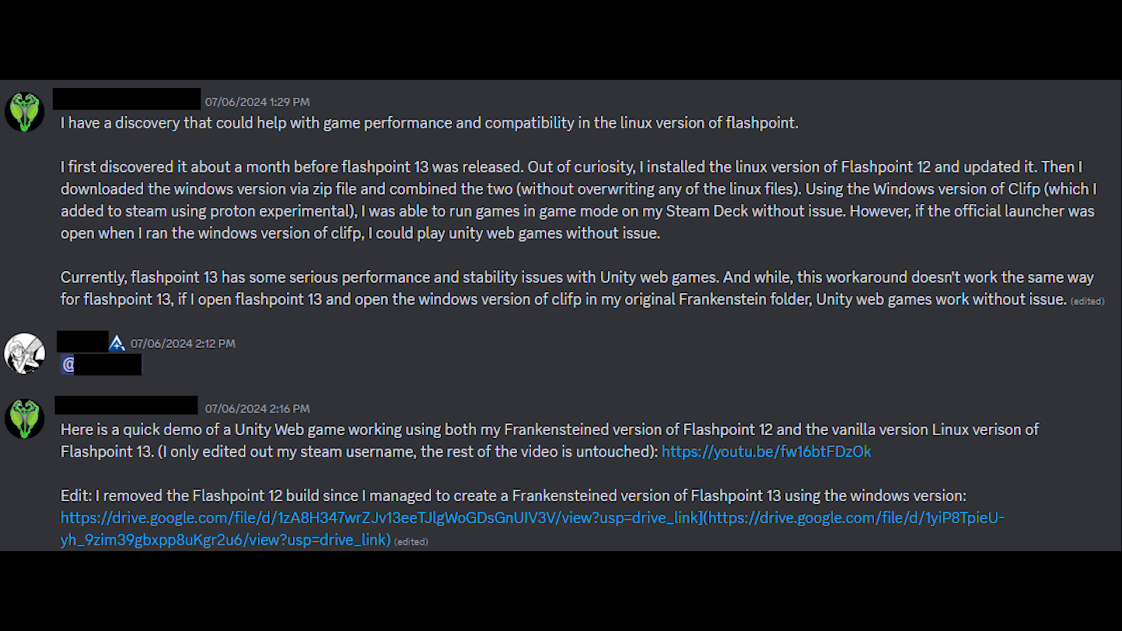
scroll(down, 3)
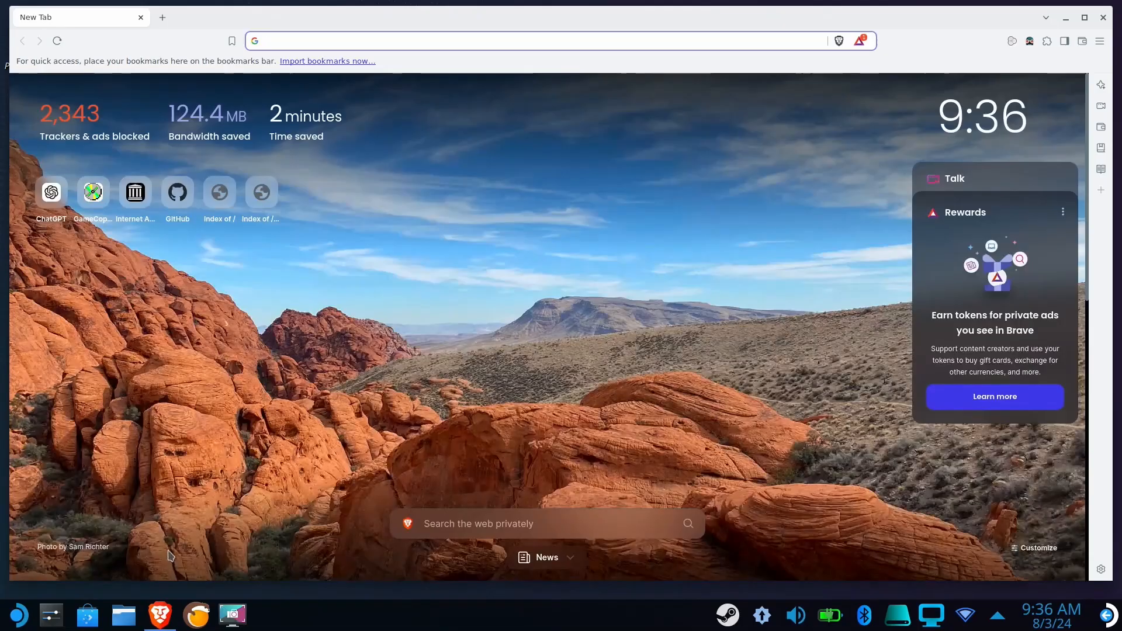
- Search 'flash', reach the Flashpoint Archive site and its Linux support page
text(flash)
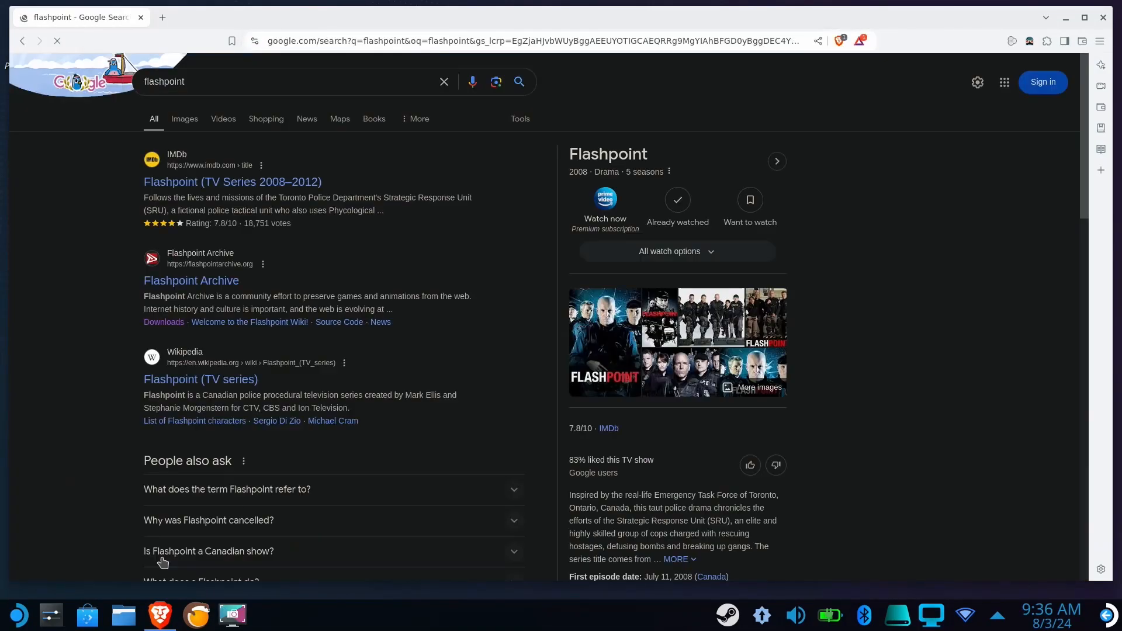
mouse_move(191, 280)
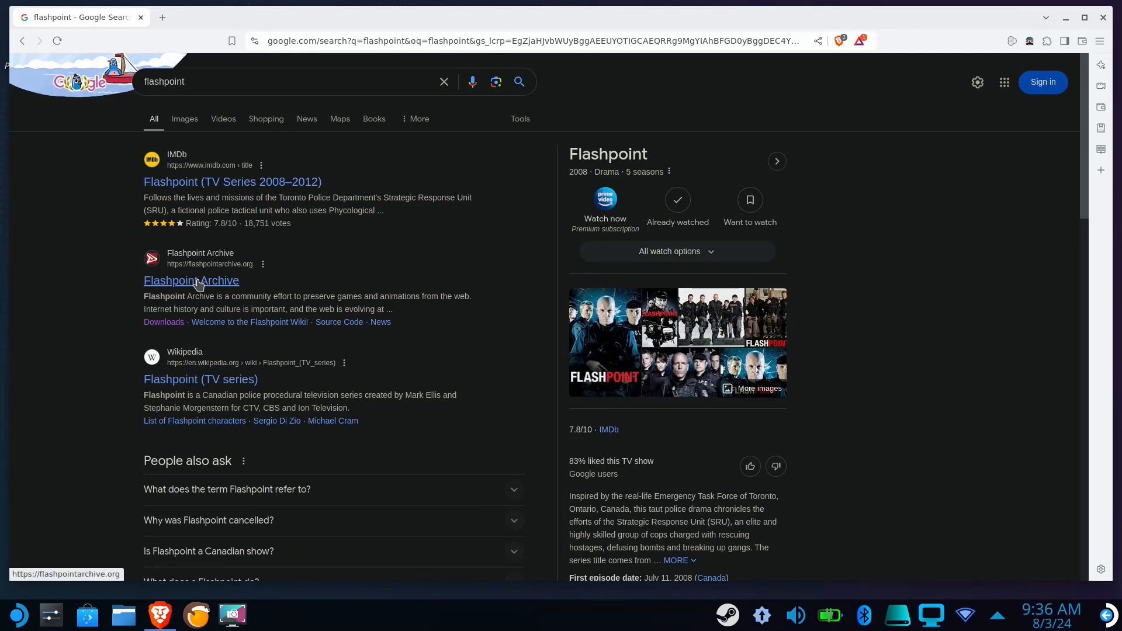
click(191, 279)
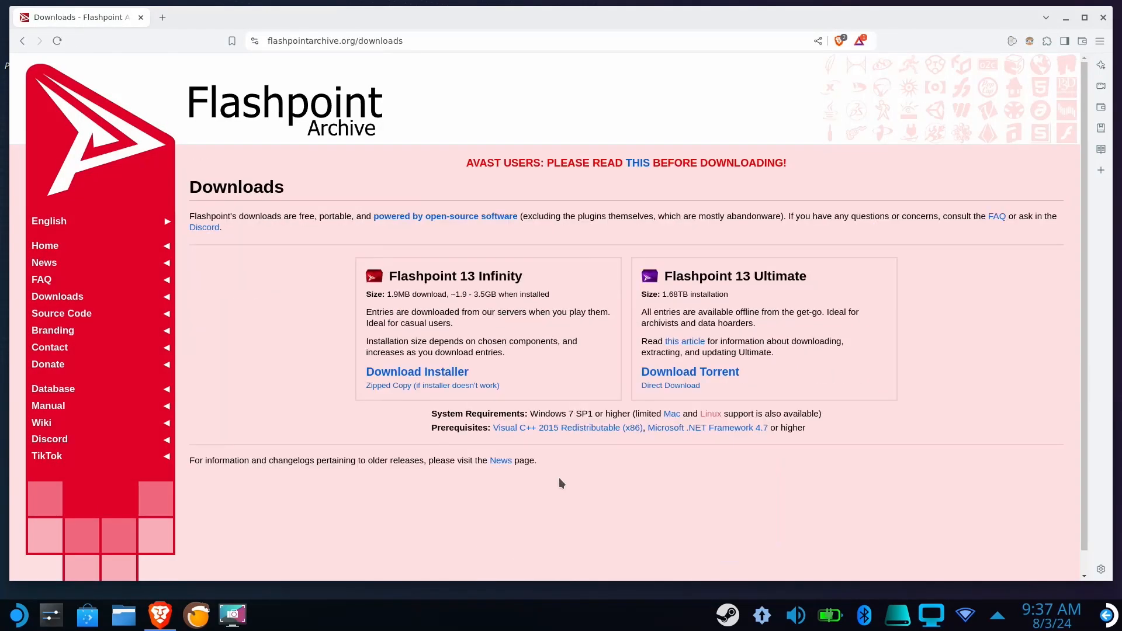
click(709, 413)
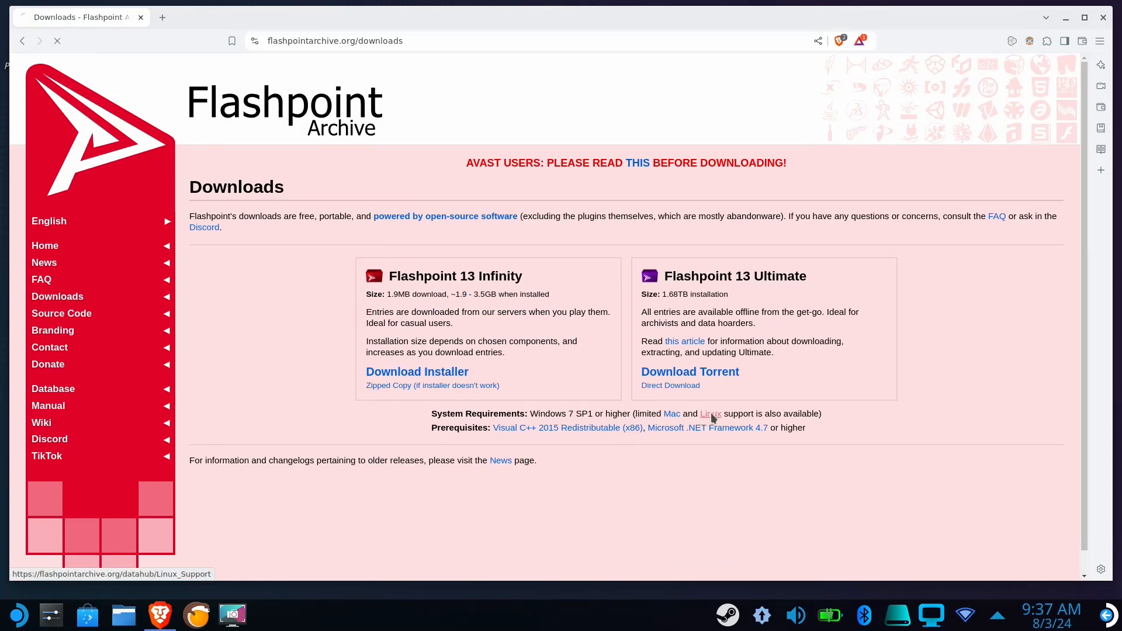
click(709, 414)
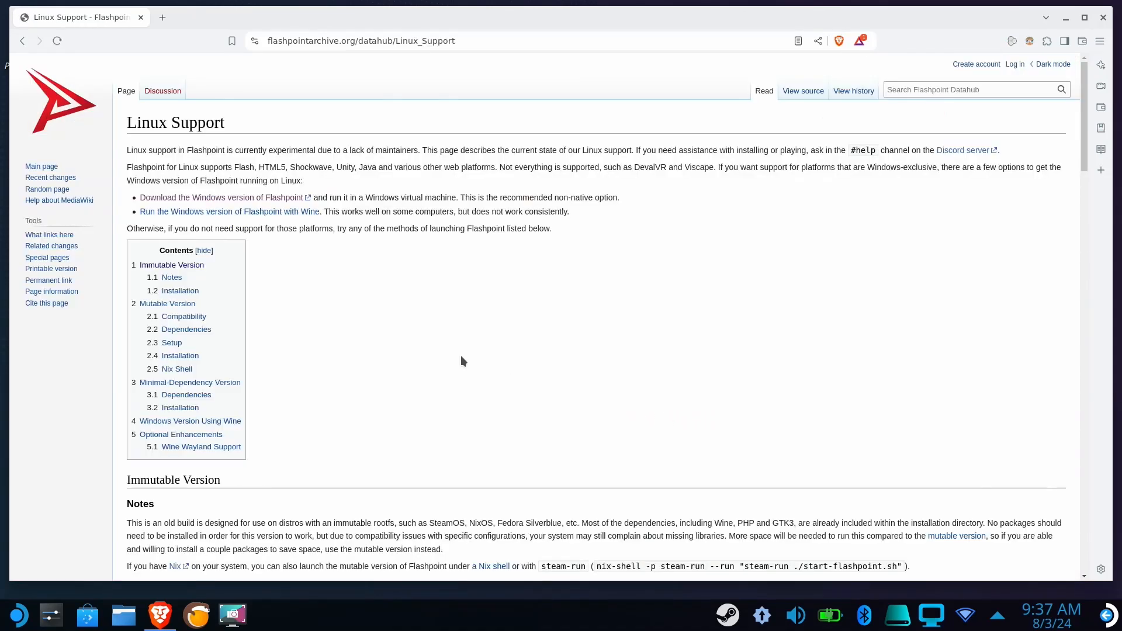
- Download the immutable archive fp13_linux_20240425i.7z into the Downloads folder
click(170, 266)
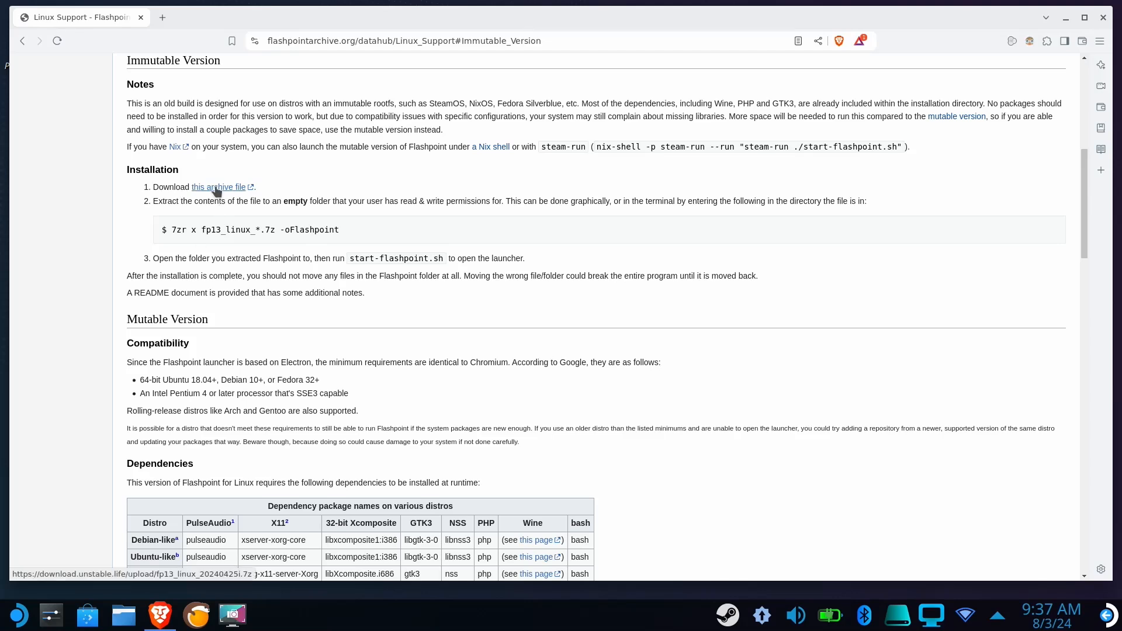
click(218, 187)
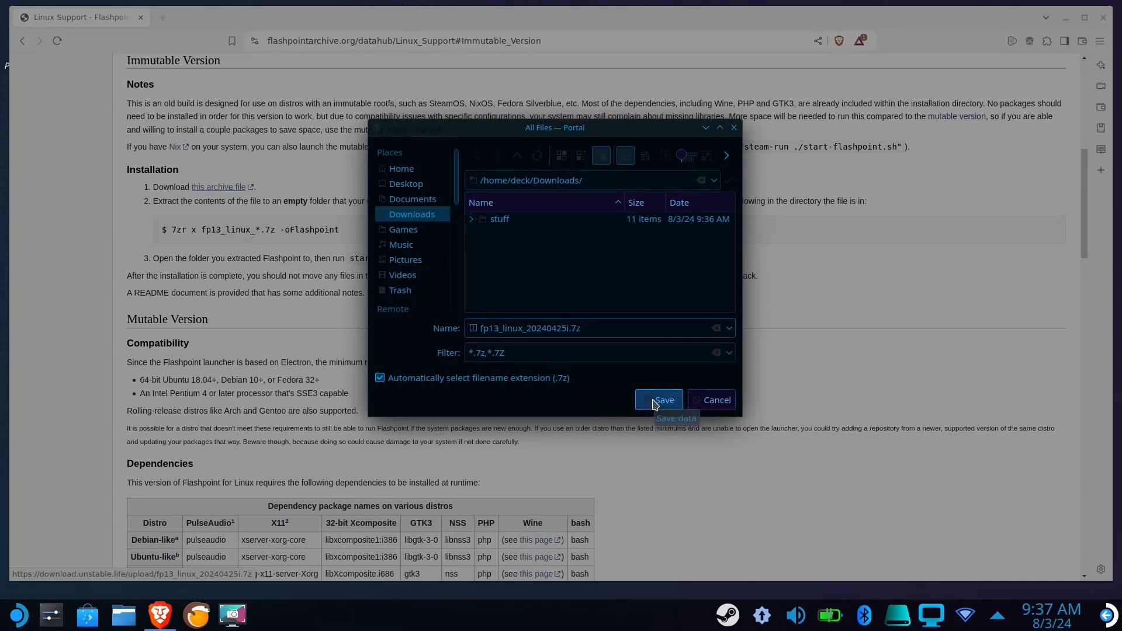
click(658, 400)
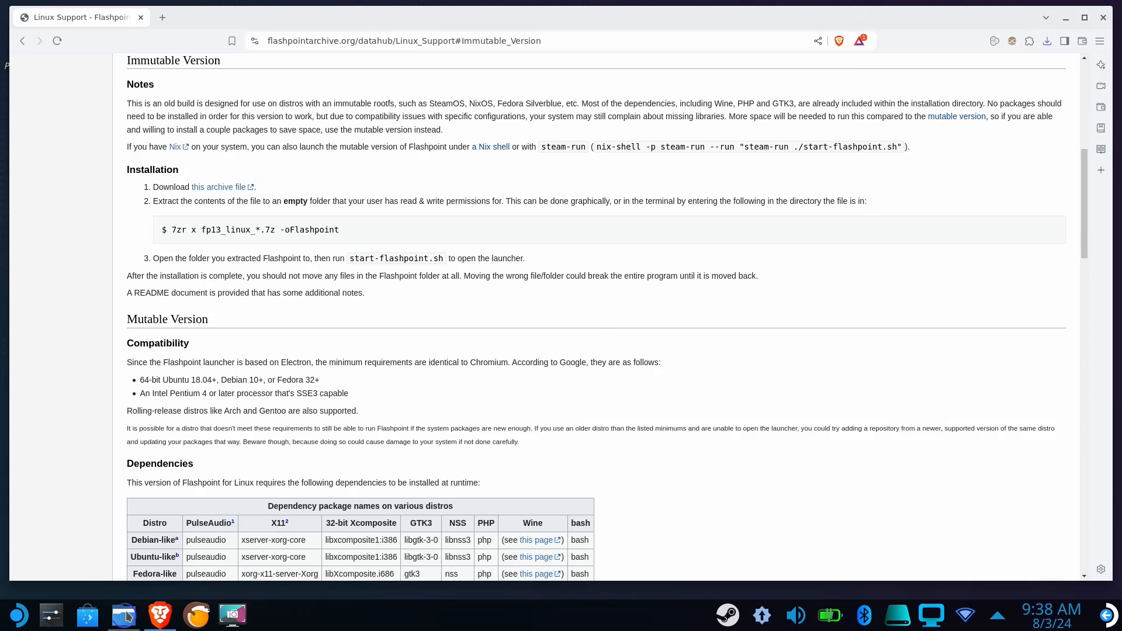
- Extract the Flashpoint .7z archive into its own subfolder in Downloads
click(122, 614)
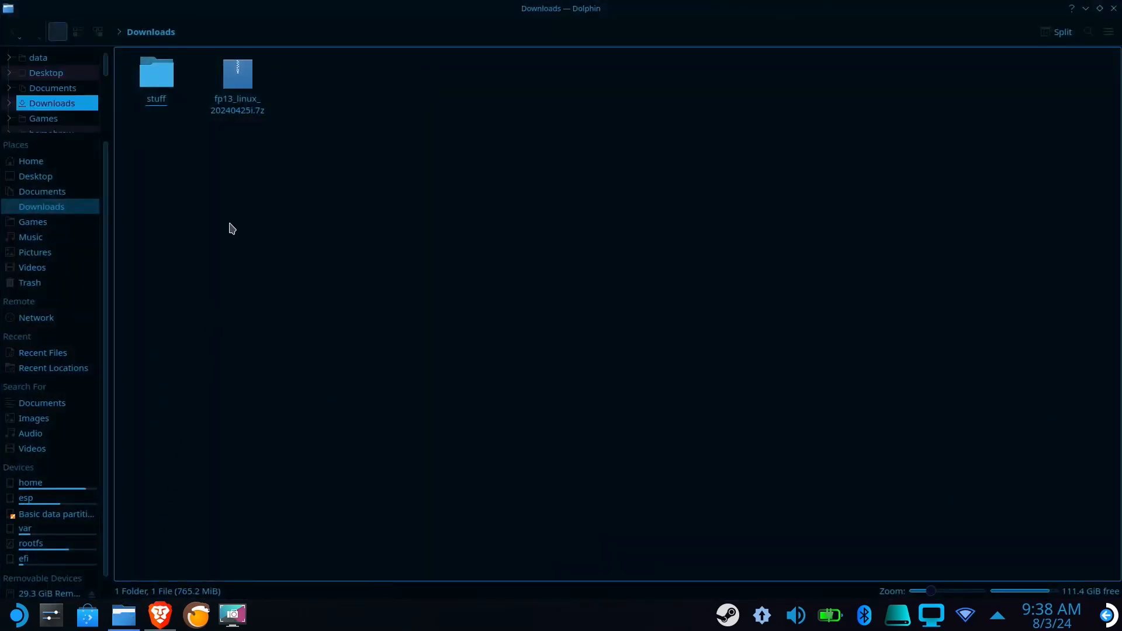
right_click(237, 72)
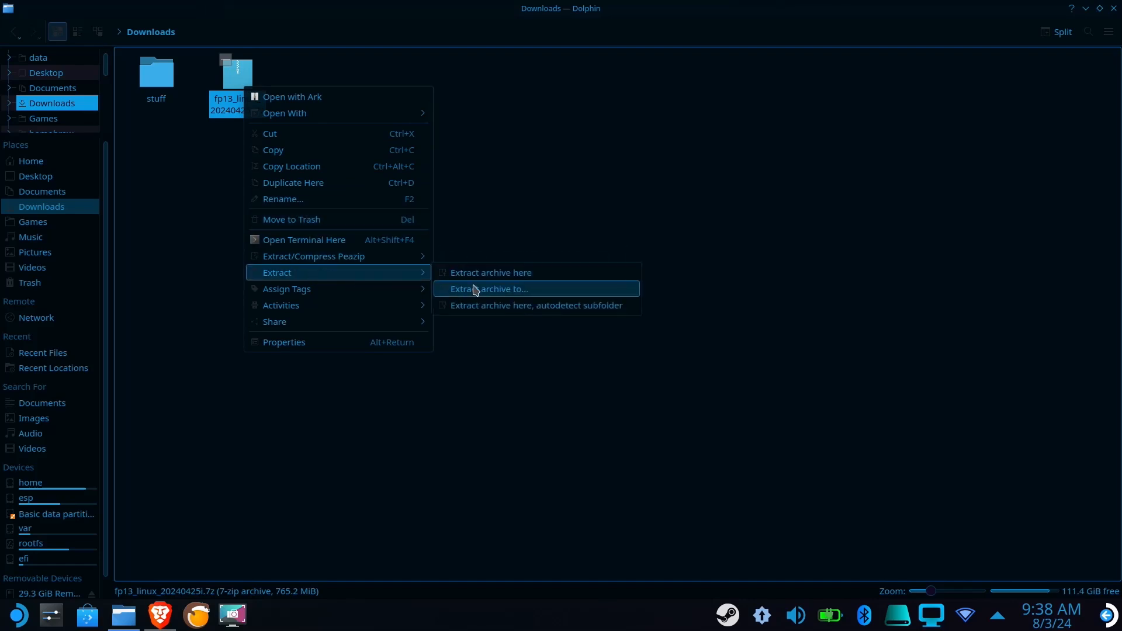
mouse_move(519, 305)
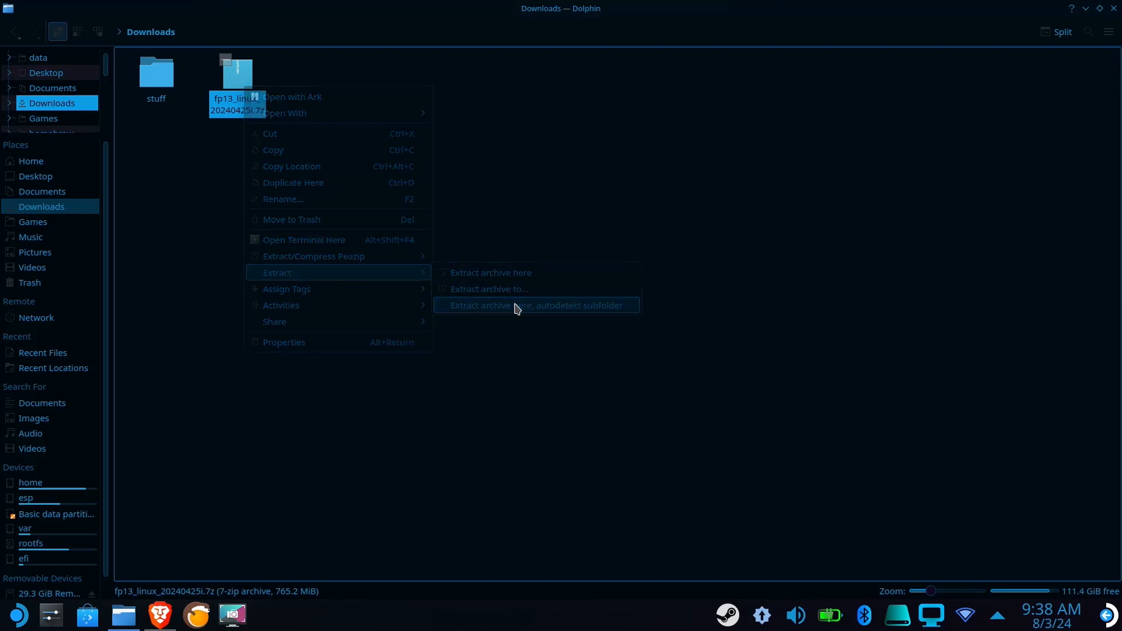
click(534, 305)
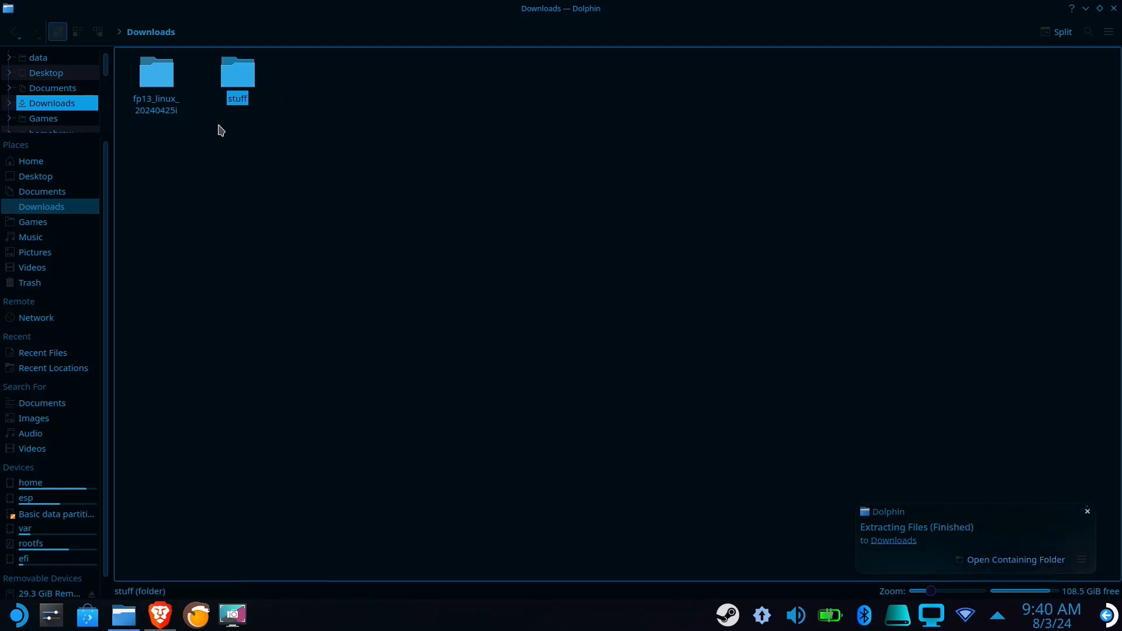
- Run start-flashpoint.sh from the extracted Flashpoint folder
double_click(156, 71)
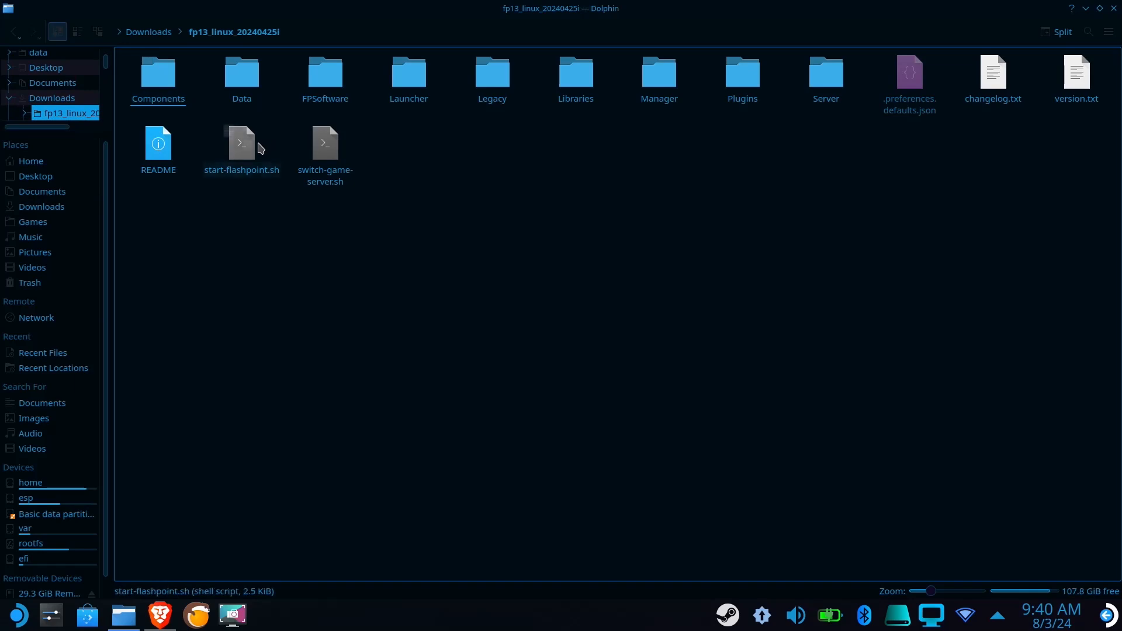
double_click(241, 142)
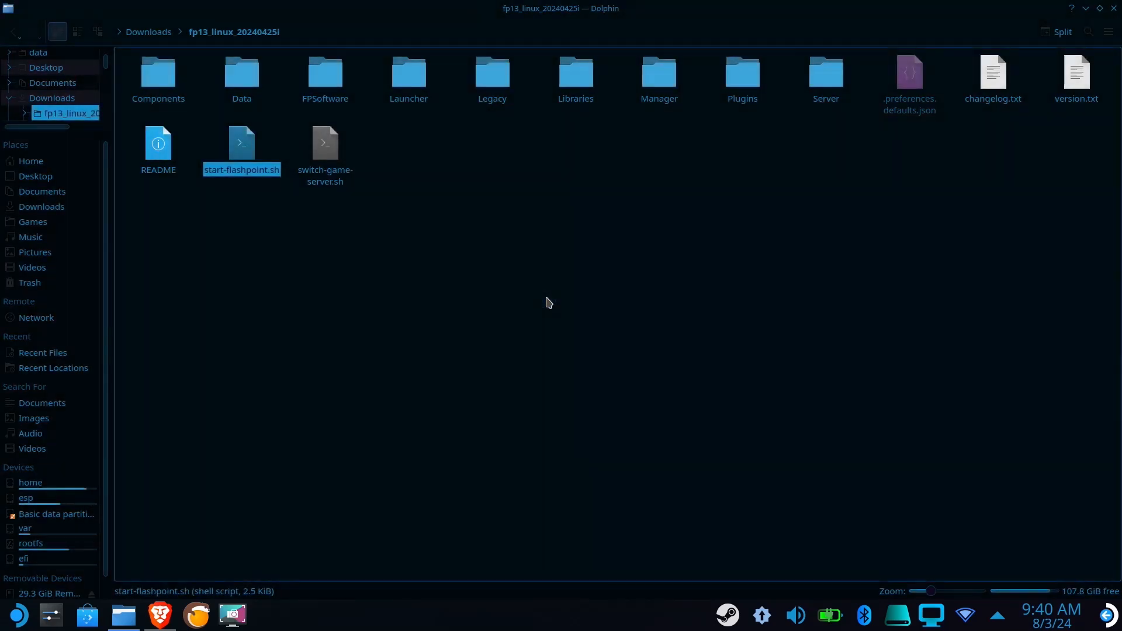
double_click(240, 143)
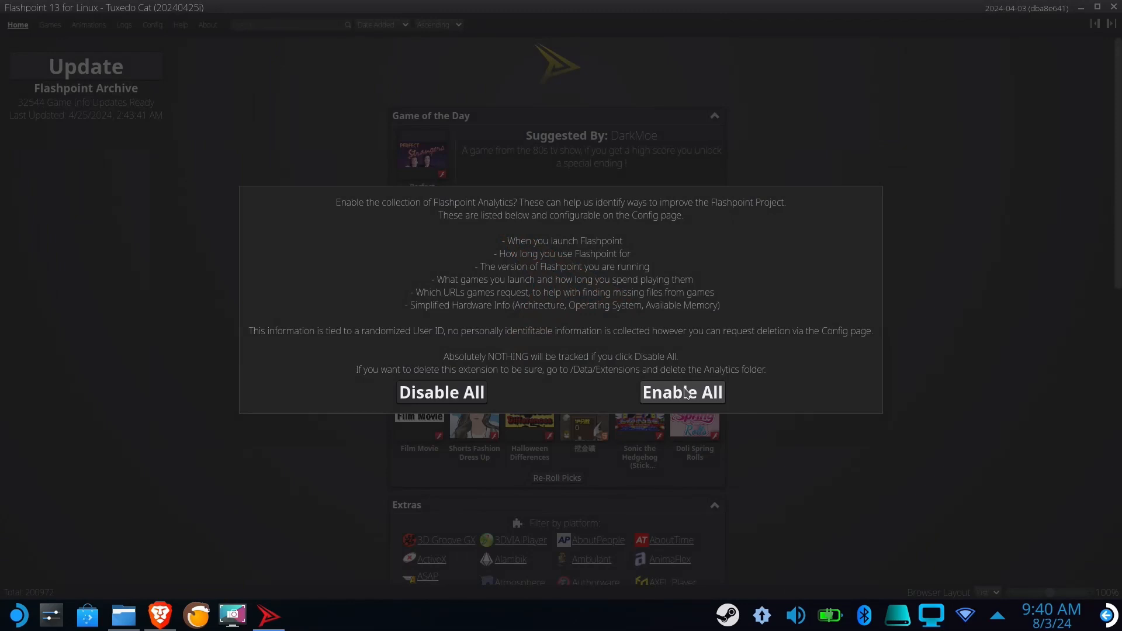
- Enable All analytics on the first-launch prompt and return to the browser
click(681, 393)
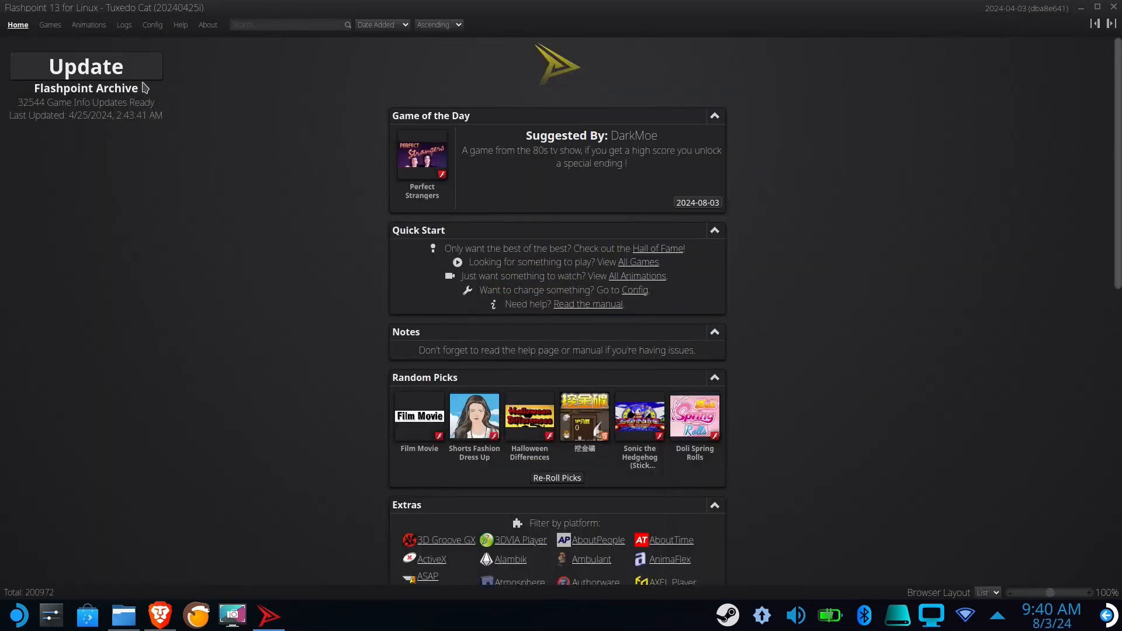
click(84, 65)
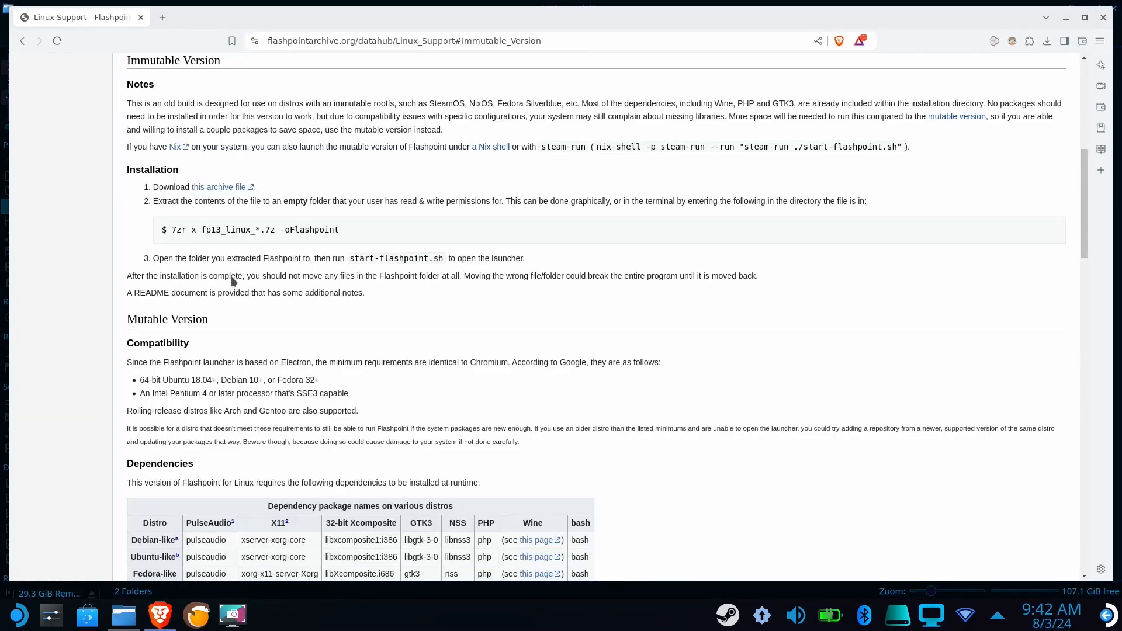
- Search 'clifp', reach the CLIFp GitHub repository and its full releases list
click(404, 41)
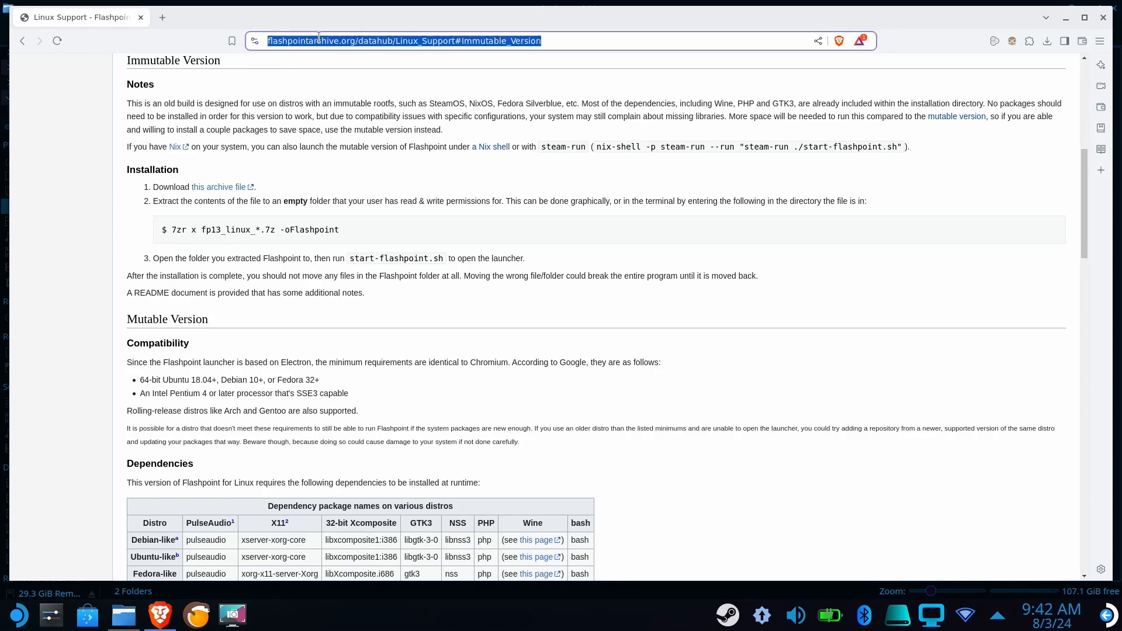
text(clifp)
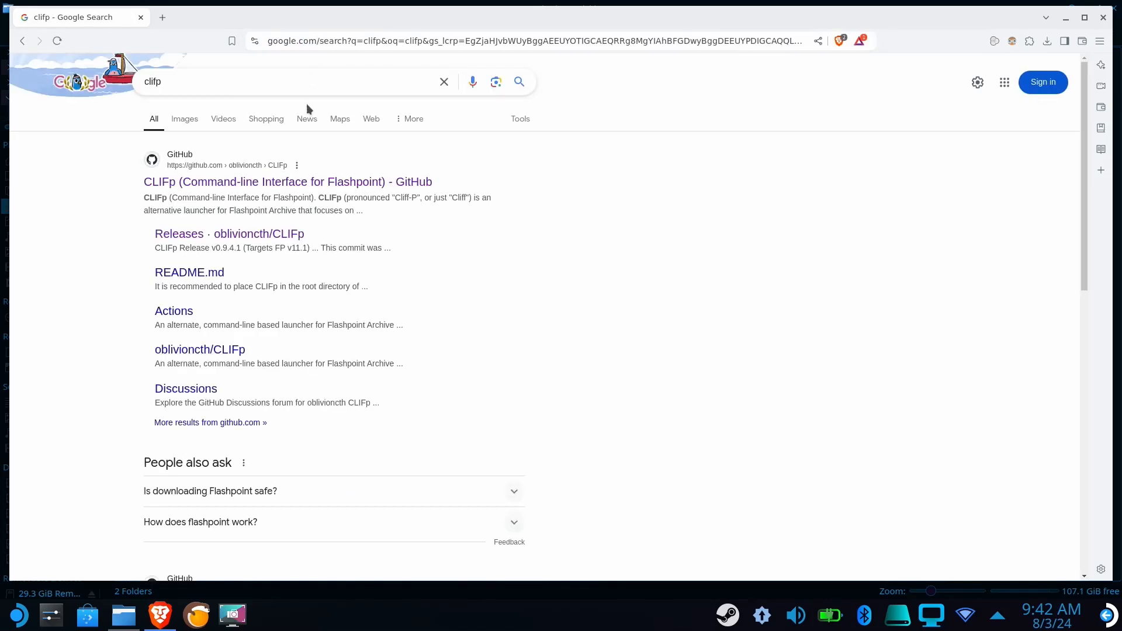
click(288, 181)
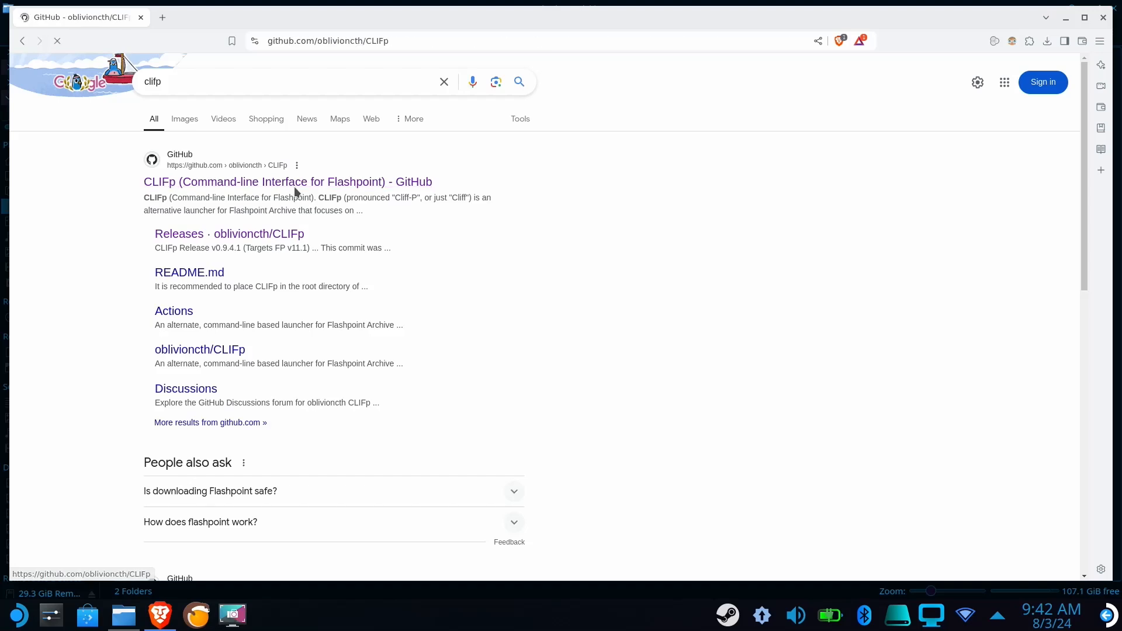
click(288, 181)
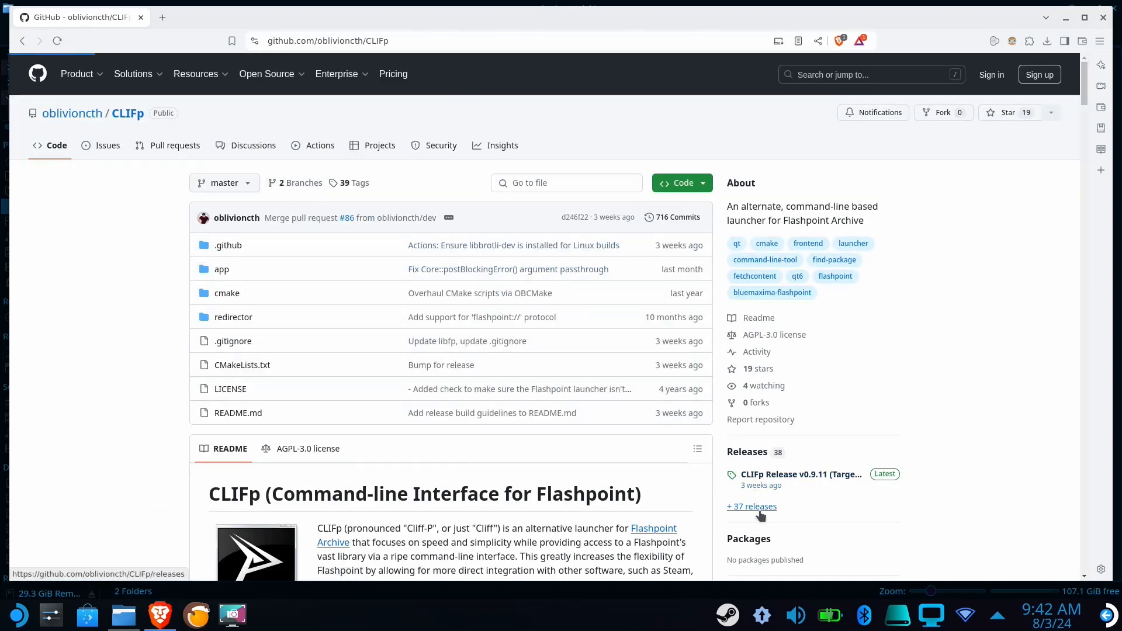
click(751, 506)
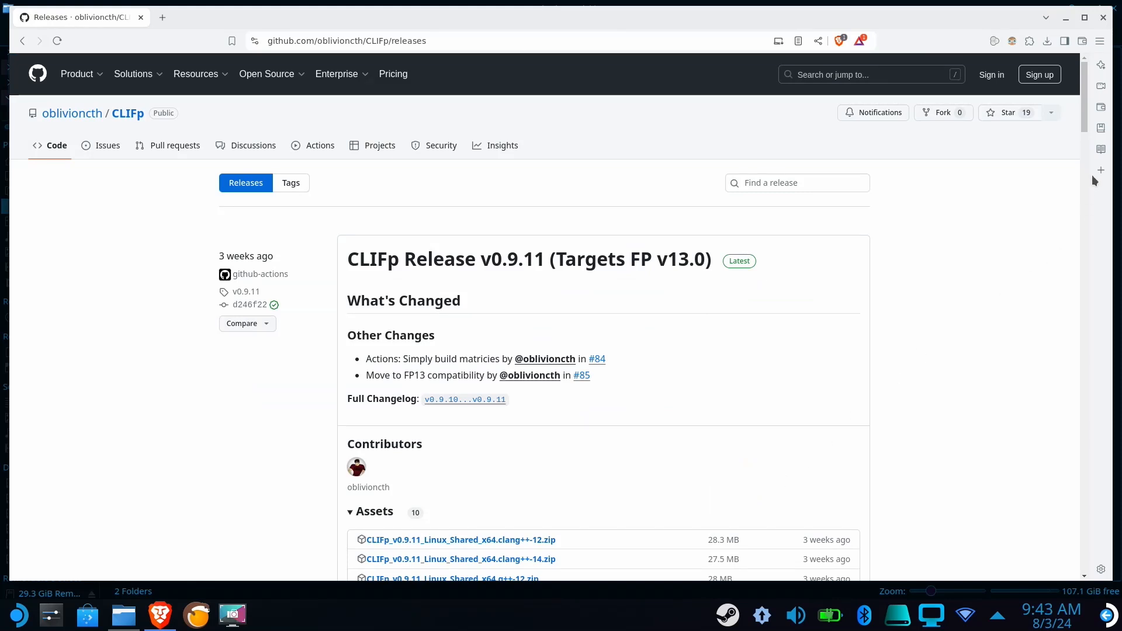
scroll(down, 3)
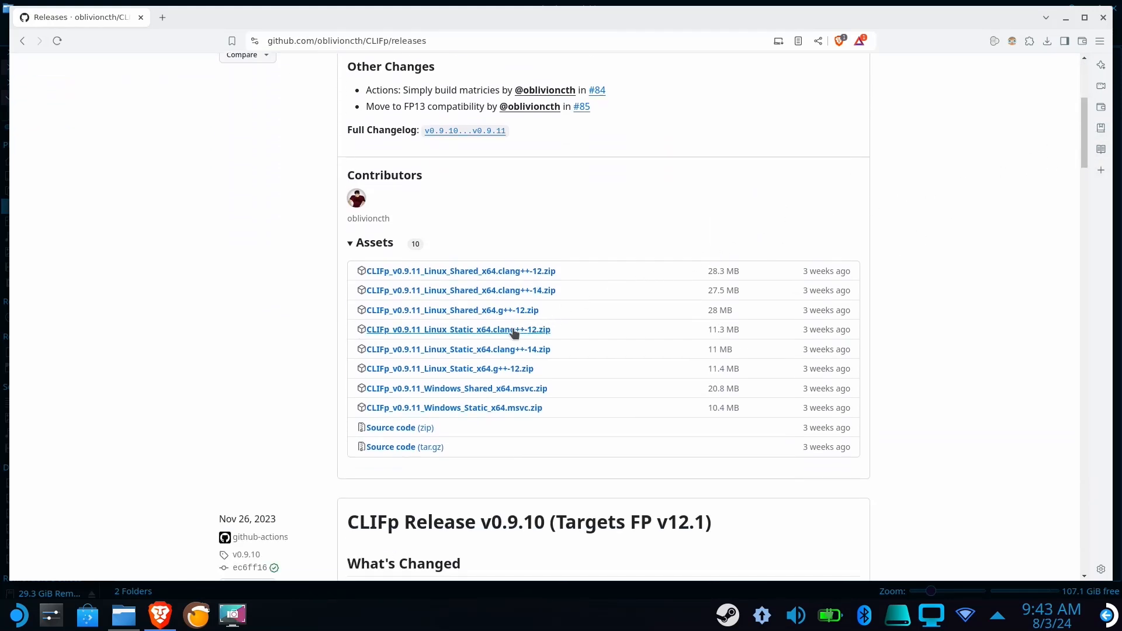
- Download CLIFp_v0.9.11_Linux_Static_x64.clang++-12.zip into Downloads
click(457, 329)
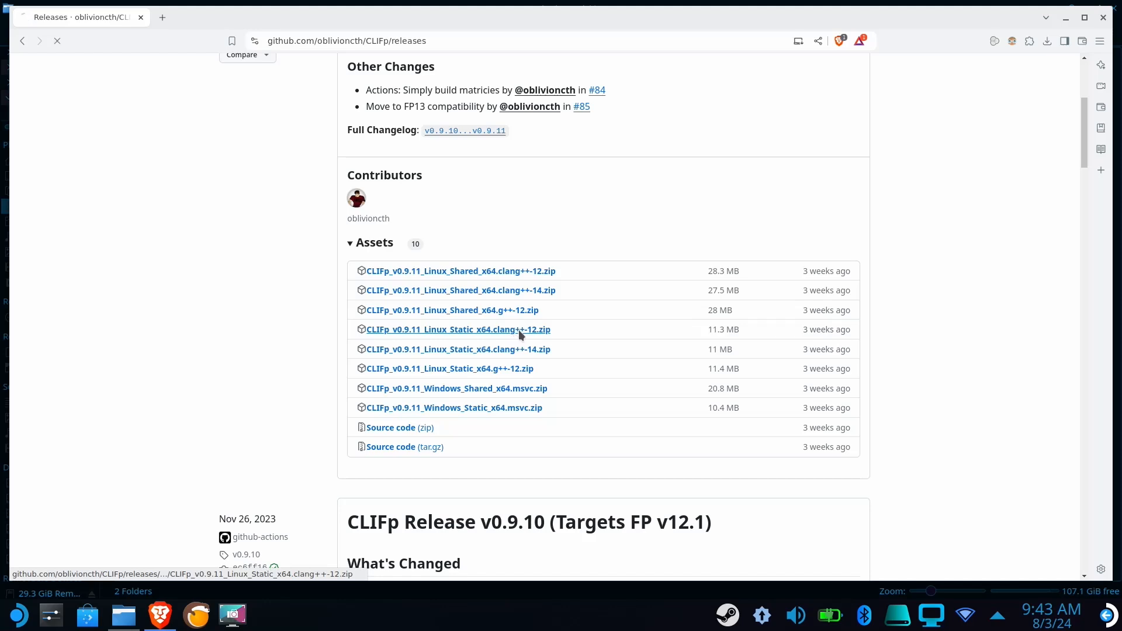
click(456, 329)
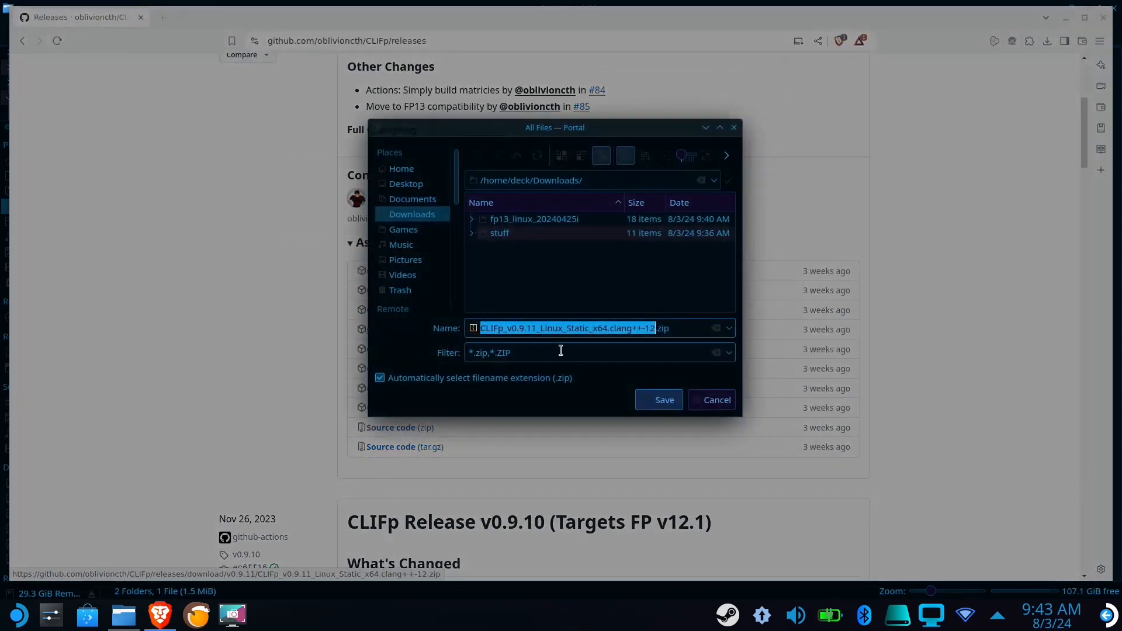
click(658, 400)
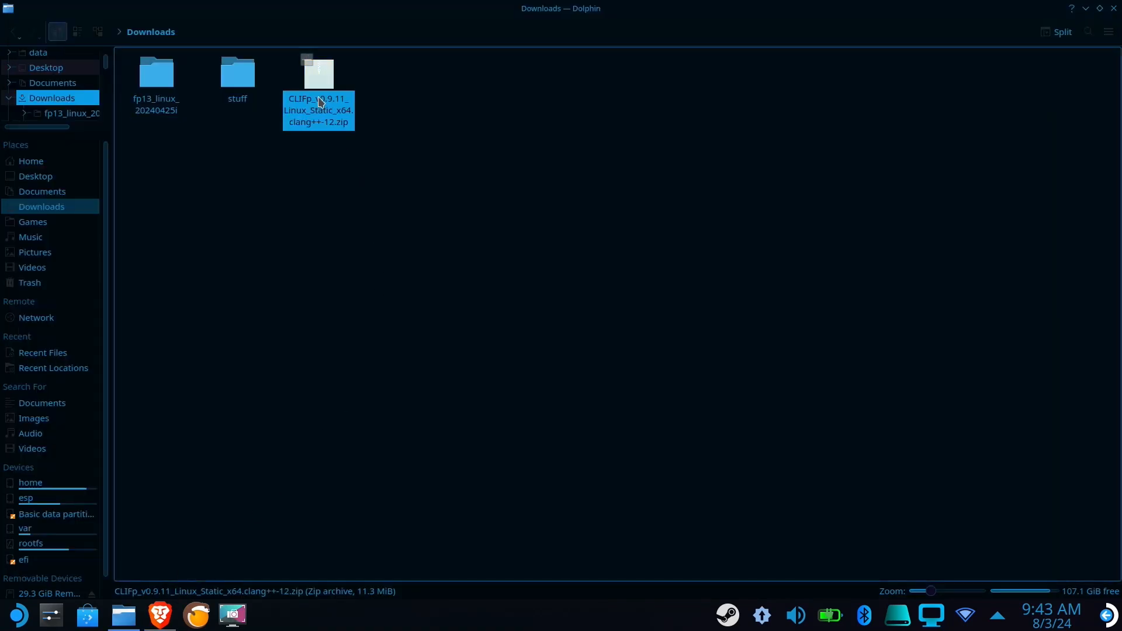
- Extract the CLIFp zip into its own subfolder and reach its bin folder
right_click(318, 79)
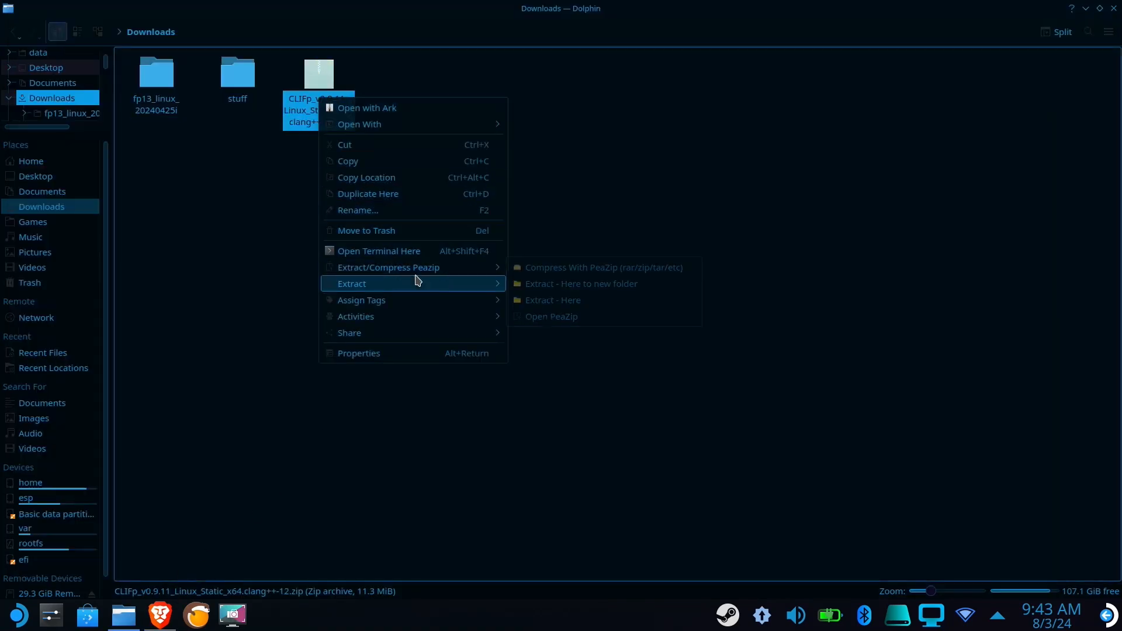
mouse_move(566, 316)
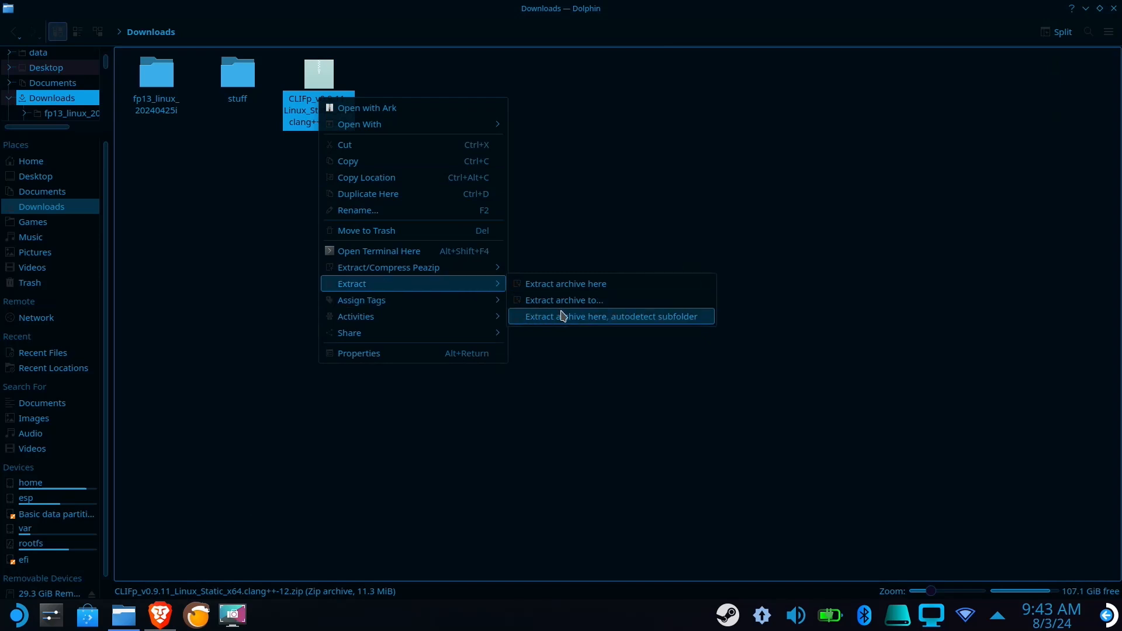
click(609, 317)
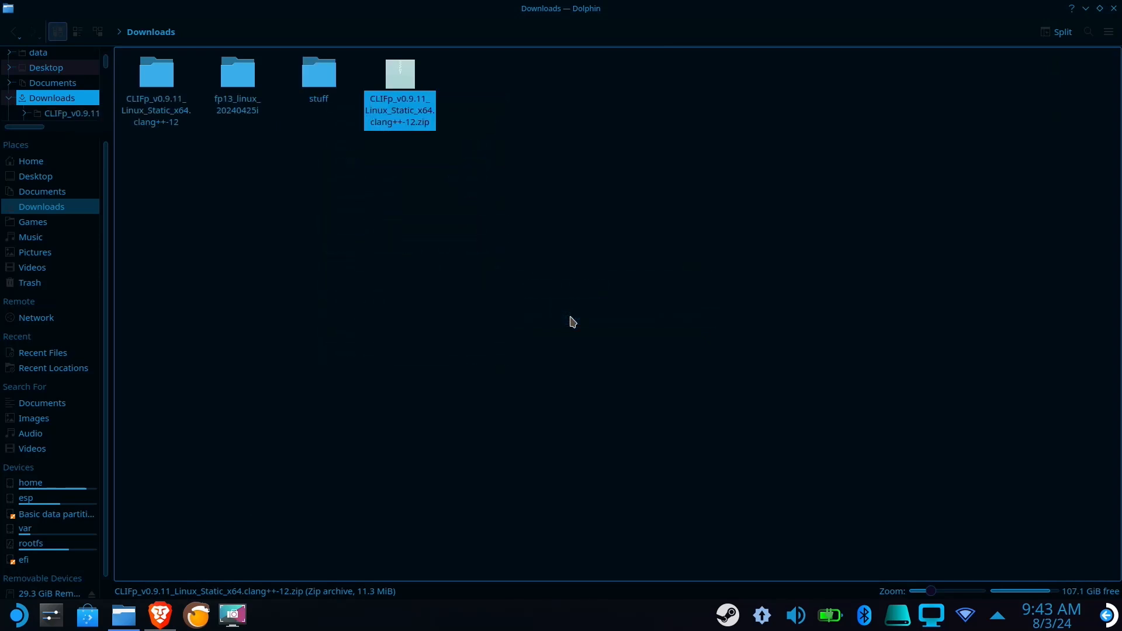
double_click(156, 71)
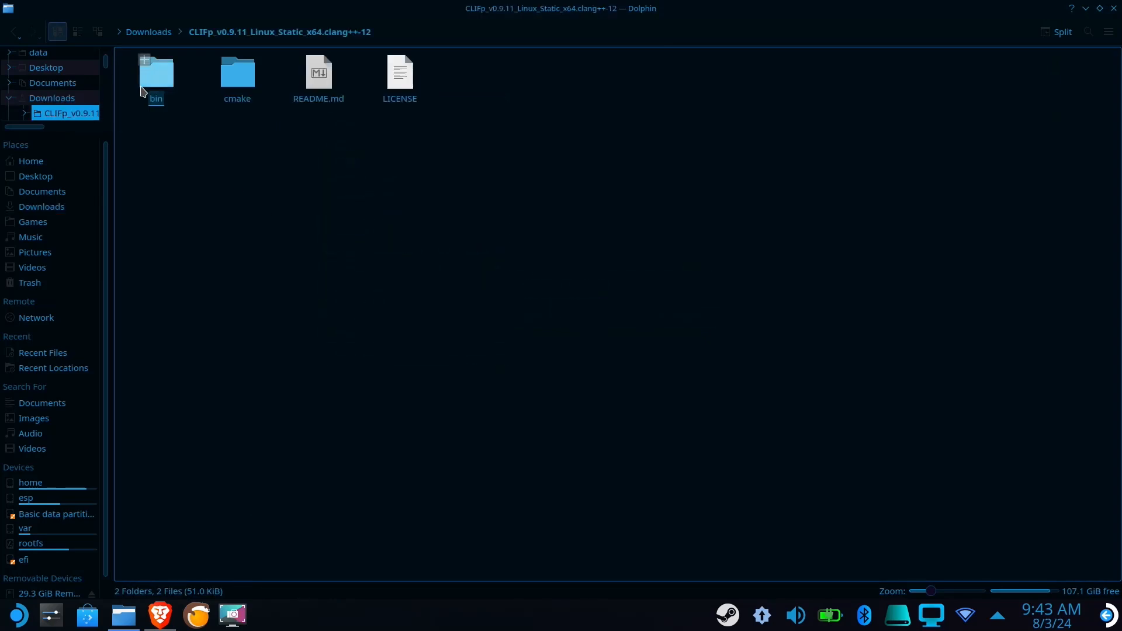
double_click(156, 71)
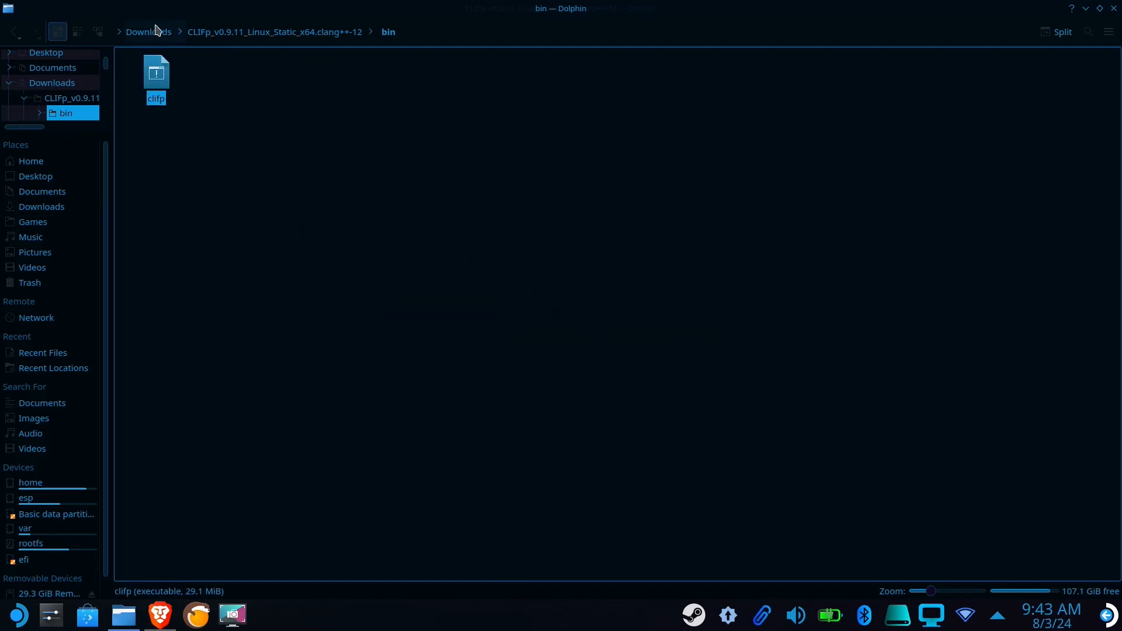
- Go back to Downloads and enter the fp13_linux_20240425i folder holding clifp
click(149, 32)
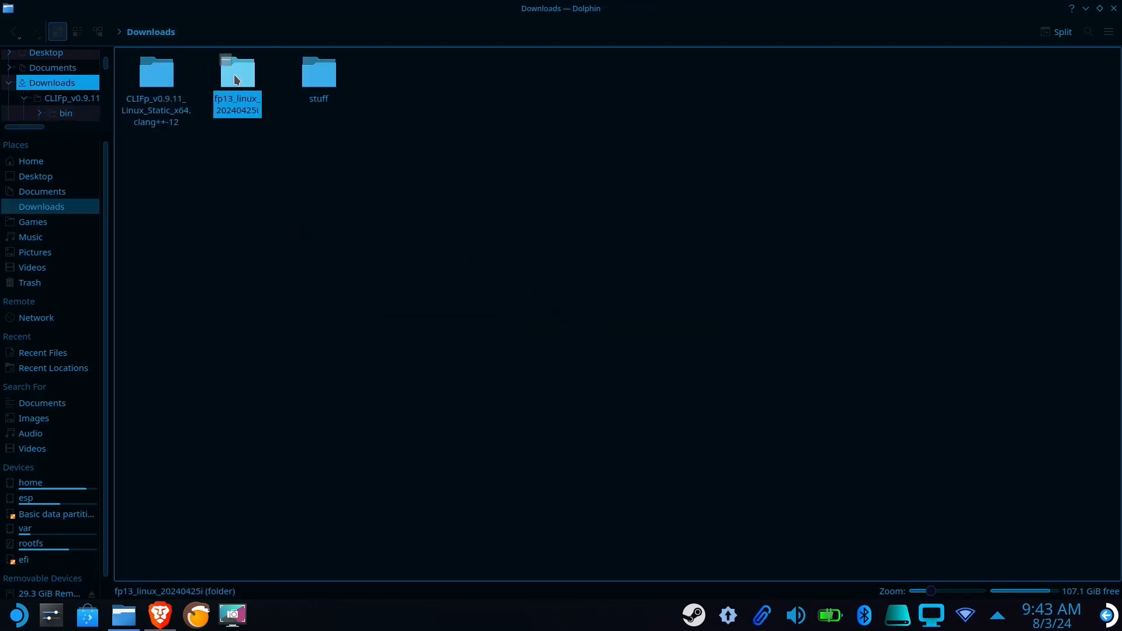
double_click(237, 71)
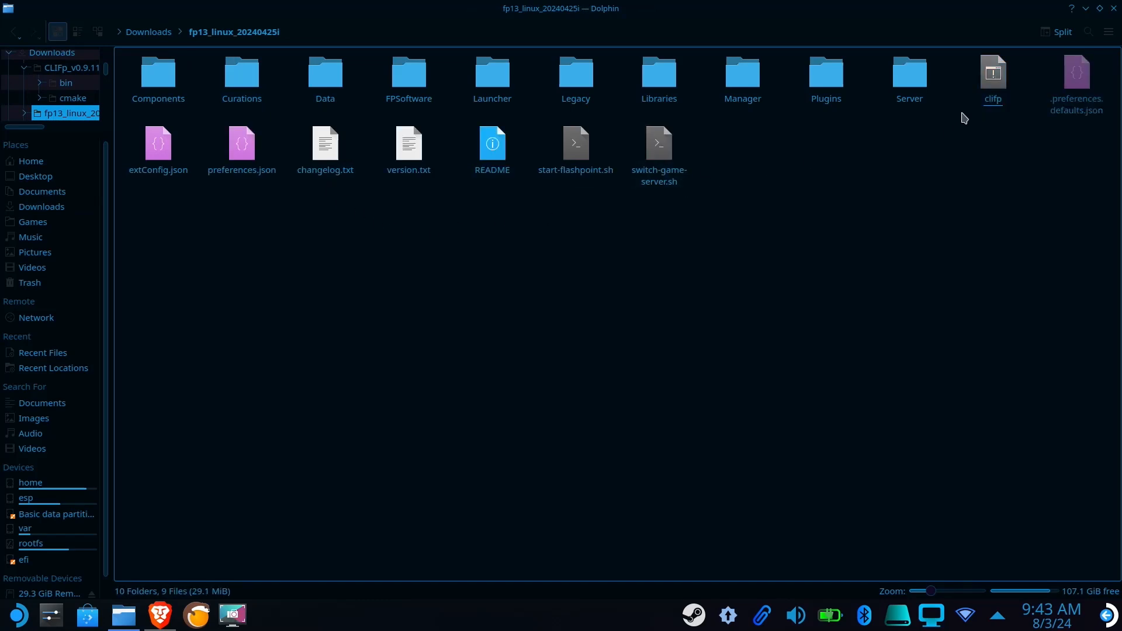
- Mark clifp as 'Is executable' in its Properties permissions and confirm
right_click(992, 78)
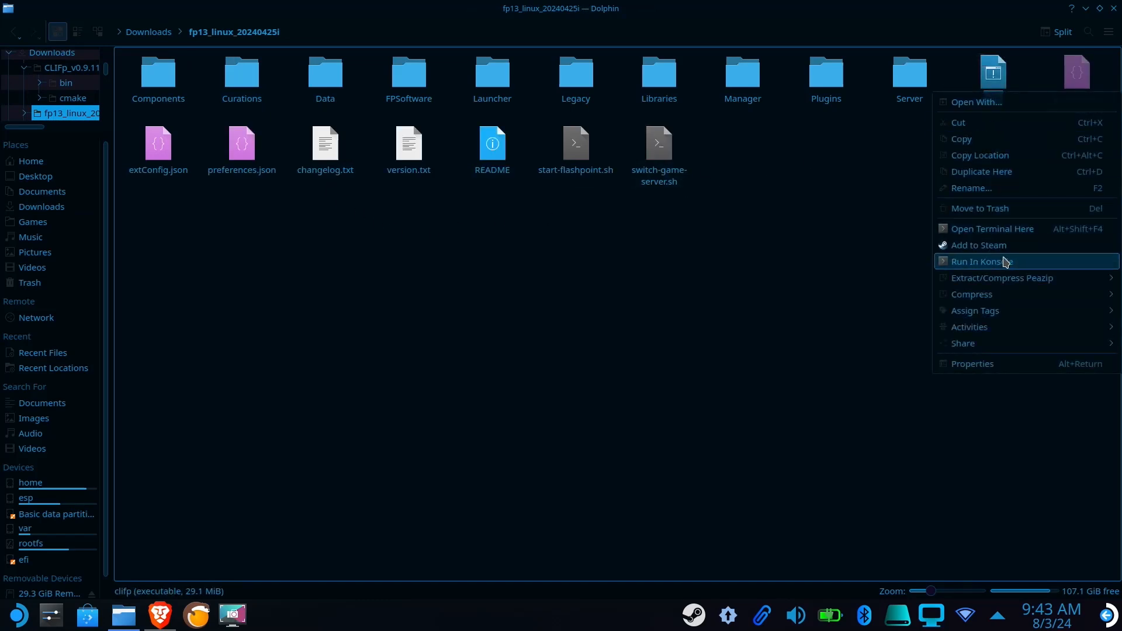
click(972, 363)
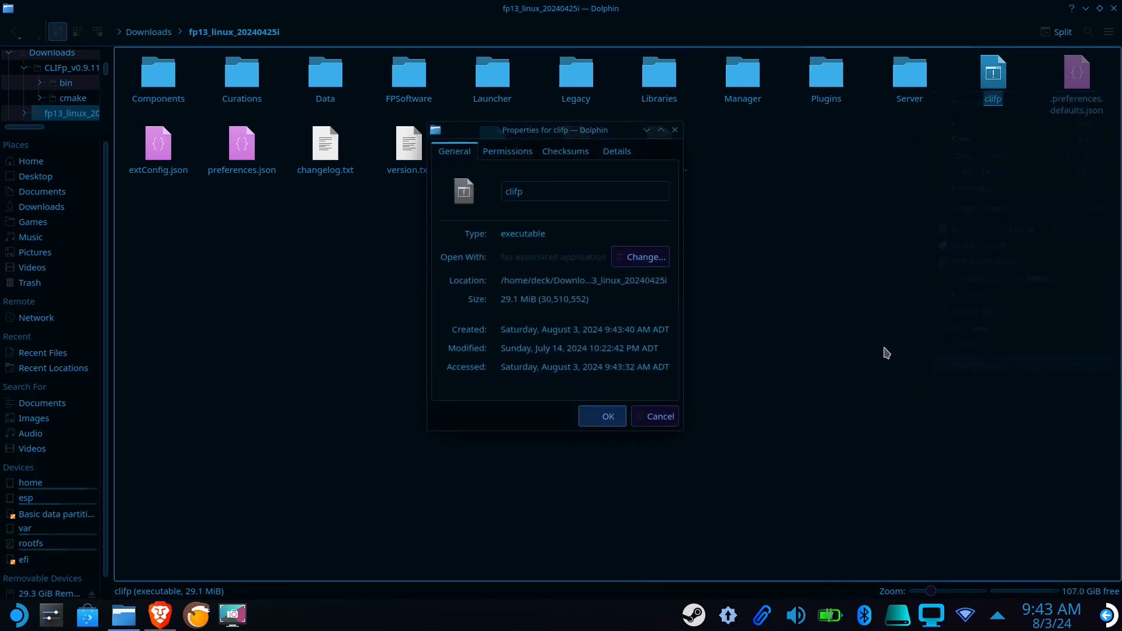
click(506, 151)
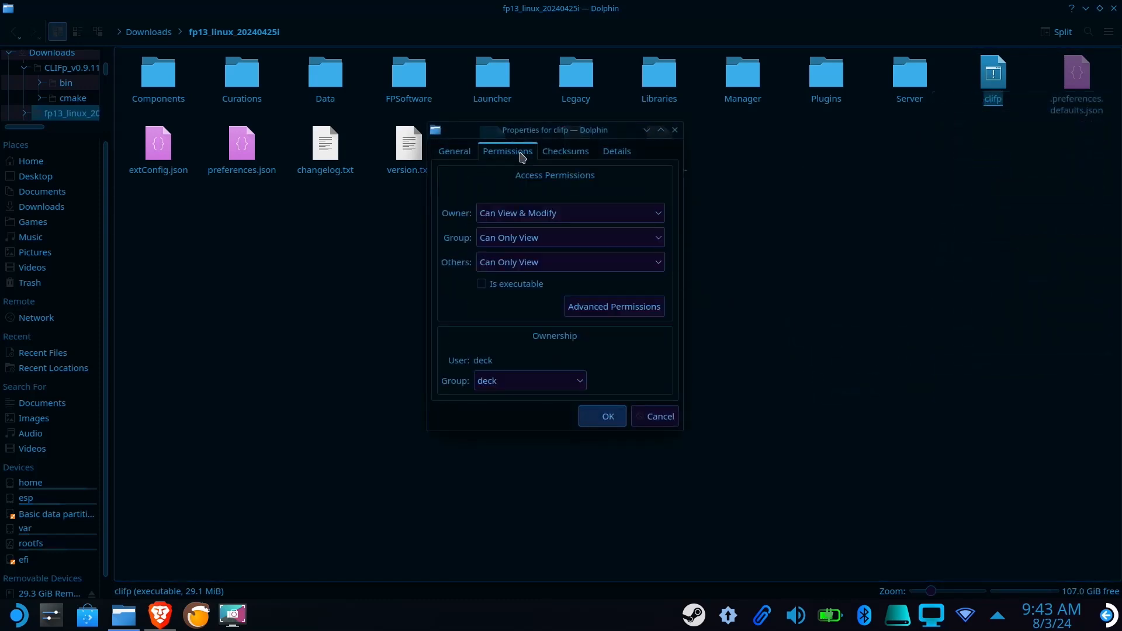
click(481, 283)
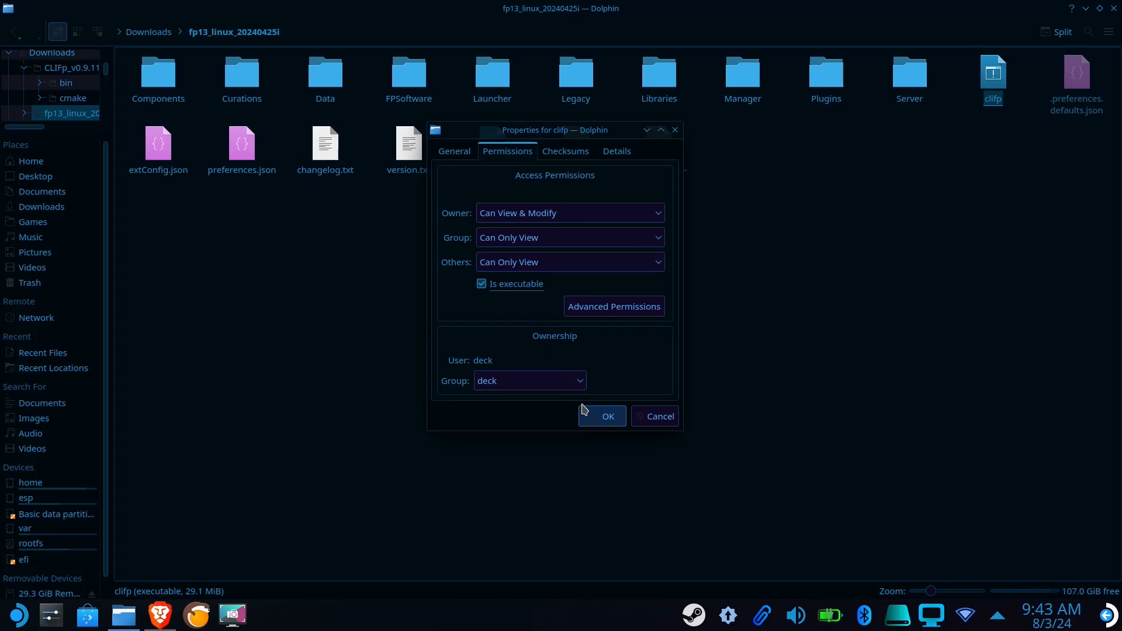
click(601, 416)
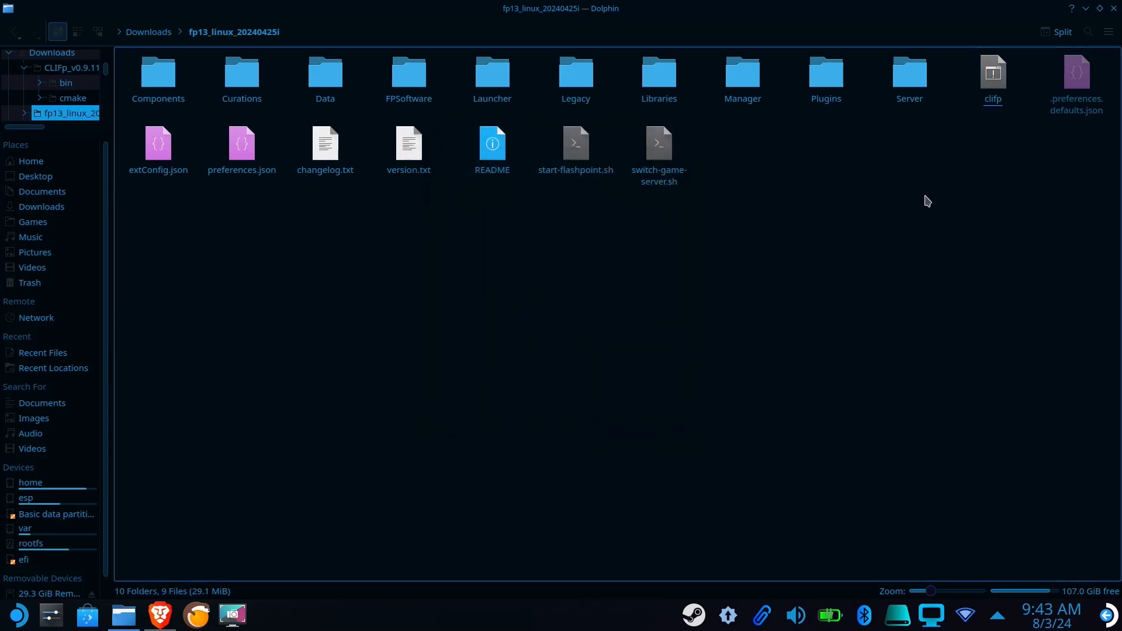
right_click(993, 74)
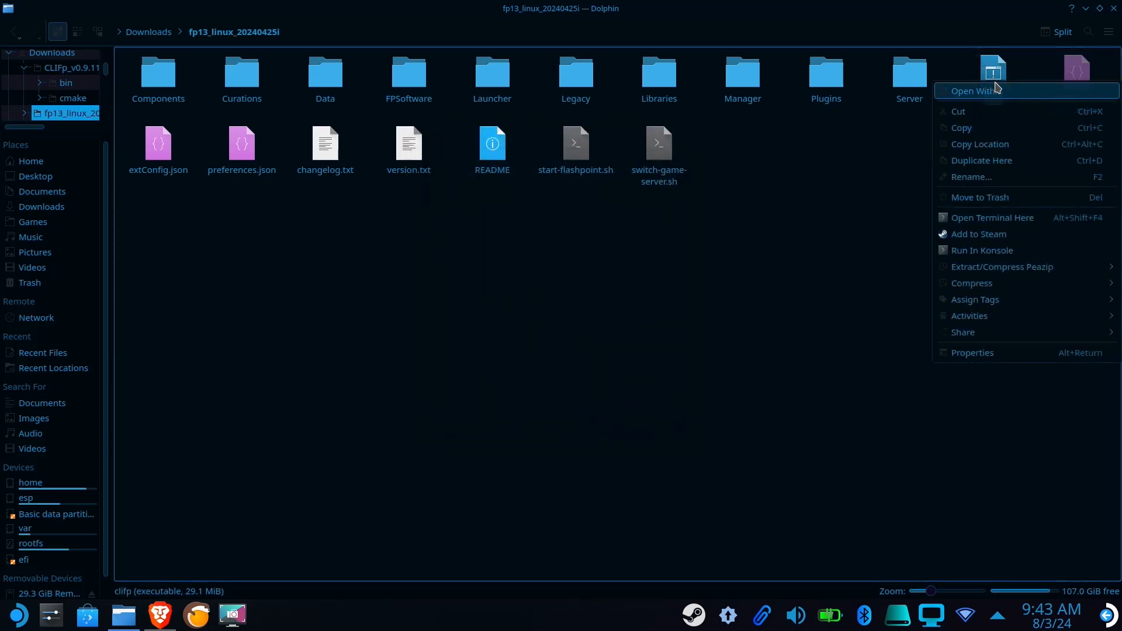
mouse_move(986, 233)
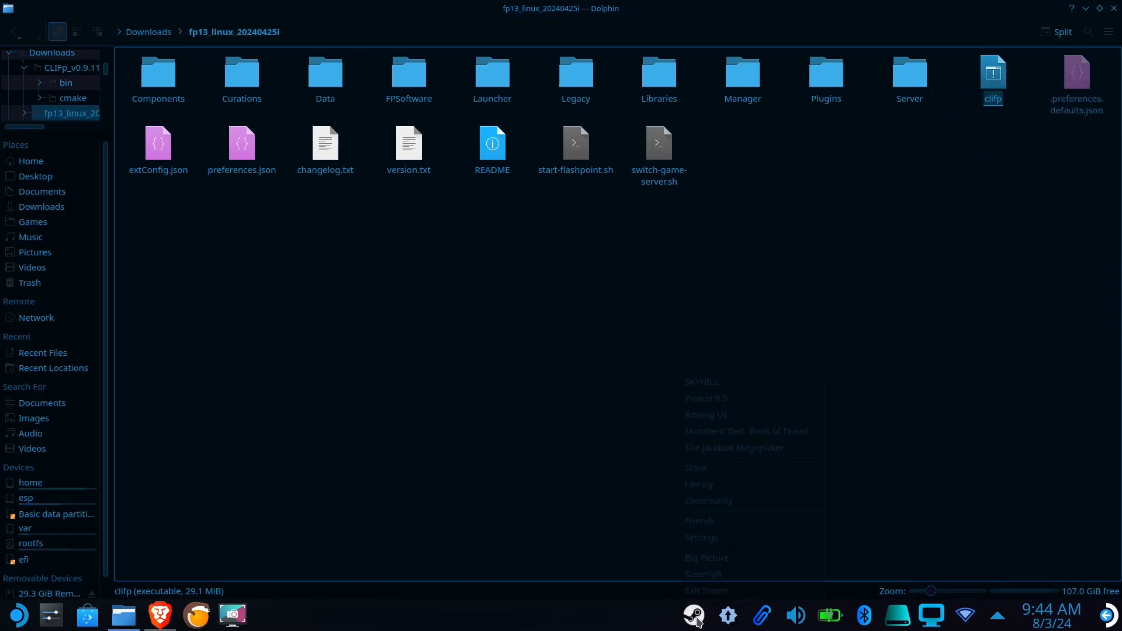
- Find the clifp entry in the Steam library and bring up its shortcut properties
click(691, 613)
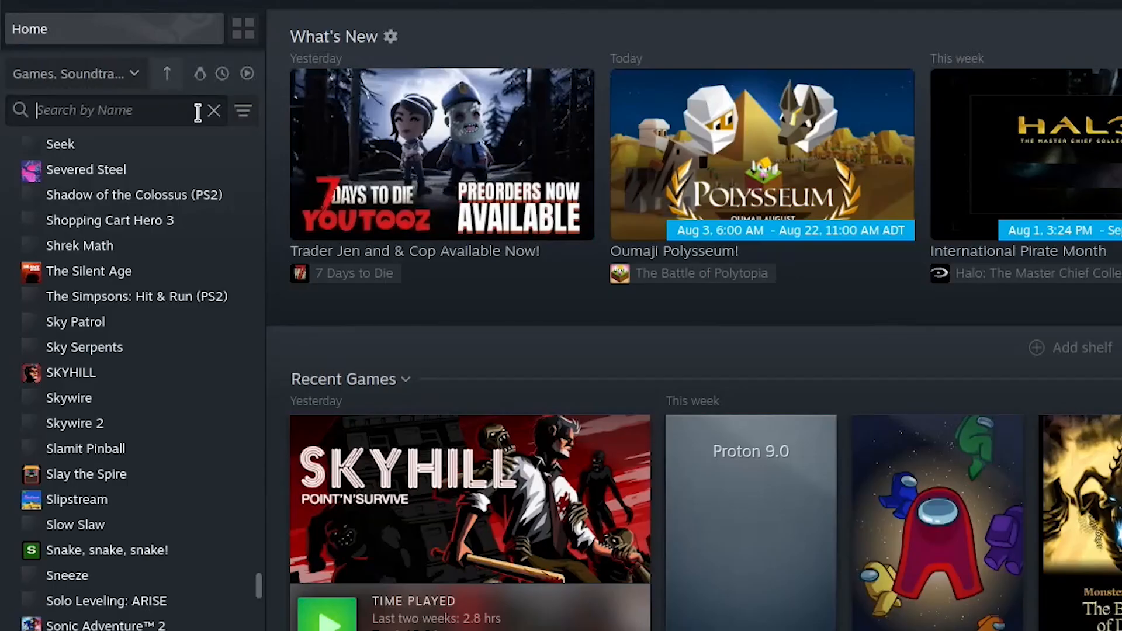
text(clifp)
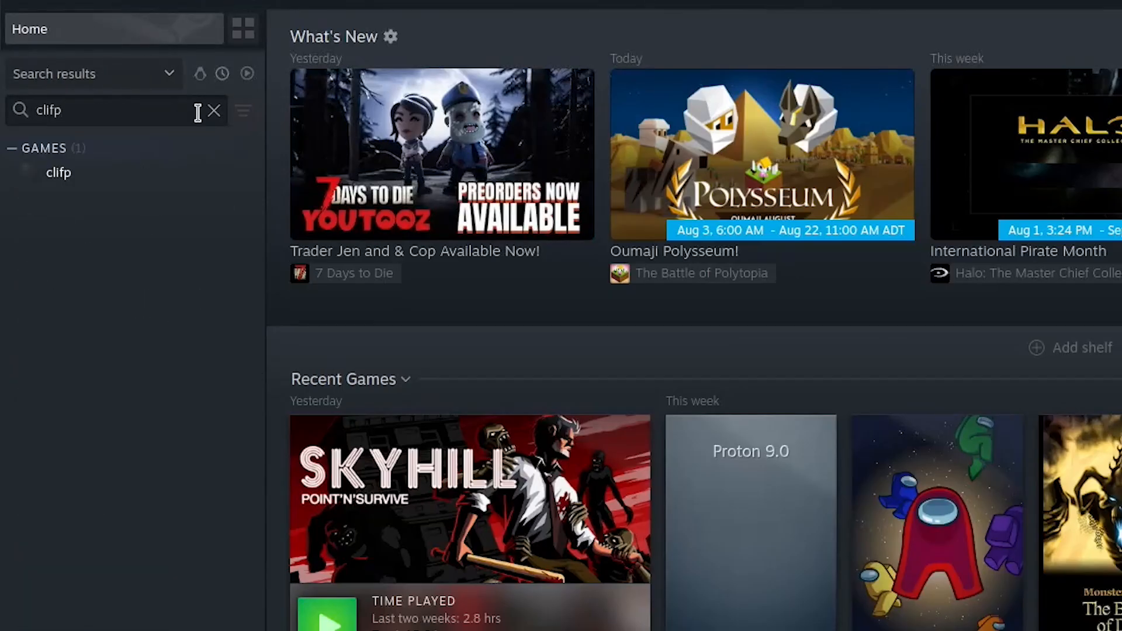
click(58, 173)
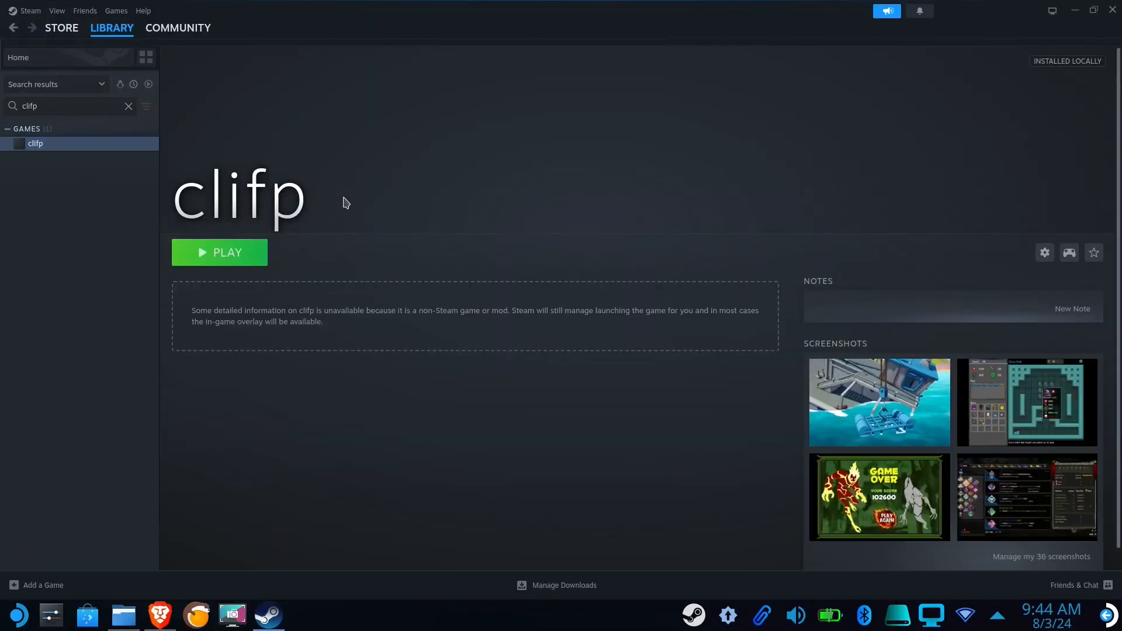
mouse_move(1043, 253)
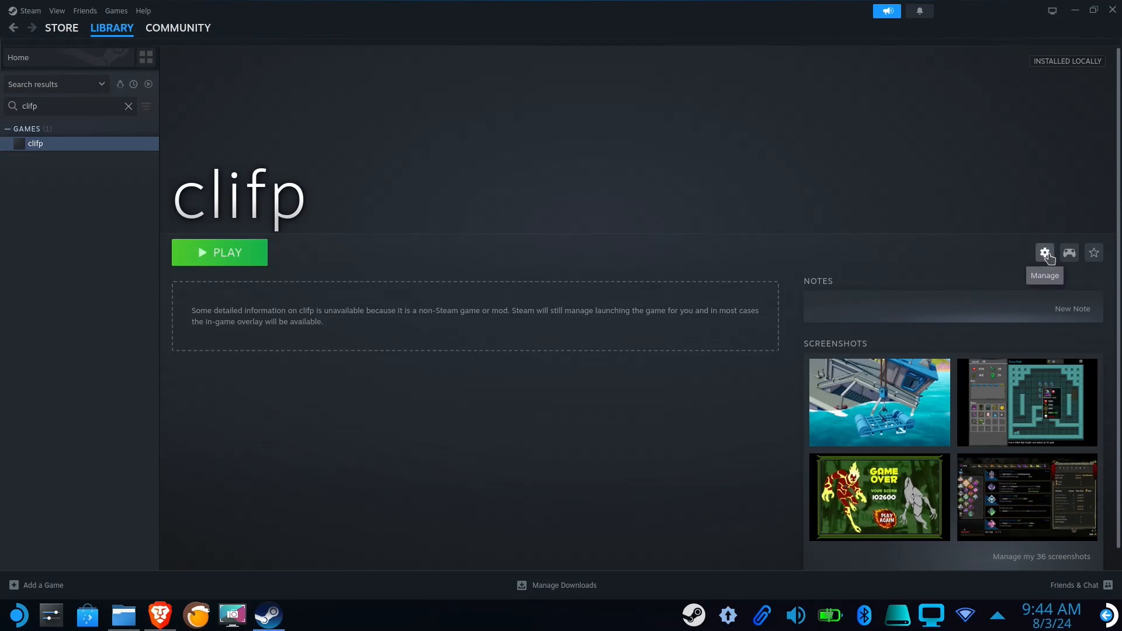
click(1044, 253)
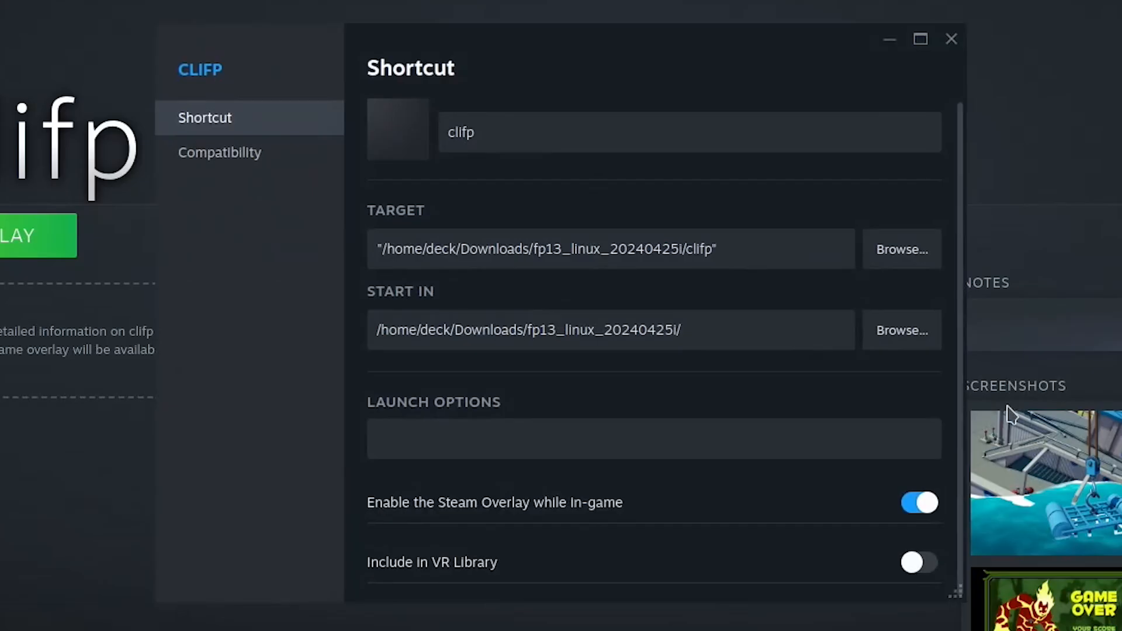
- Set launch options to play -t "doeo!" and begin renaming the shortcut to 'Doe…'
click(652, 438)
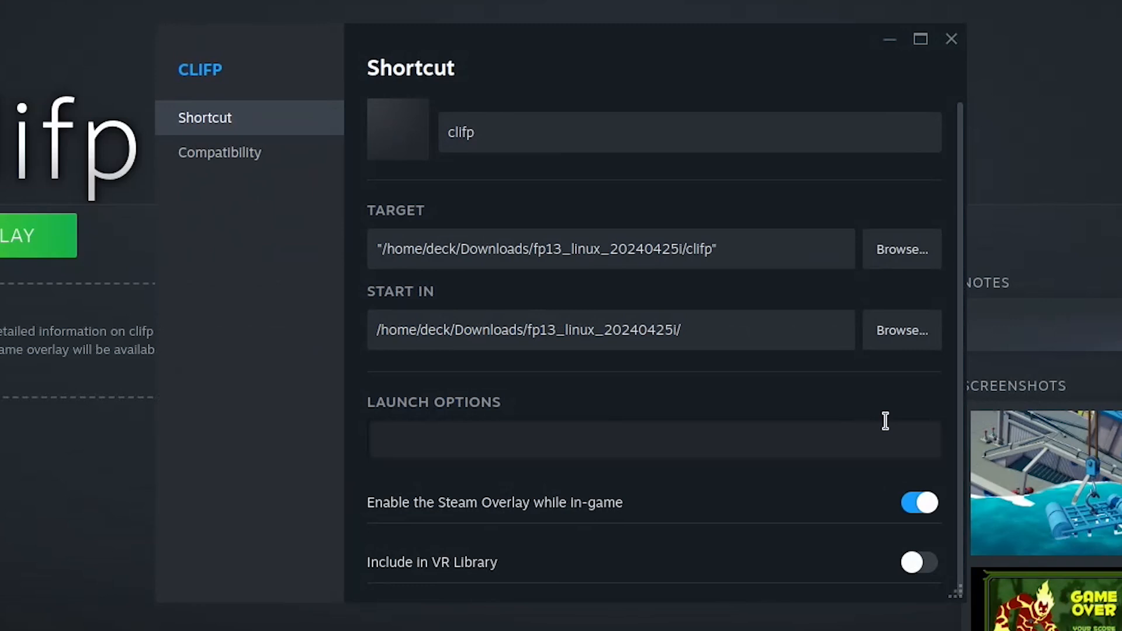
text(play -t)
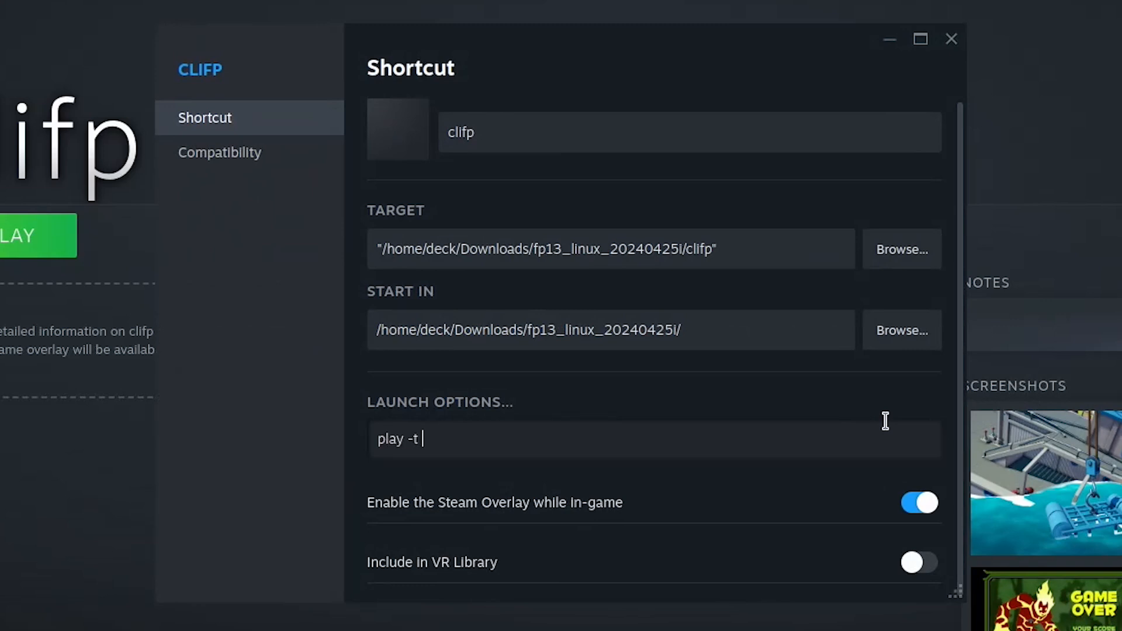
text(")
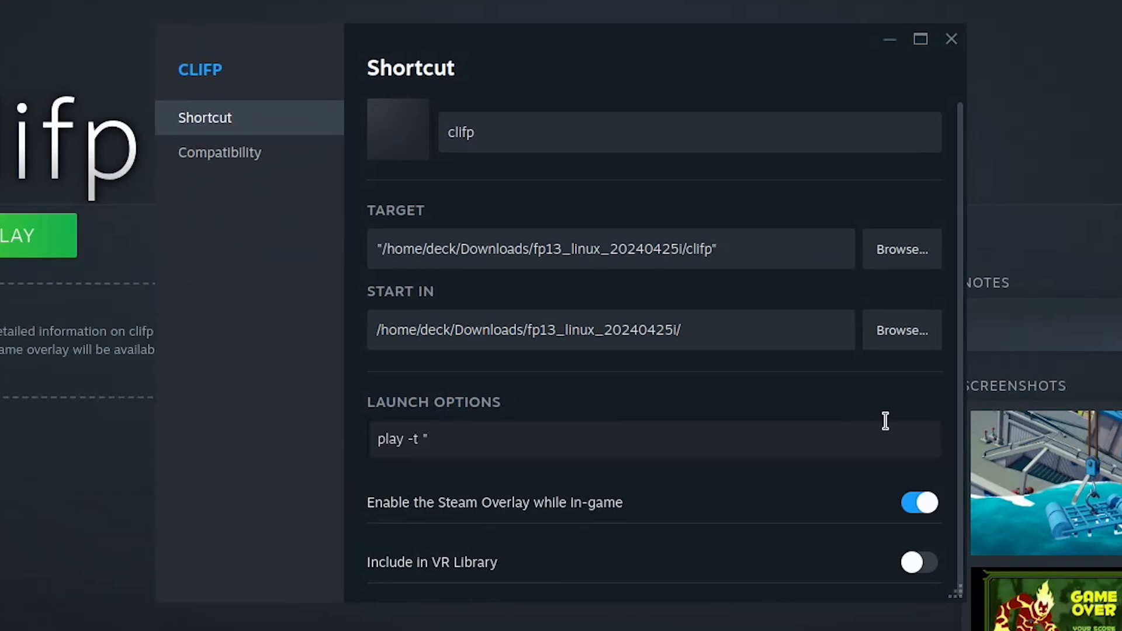
text(doeo!")
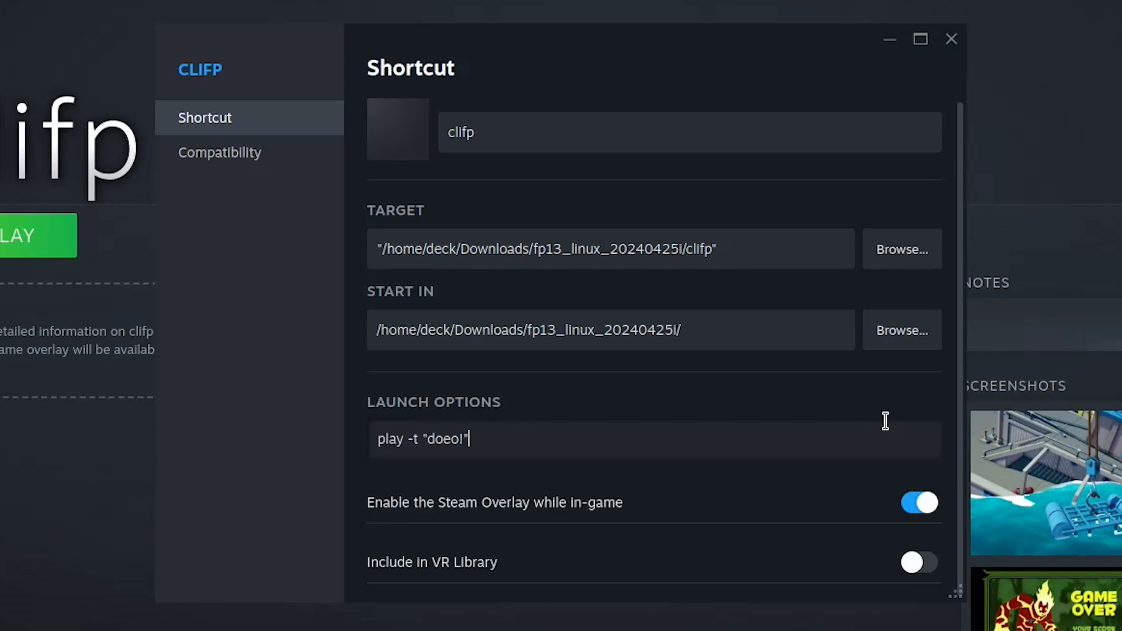
double_click(460, 132)
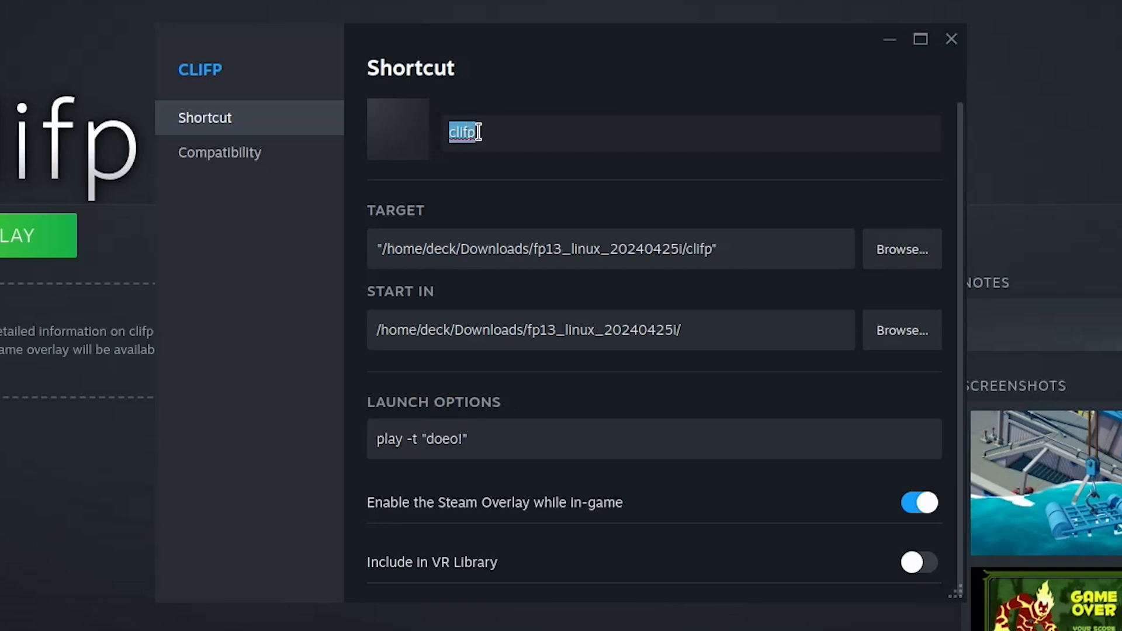
text(Doe)
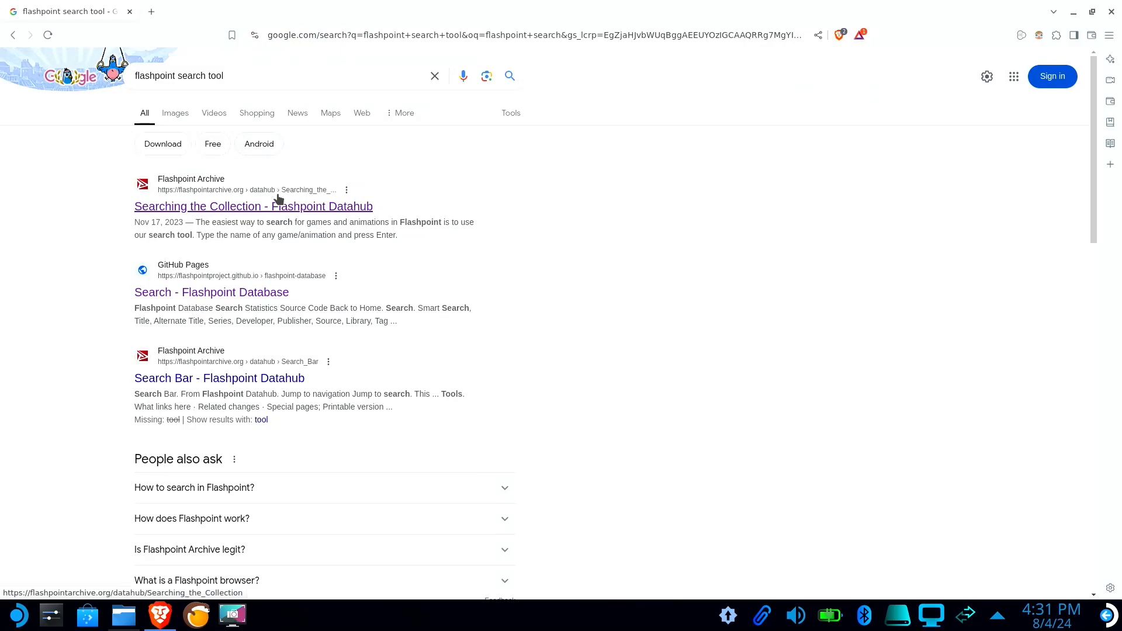
- Use the Flashpoint Search Tool to find Doeo! and view its details page
click(254, 206)
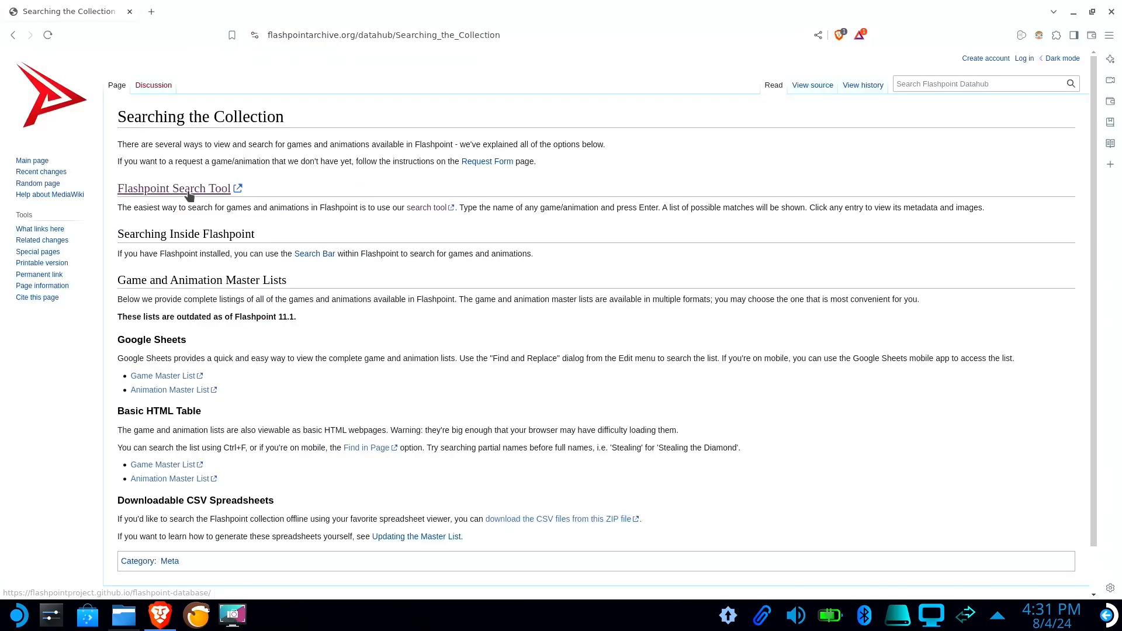
click(172, 188)
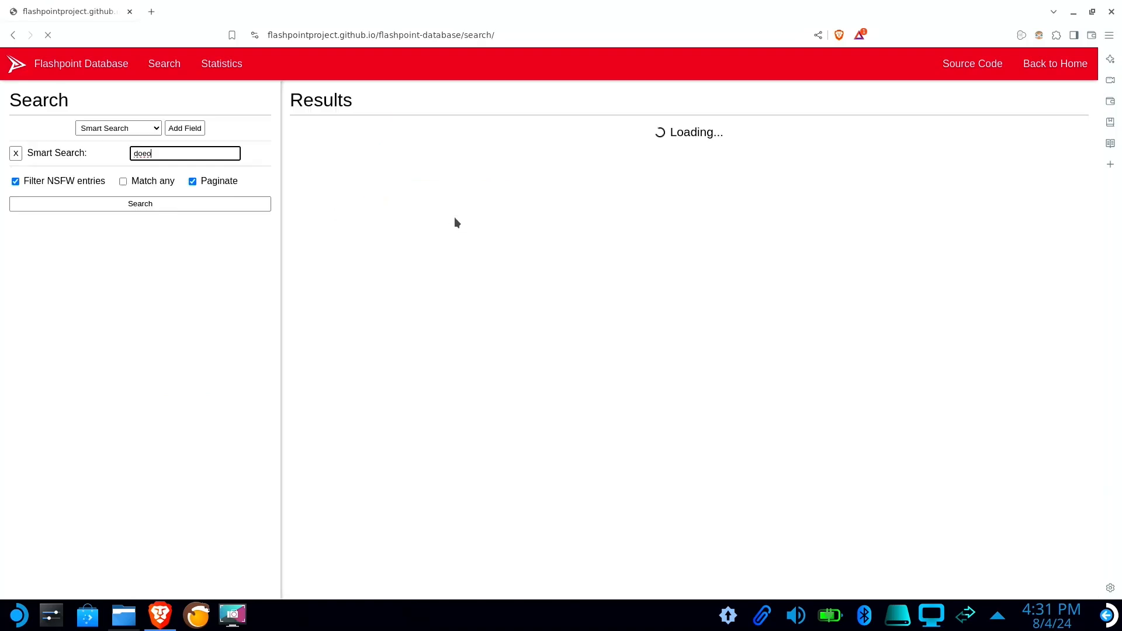
click(140, 203)
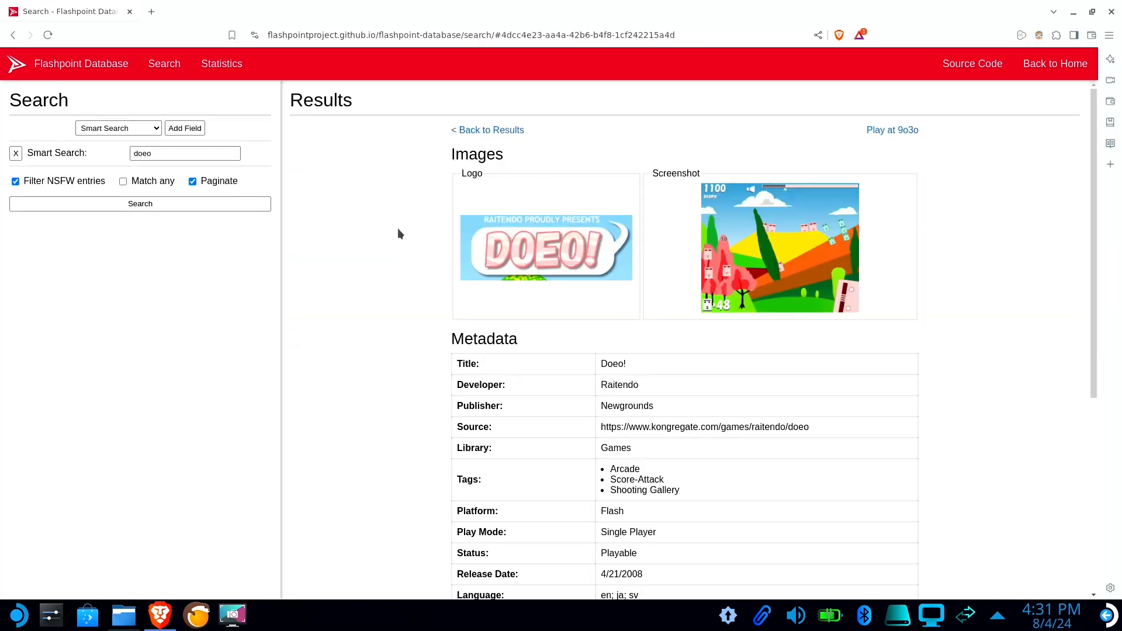
mouse_move(1051, 287)
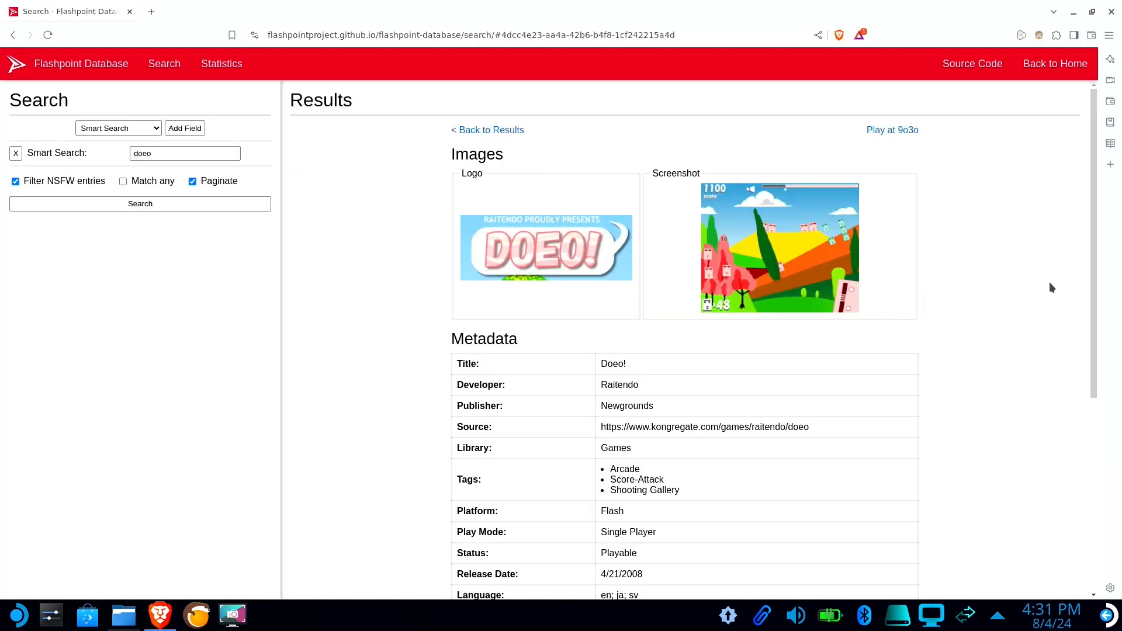
scroll(down, 3)
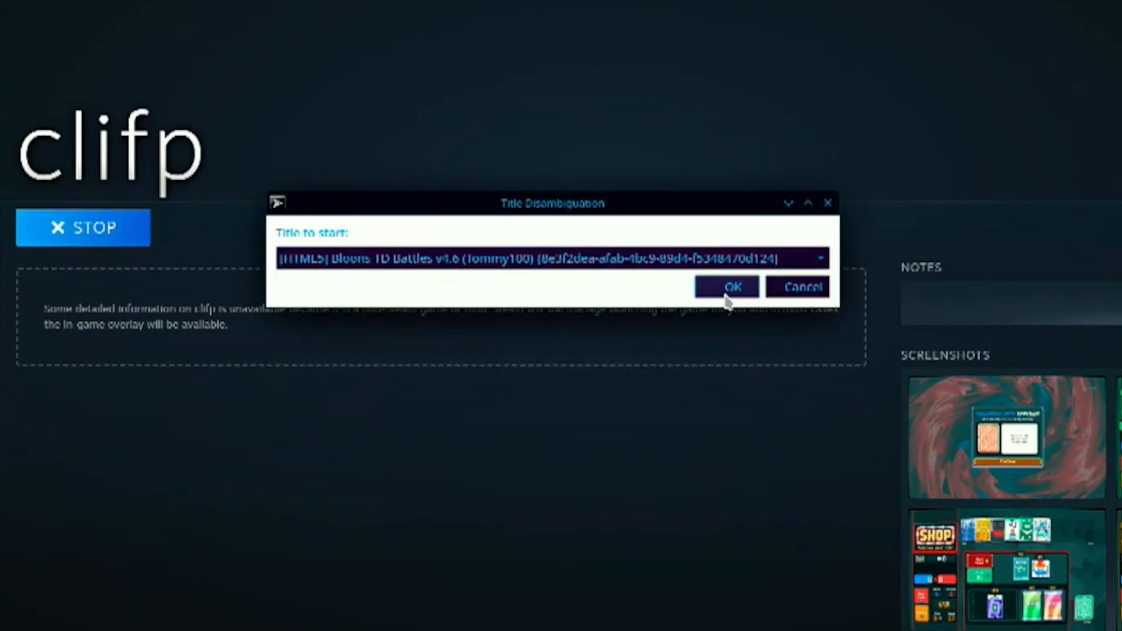
- Confirm the Bloons TD Battles title and dismiss the failed-download error
click(725, 286)
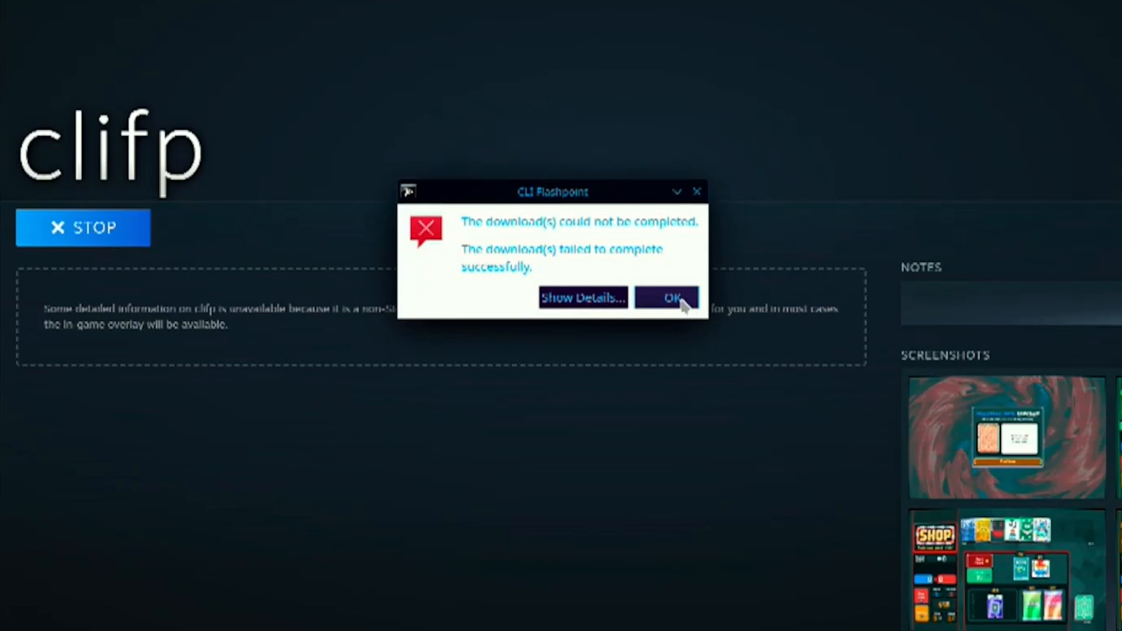
click(666, 298)
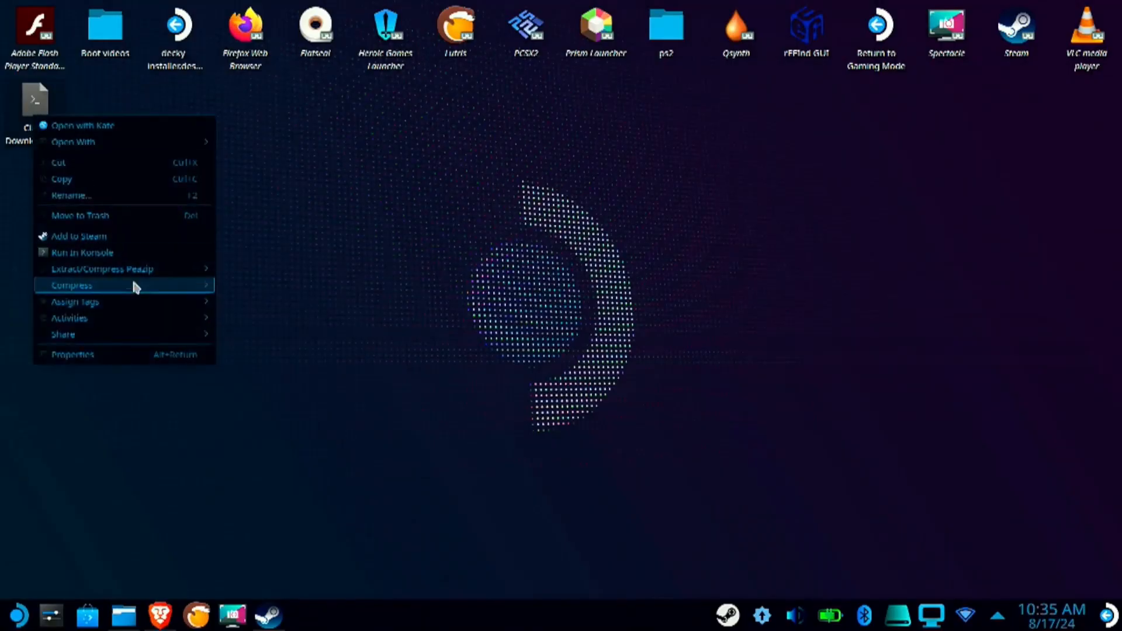
- Mark Clifp_Download_Fix.sh as executable in its Permissions properties and confirm with OK
click(73, 354)
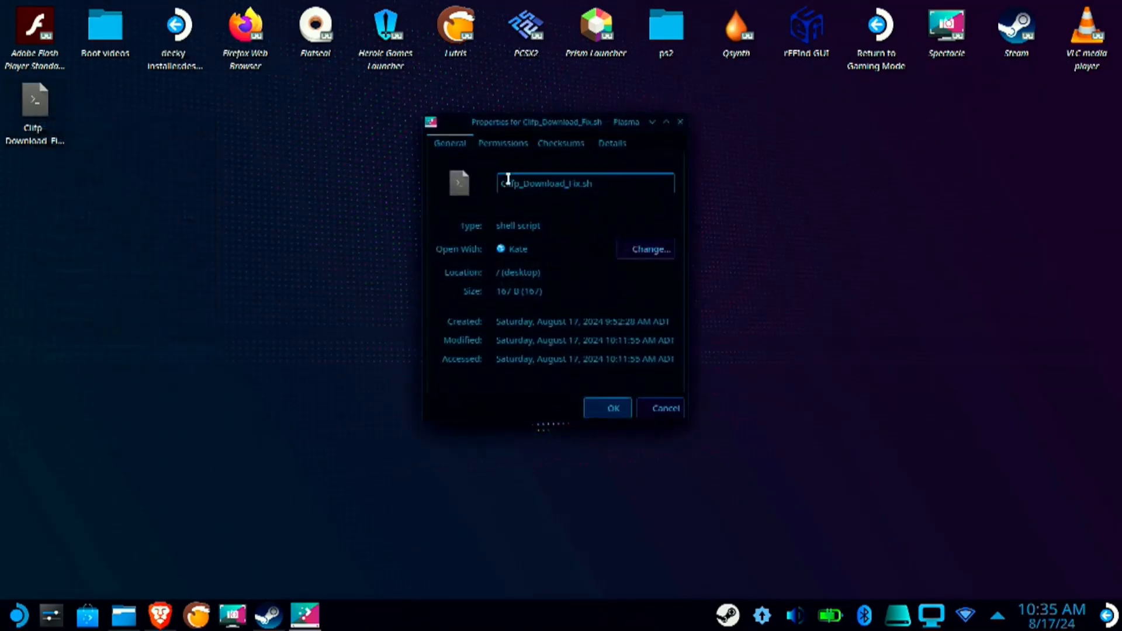
click(503, 142)
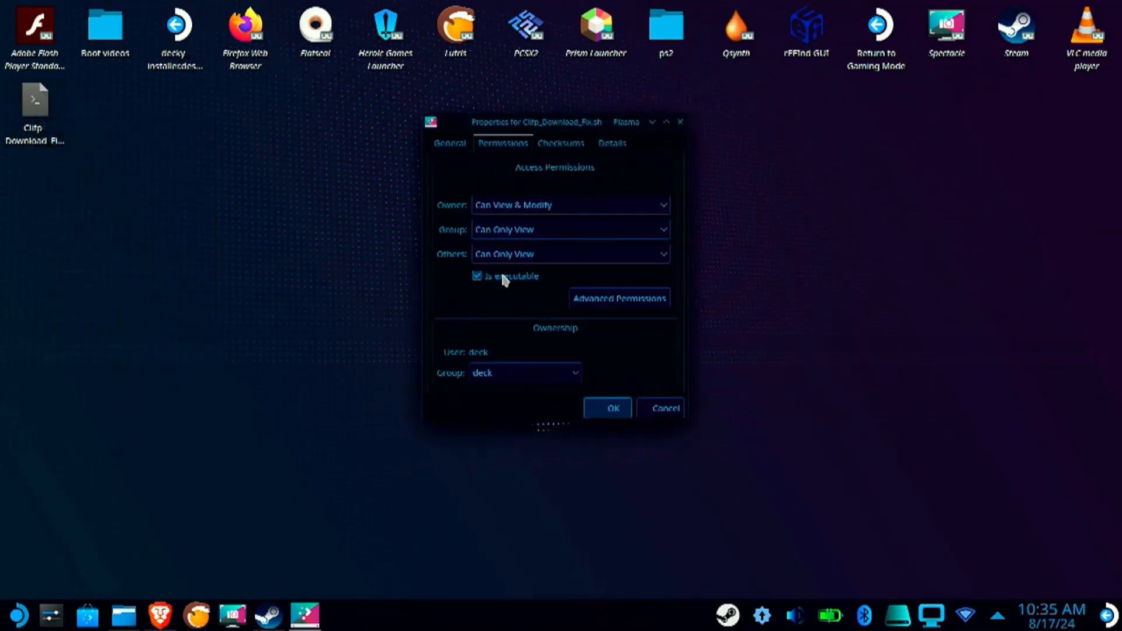
click(477, 276)
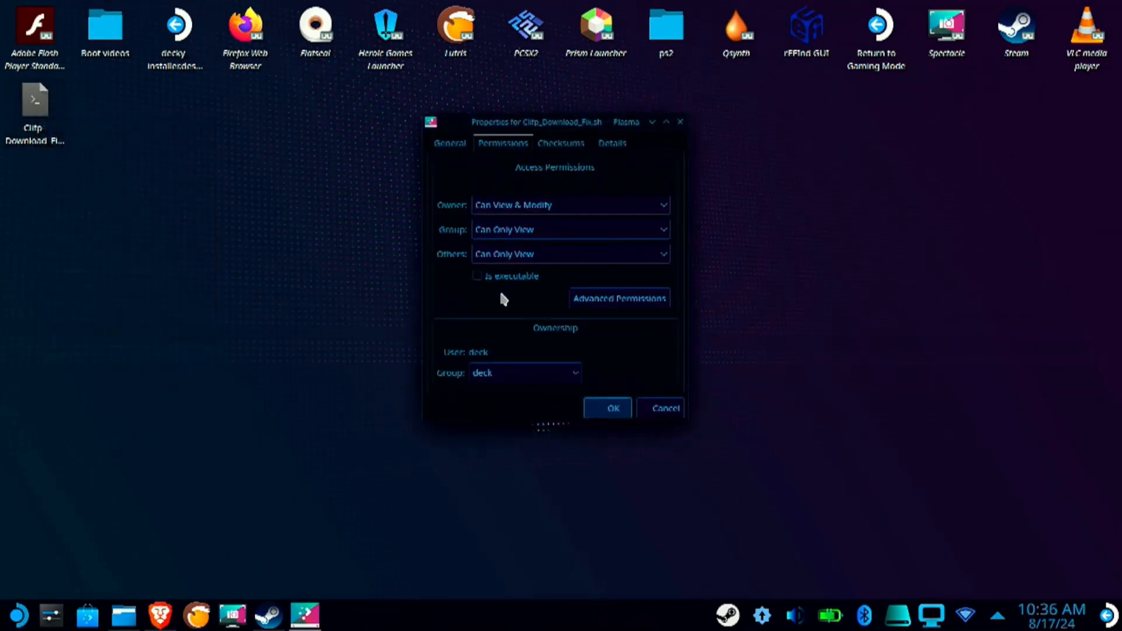
click(478, 276)
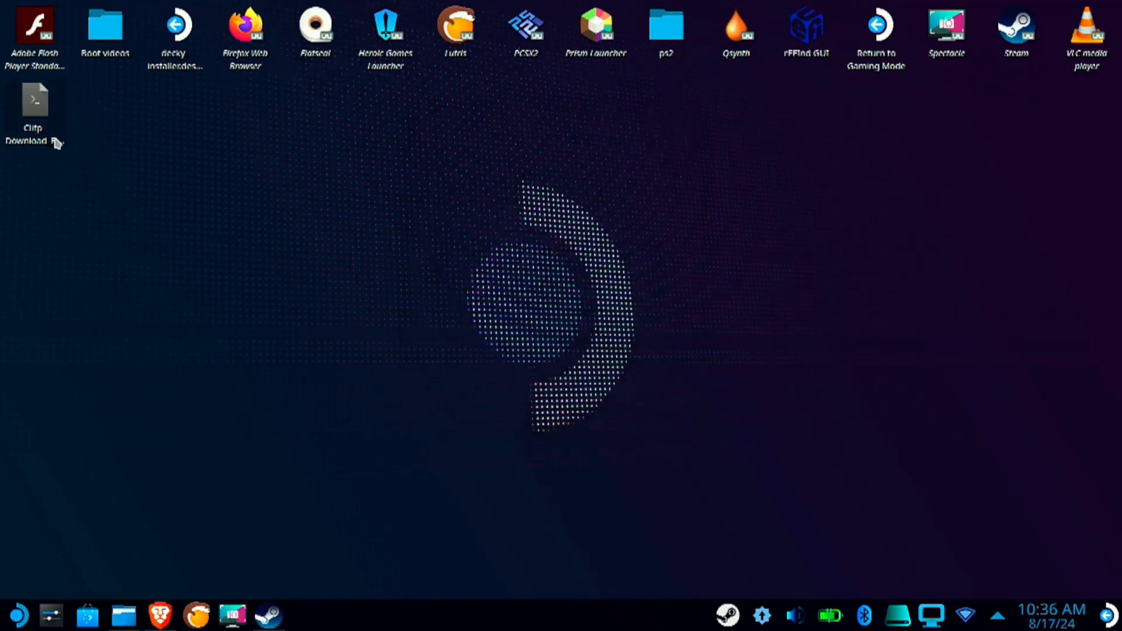
- Run Clifp_Download_Fix.sh in Konsole with the sudo password and answer y to install openssl 1.1
right_click(34, 100)
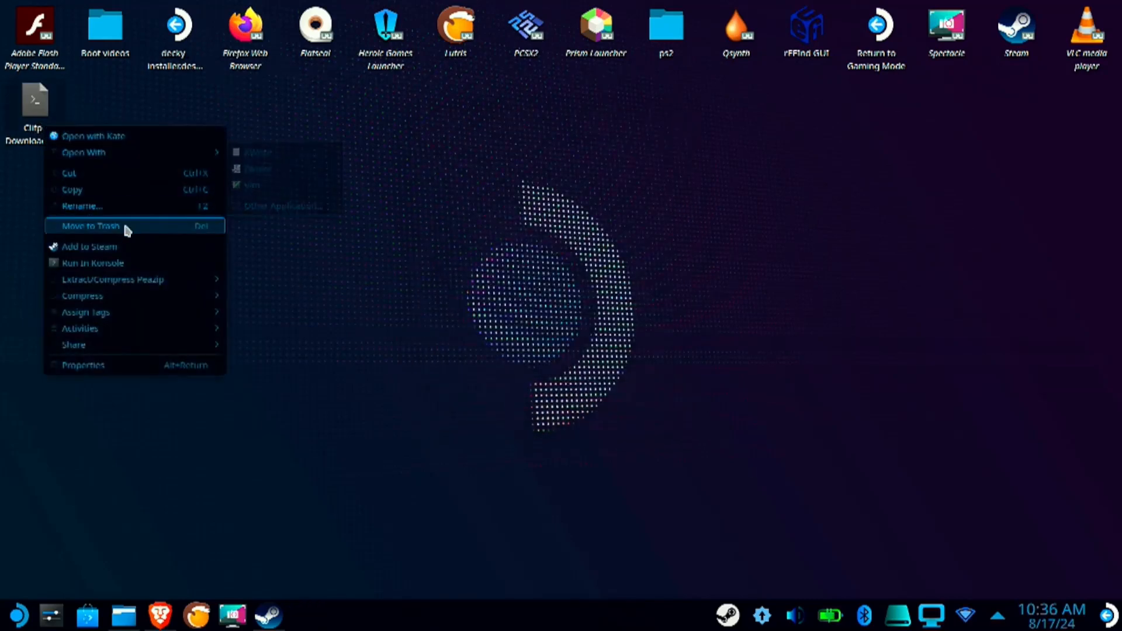
mouse_move(142, 263)
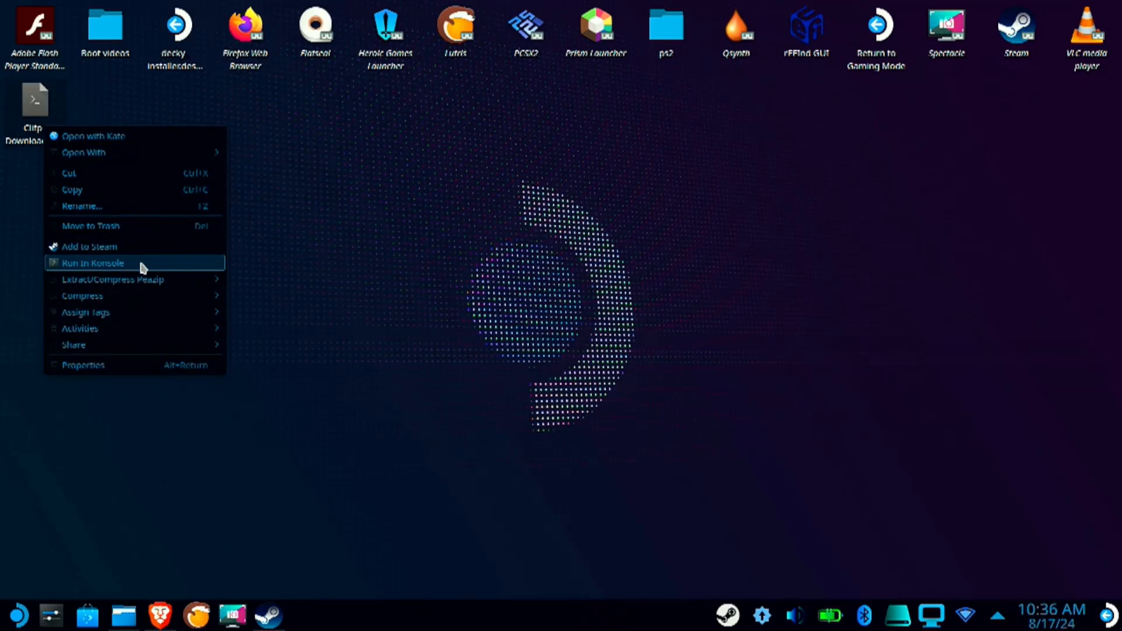
click(92, 263)
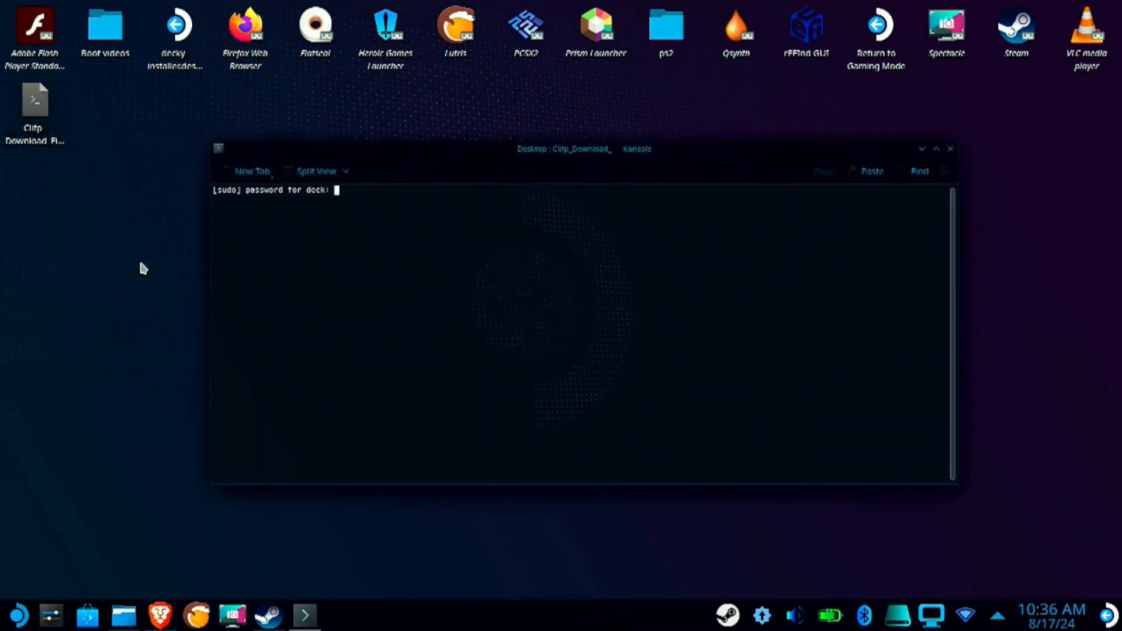
key(Return)
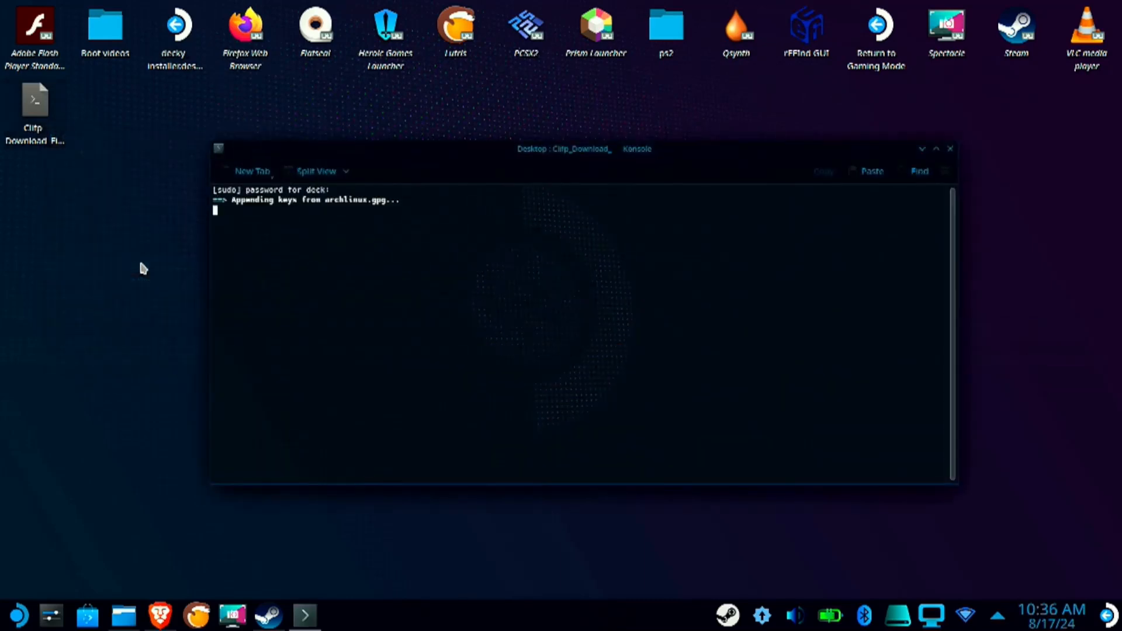
text(y)
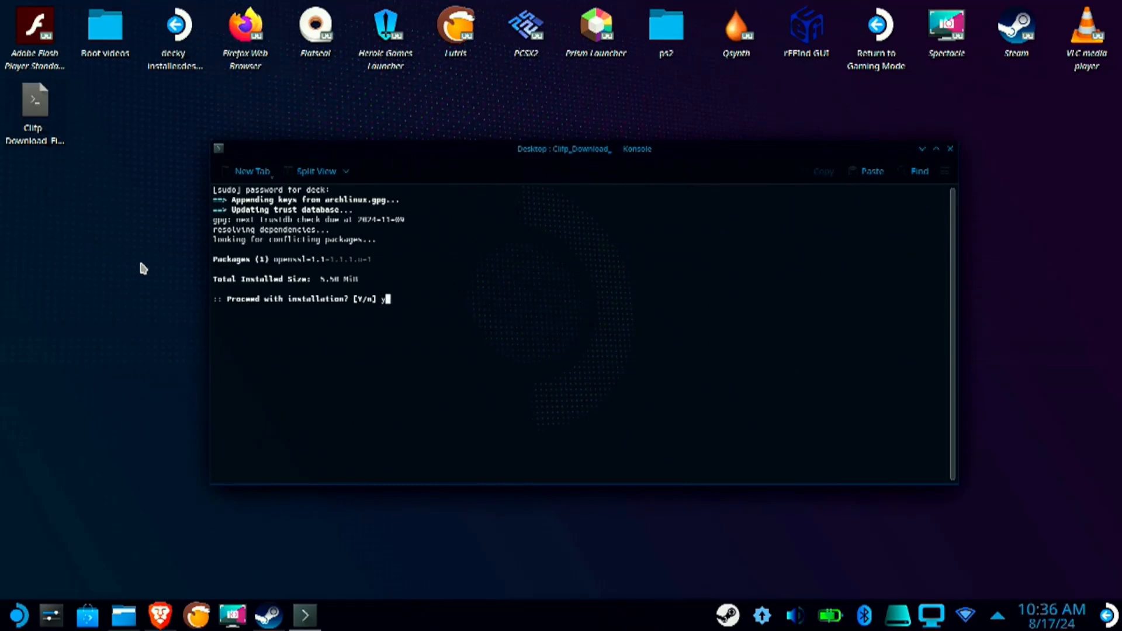
key(Return)
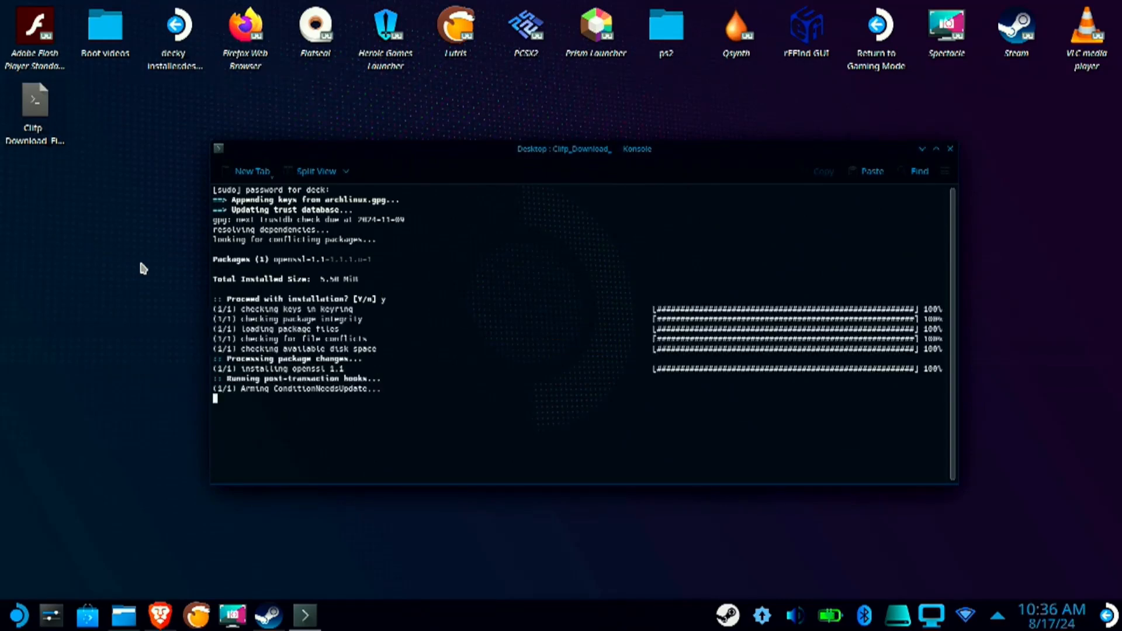
mouse_move(346, 186)
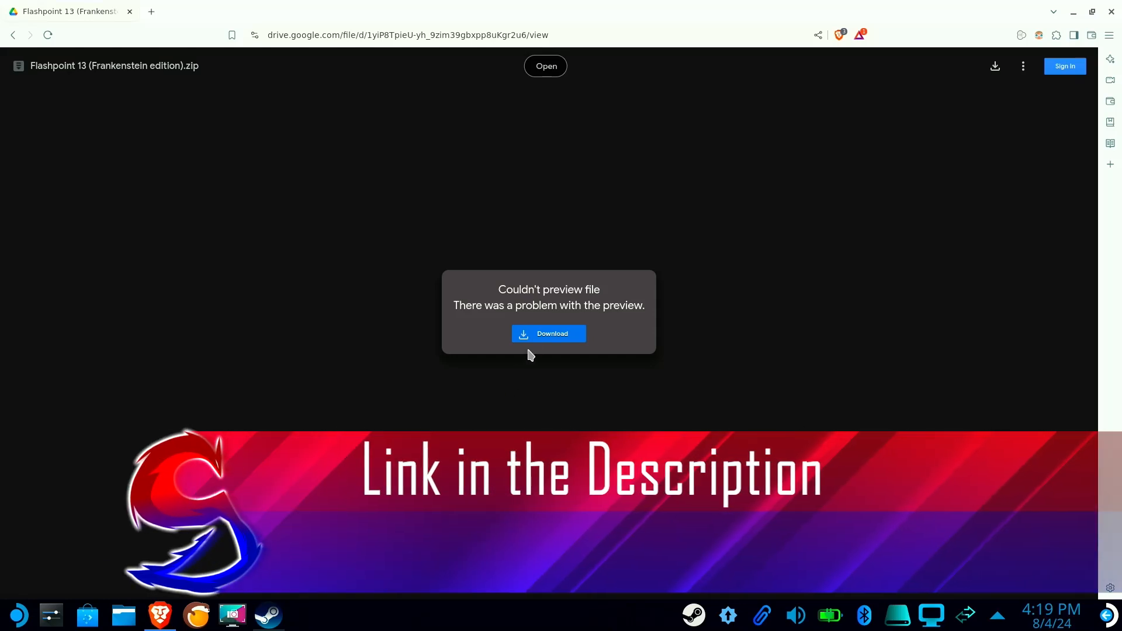
- Download Flashpoint 13 (Frankenstein edition).zip anyway past the virus warning and save it to Downloads
click(548, 333)
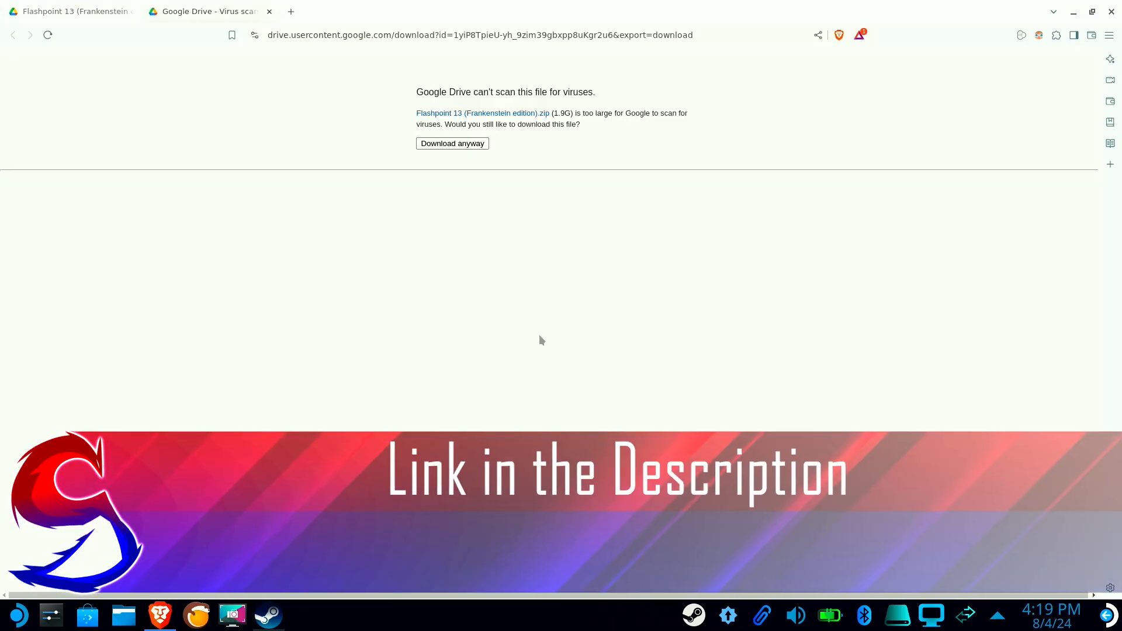
click(451, 143)
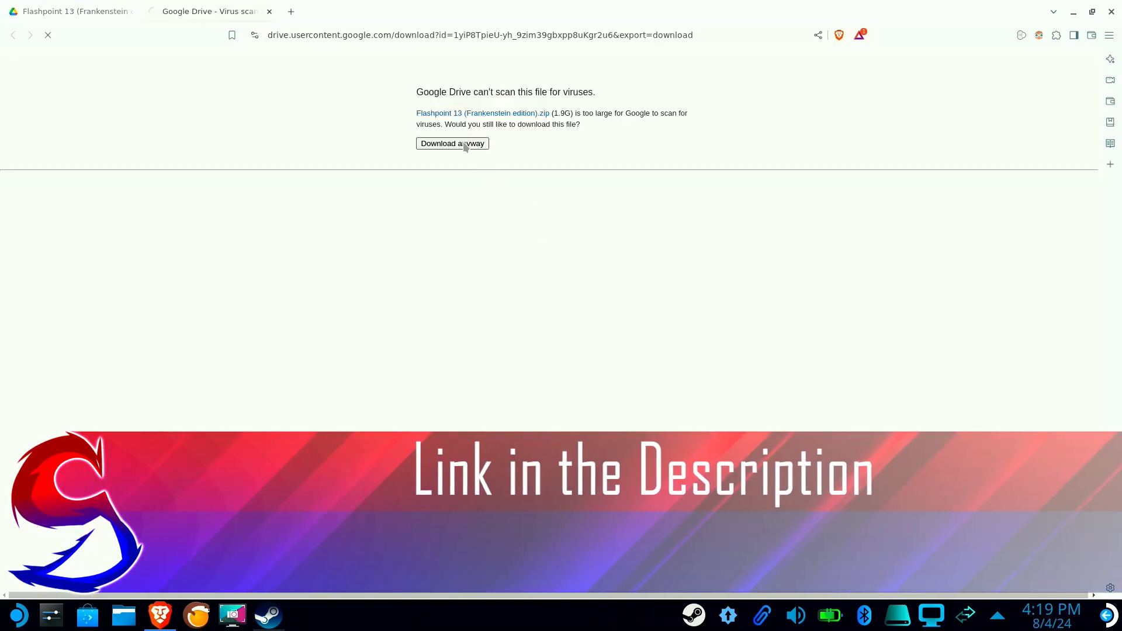
click(451, 142)
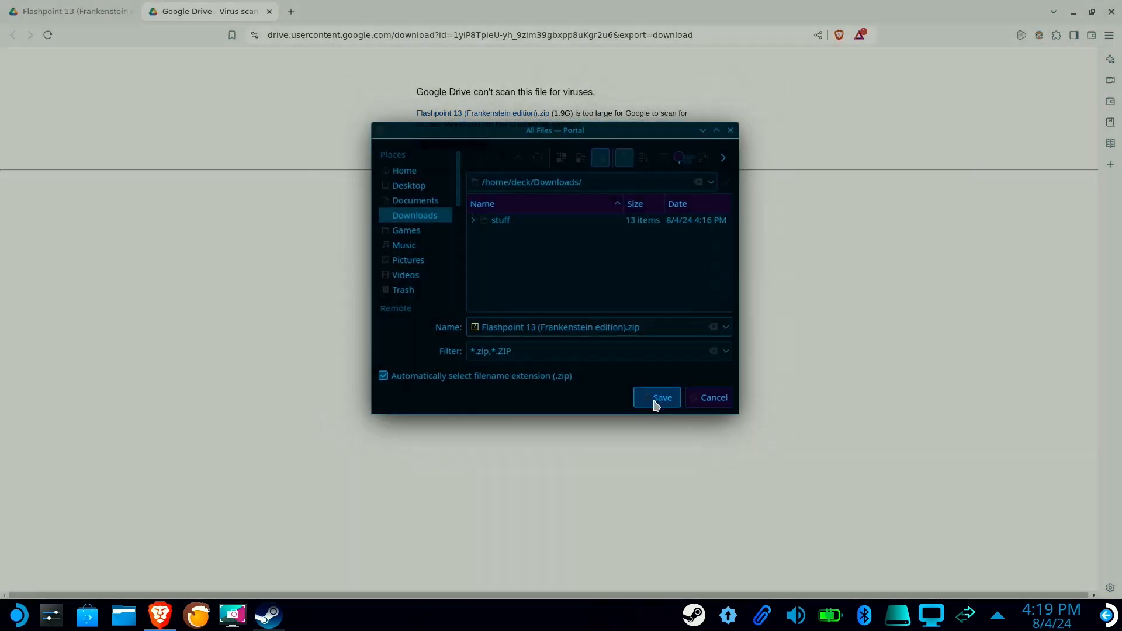
click(656, 397)
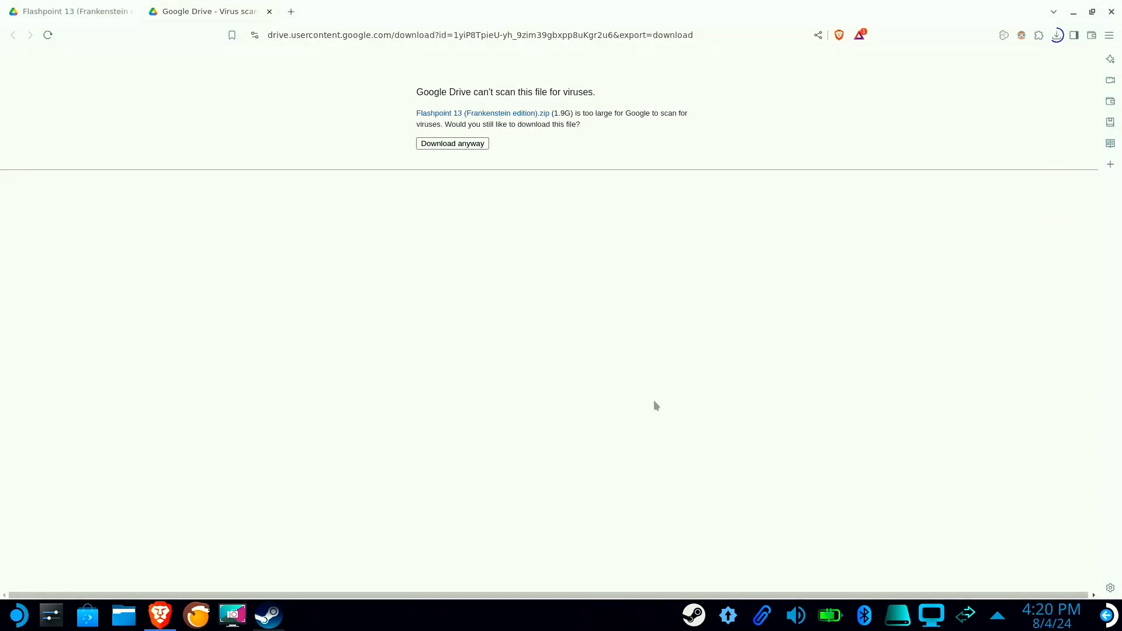
click(1056, 34)
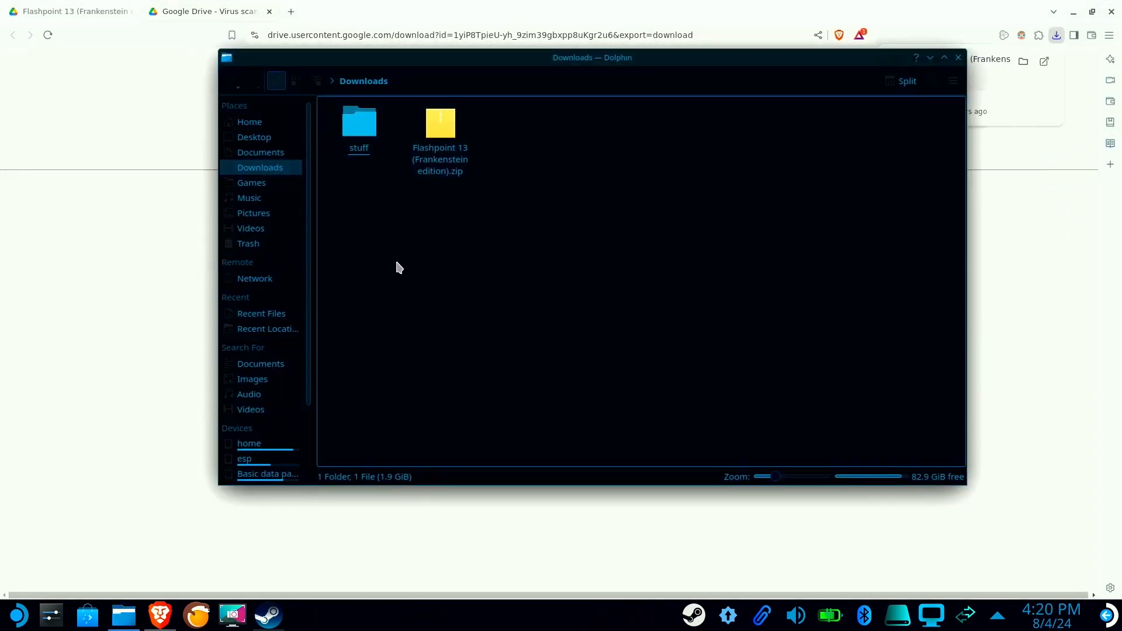
- Extract the Frankenstein edition zip into its own folder in Downloads and enter that folder
right_click(439, 123)
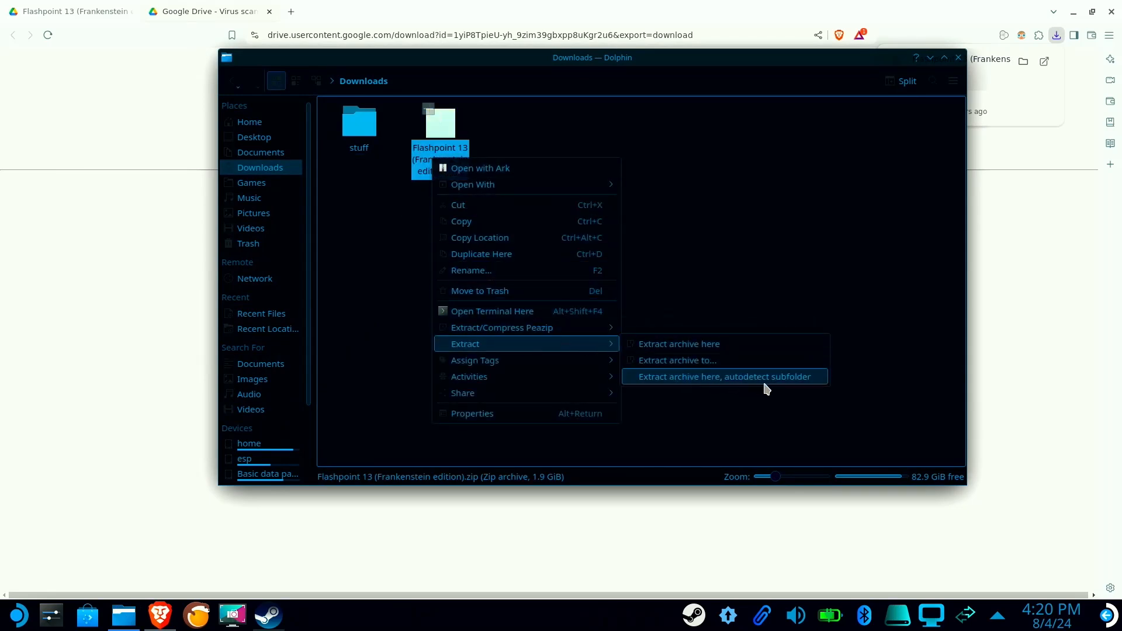
click(724, 376)
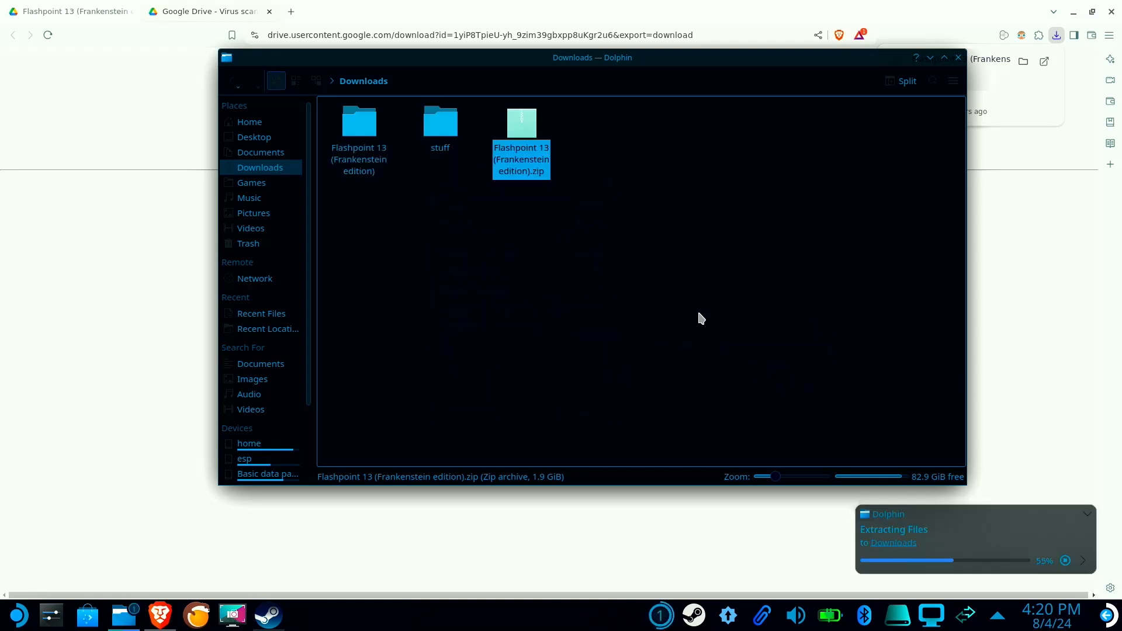
mouse_move(642, 305)
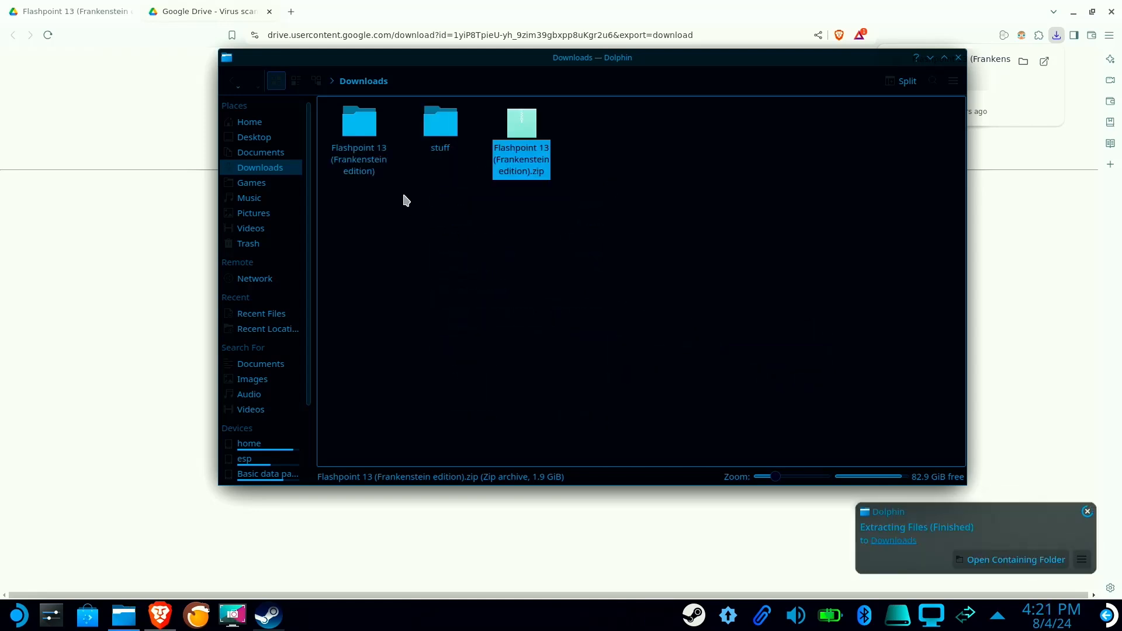
double_click(358, 128)
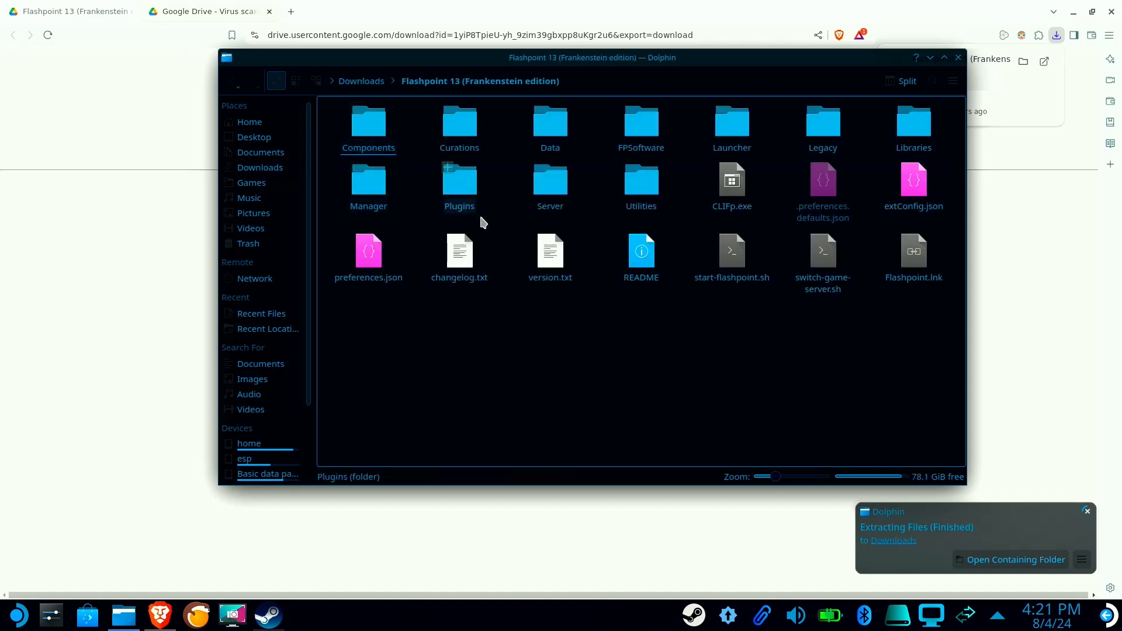
- Execute start-flashpoint.sh from the Frankenstein edition folder to launch Flashpoint 13 for Linux
double_click(731, 257)
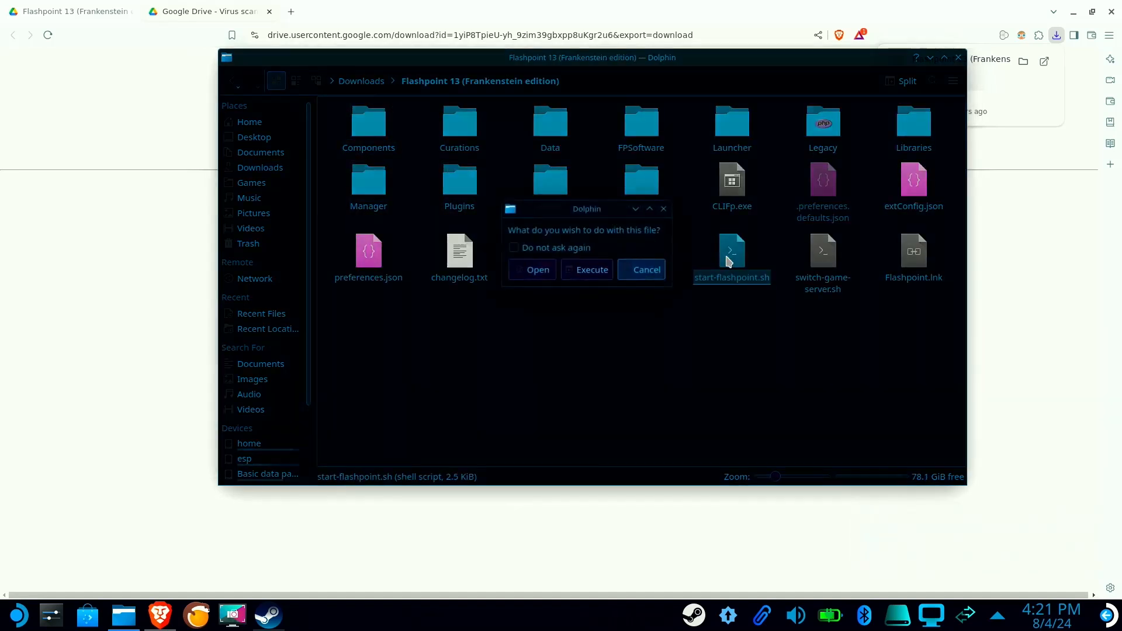
click(645, 269)
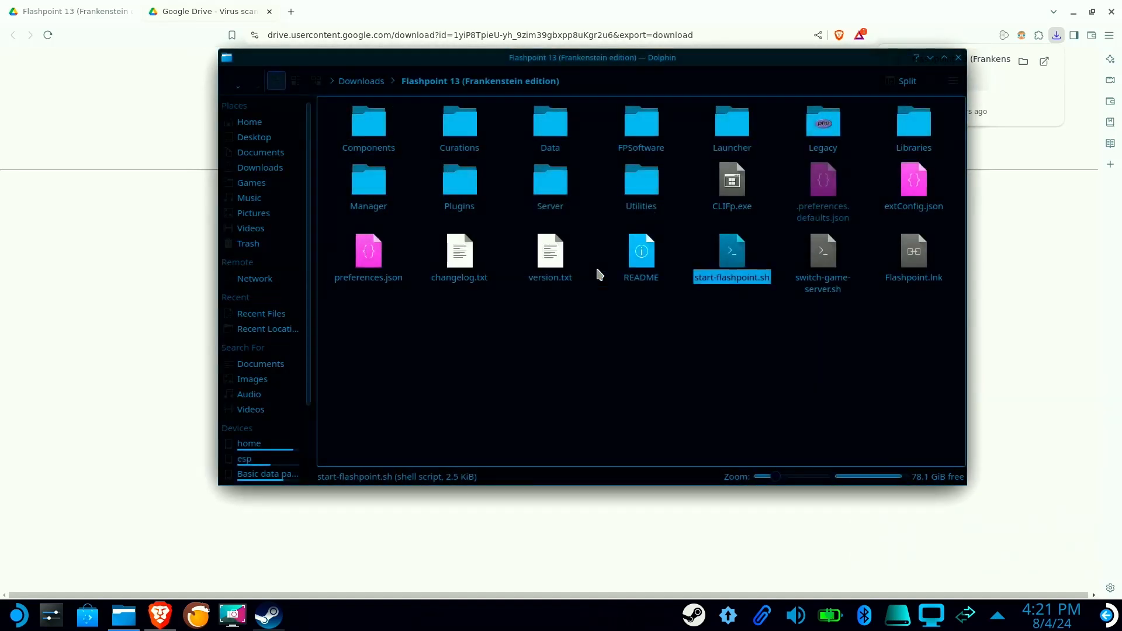
double_click(732, 254)
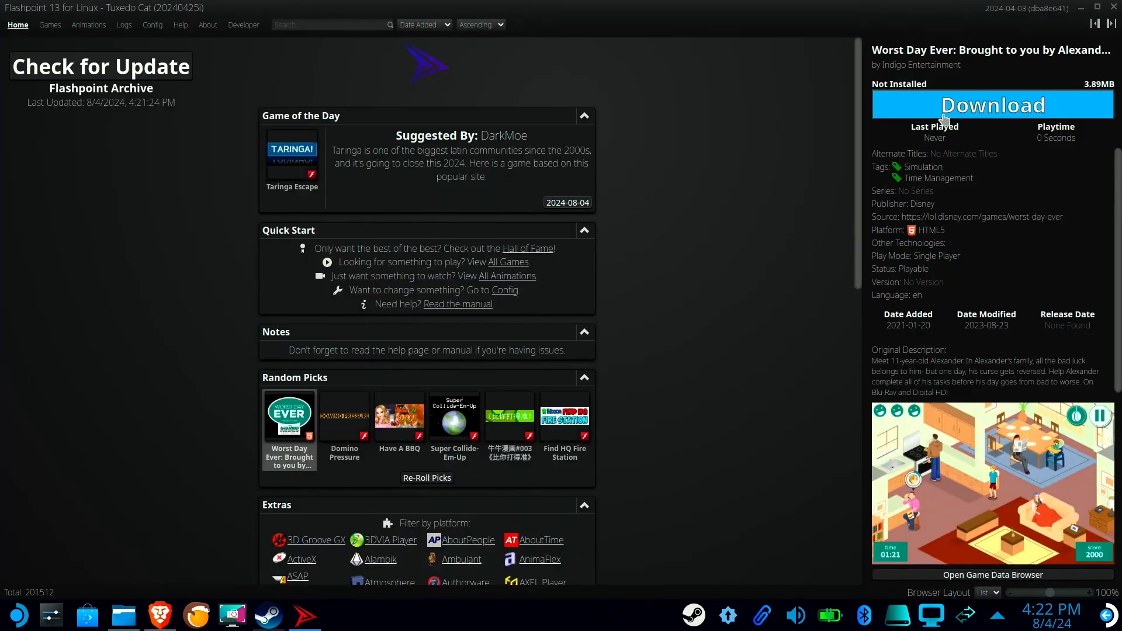
- Close the Flashpoint 13 launcher window, returning to the Dolphin folder
click(991, 104)
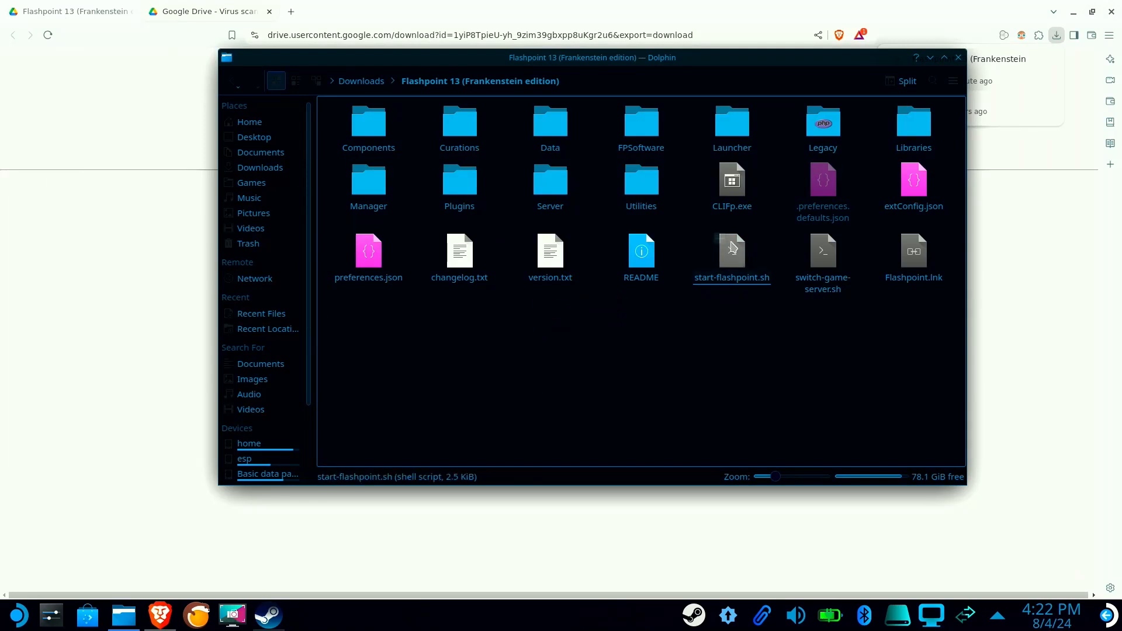
- Force the CLIFp.exe shortcut's Compatibility to Proton Experimental, then return to its Shortcut settings
right_click(732, 179)
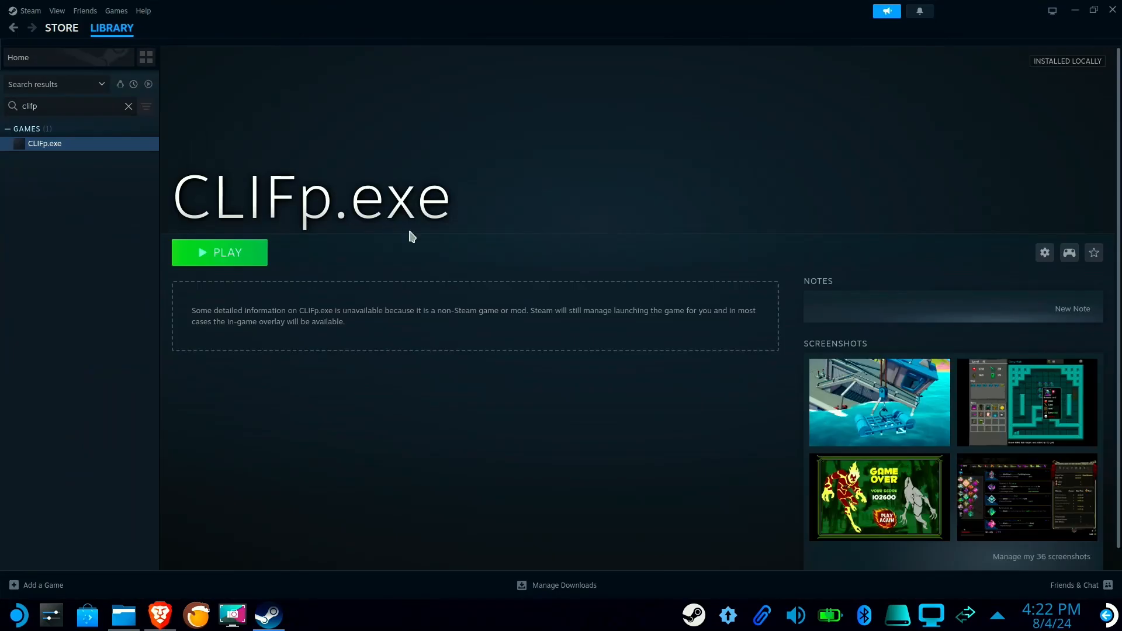
click(1043, 252)
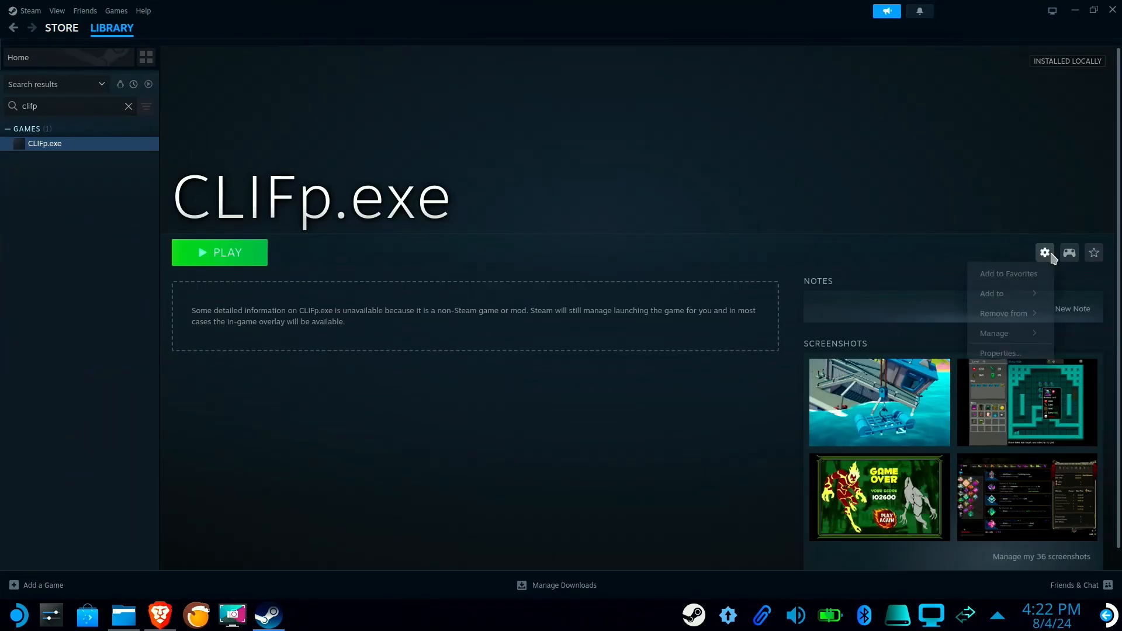
click(999, 353)
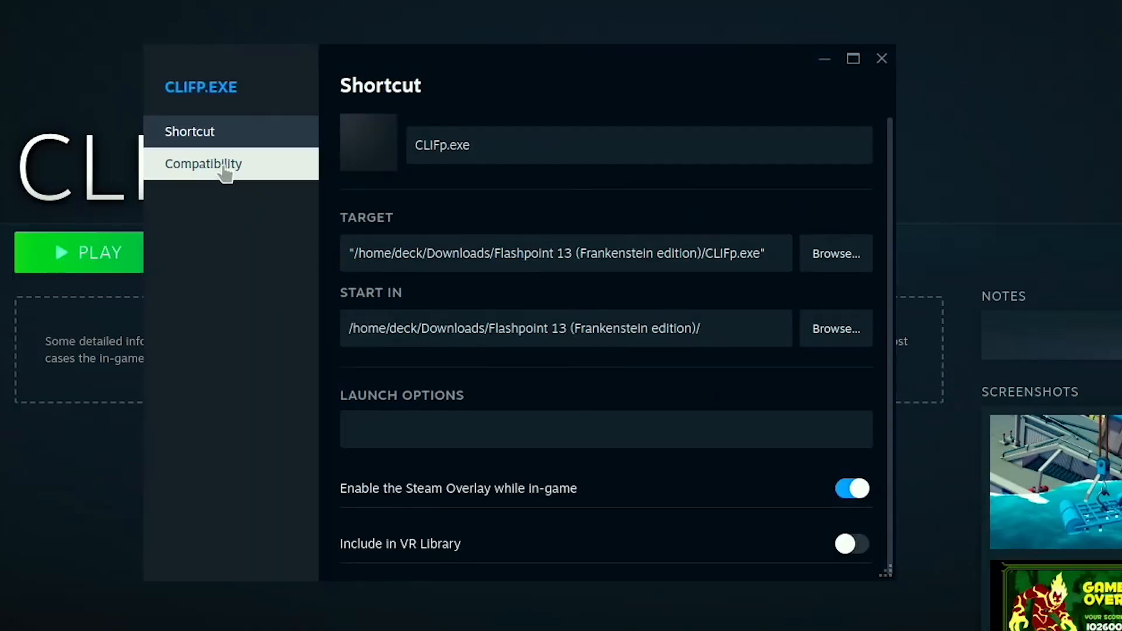
click(204, 164)
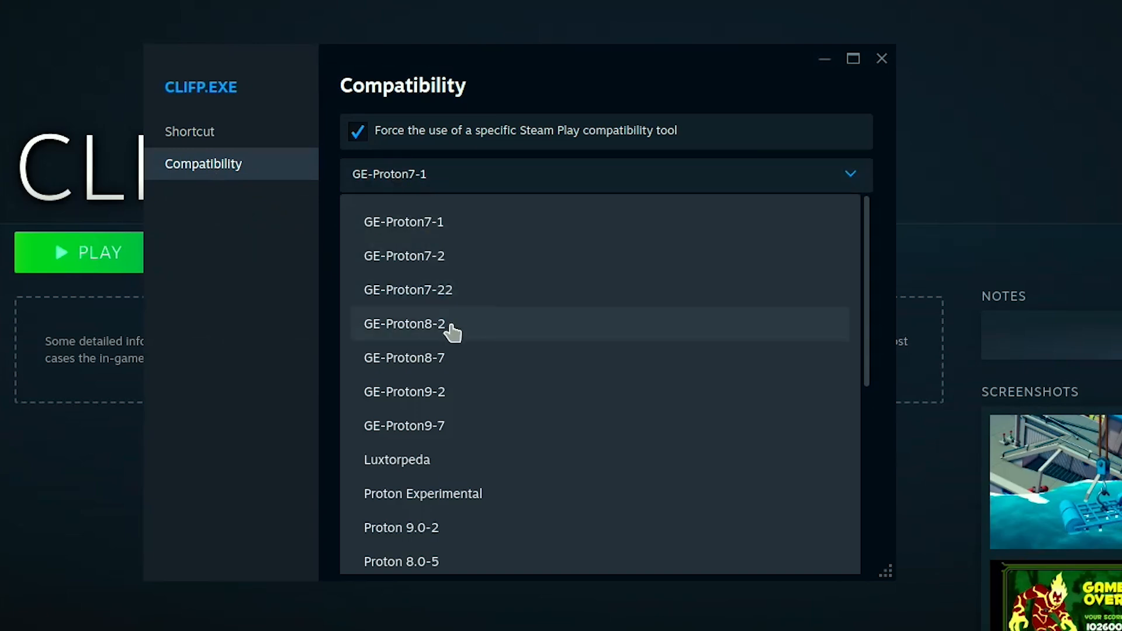
mouse_move(519, 493)
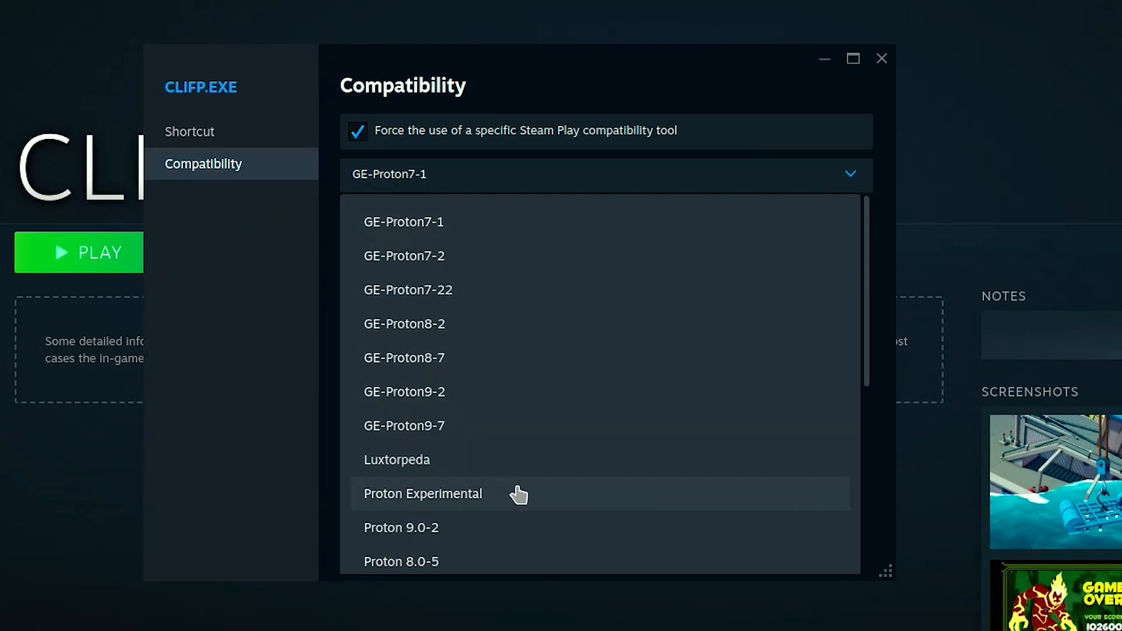
click(422, 493)
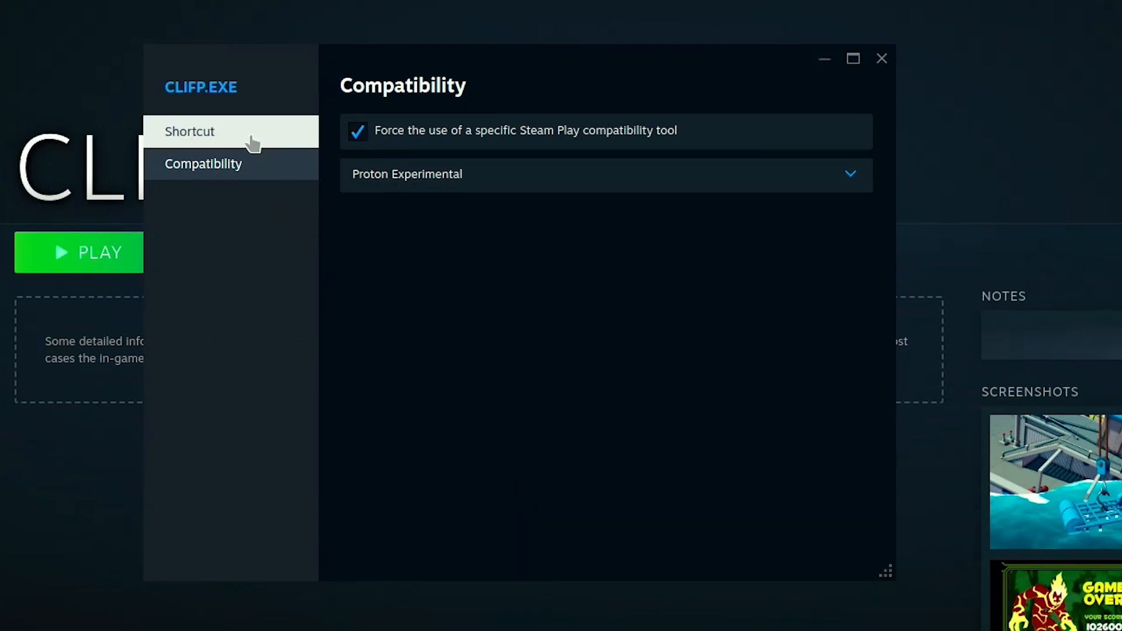
click(189, 131)
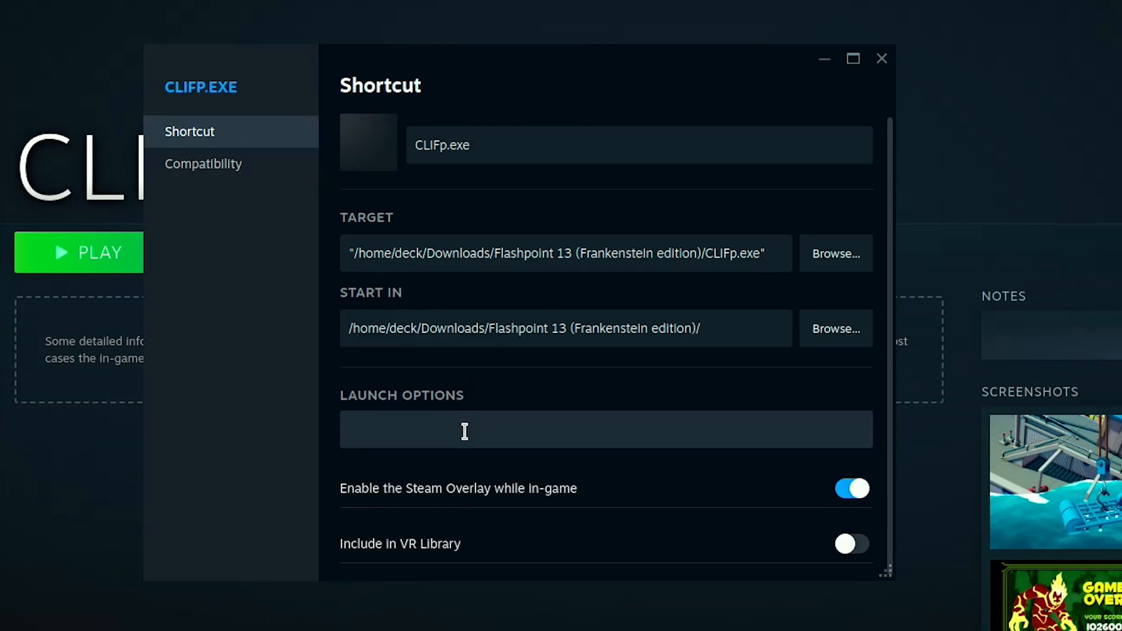
- Begin CLIFp.exe's launch options with play -t "Doeo
text(play -t)
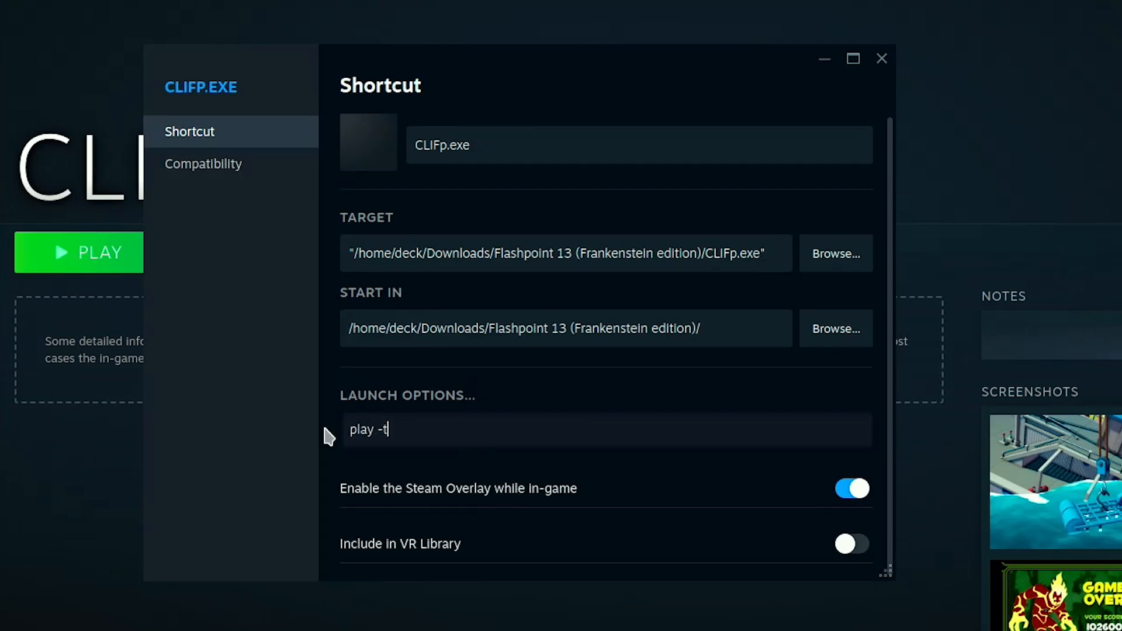
text("Doeo)
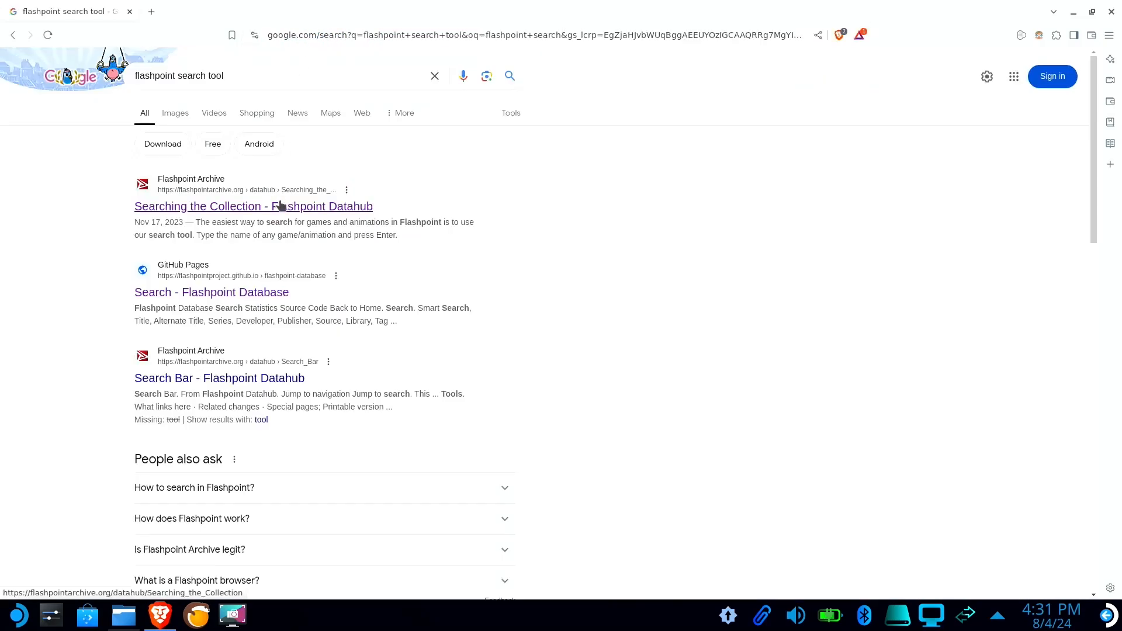
- Search the Flashpoint Database for doeo and select Doeo!'s ID 4dcc4e23-aa4a-42b6-b4f8-1cf242215a4d to copy
click(254, 205)
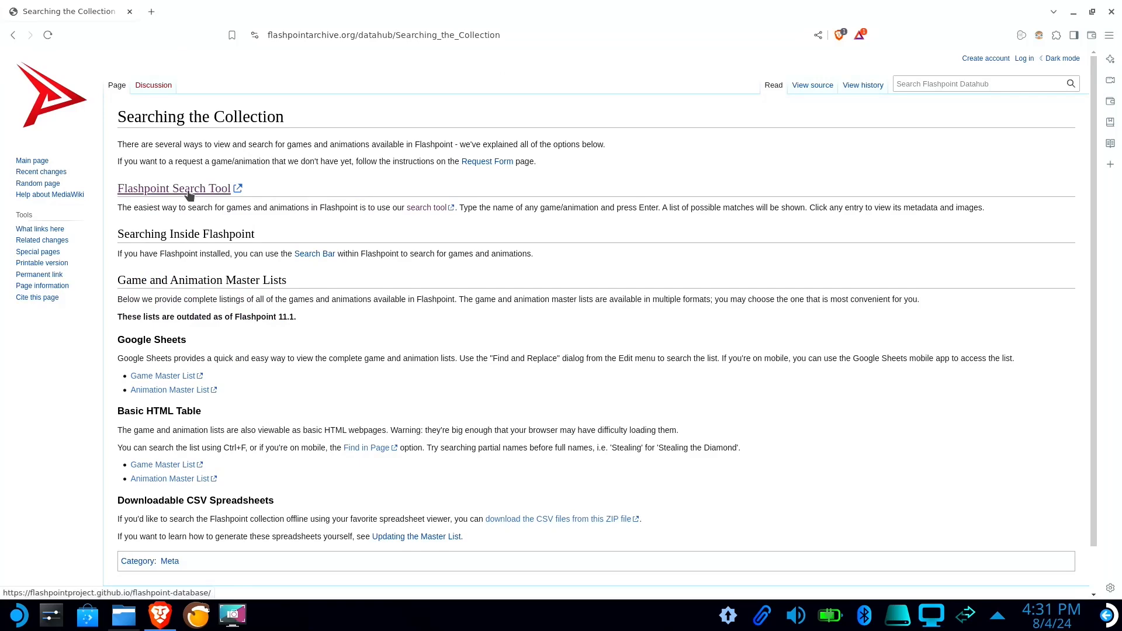
click(173, 189)
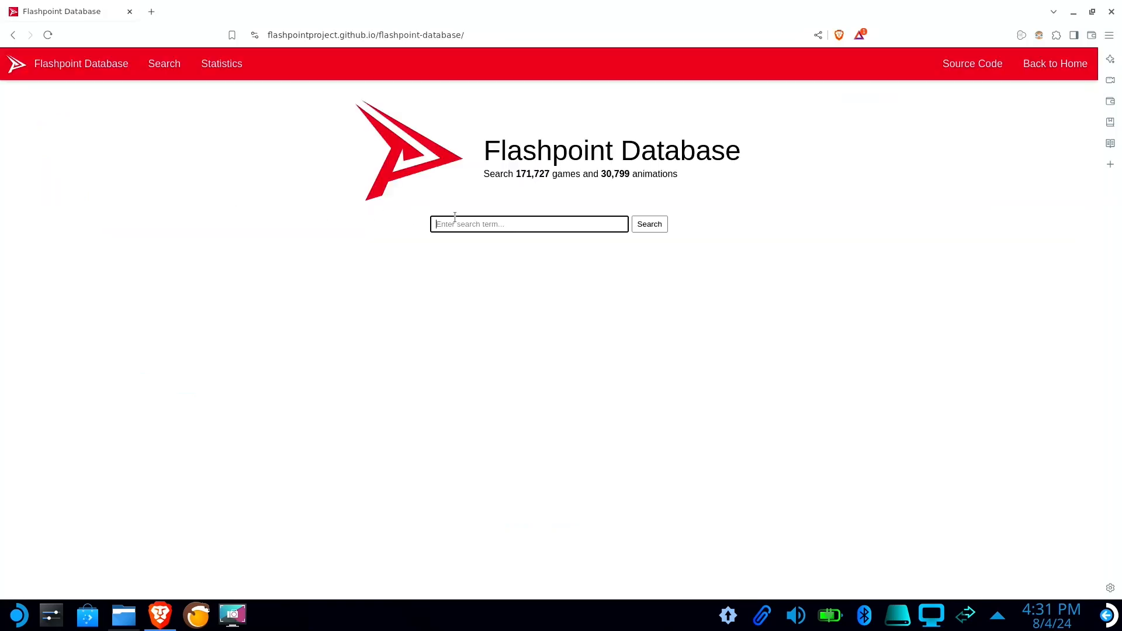
text(doeo)
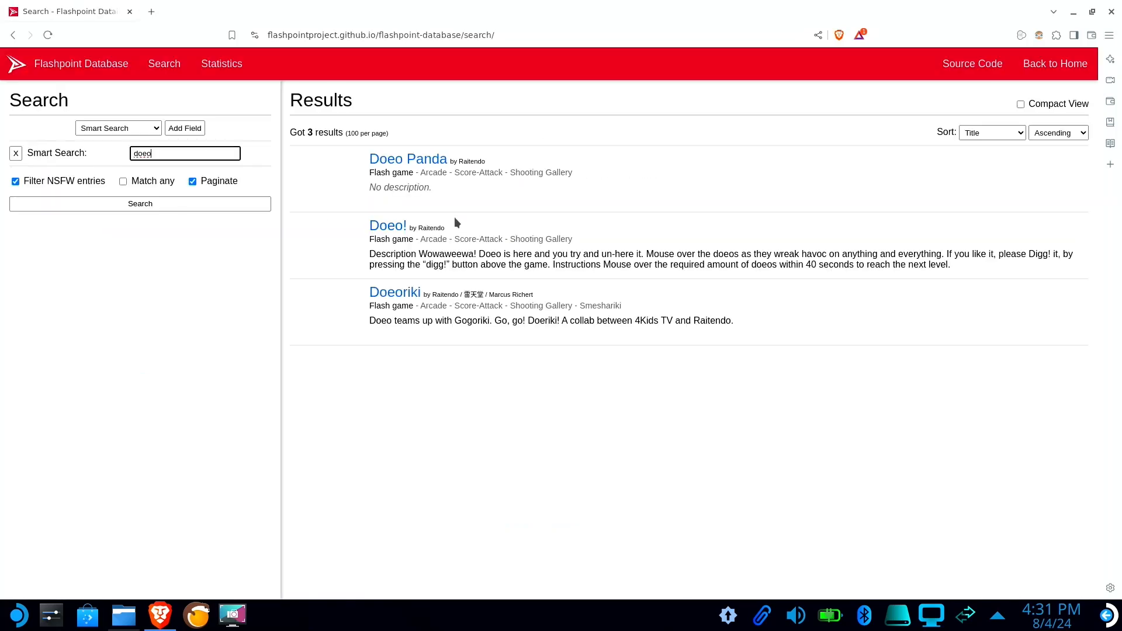
click(387, 225)
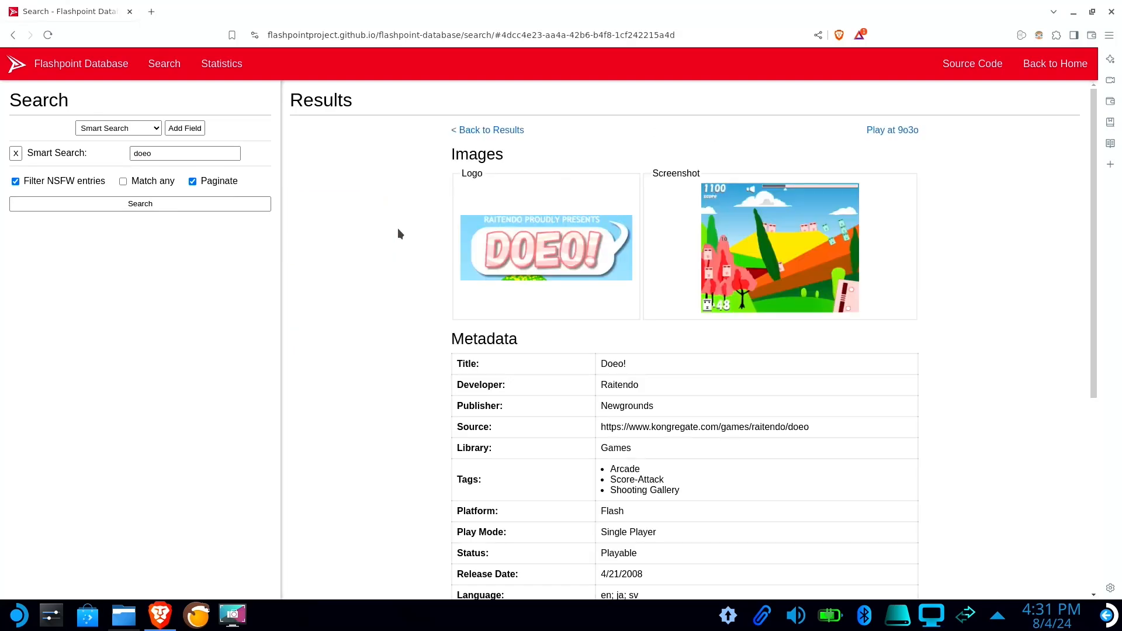
mouse_move(1081, 278)
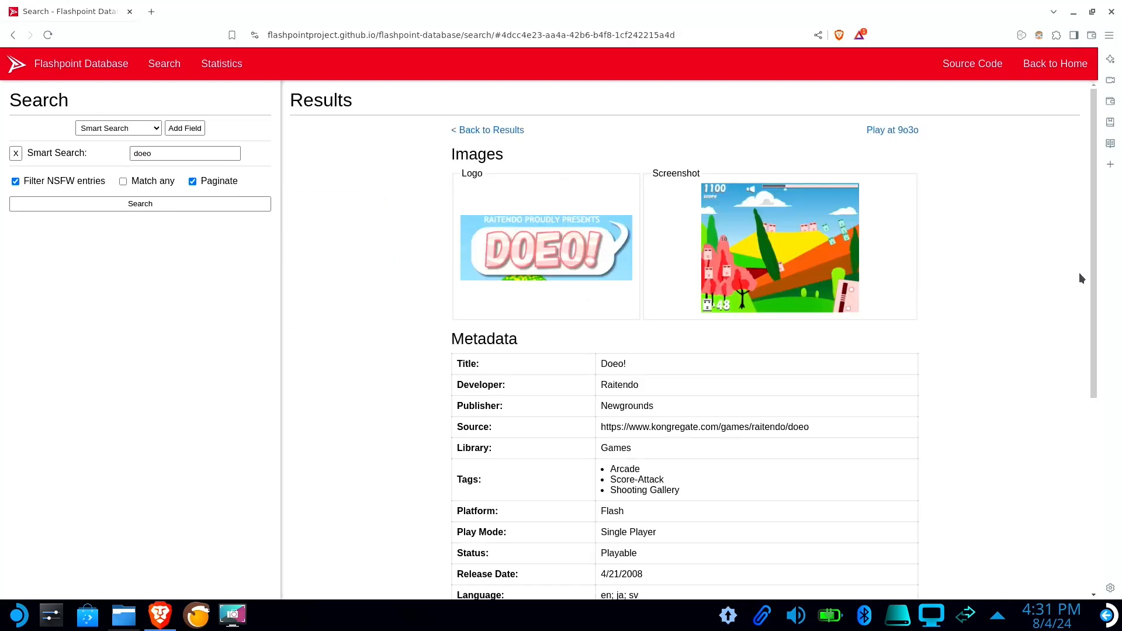
scroll(down, 3)
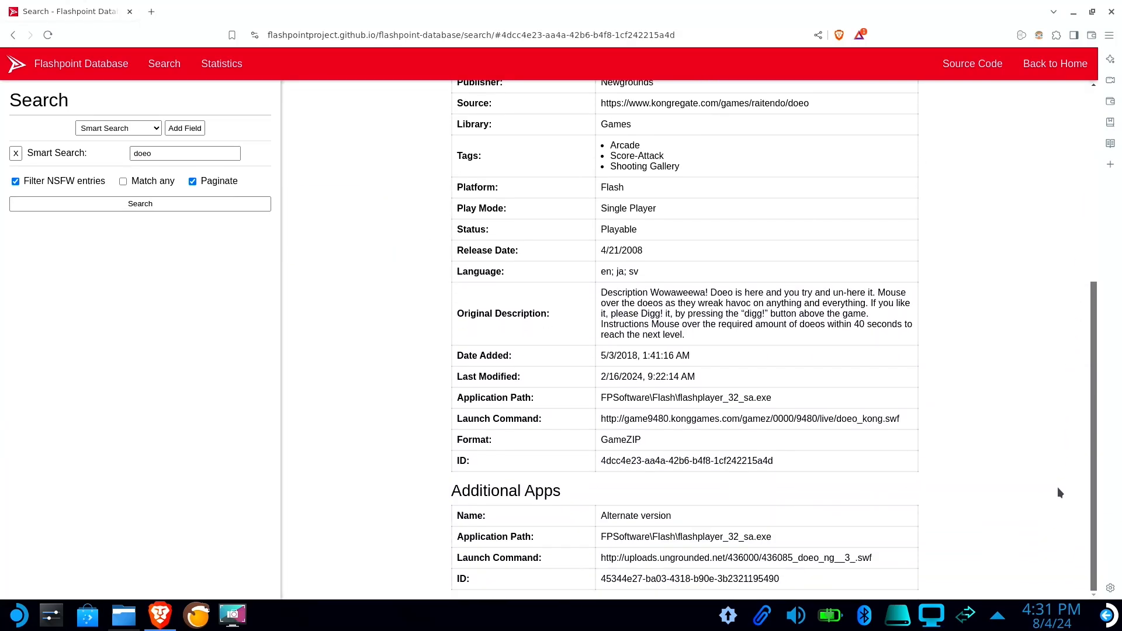
double_click(754, 579)
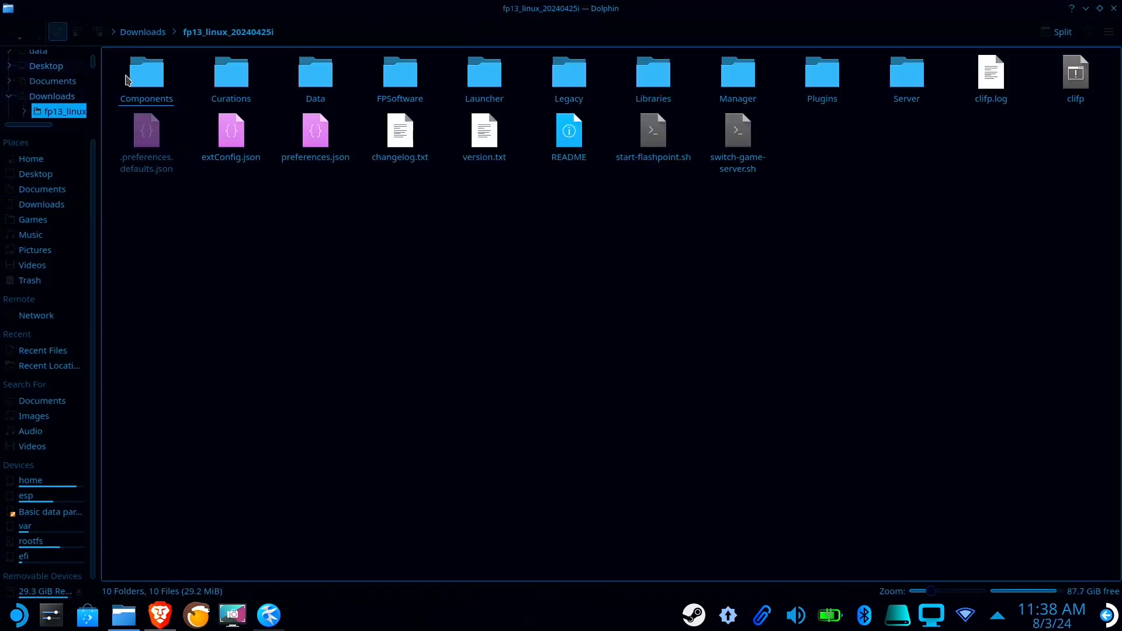
- Select start-flashpoint.sh in the fp13_linux_20240425i folder for adding to Steam
click(652, 130)
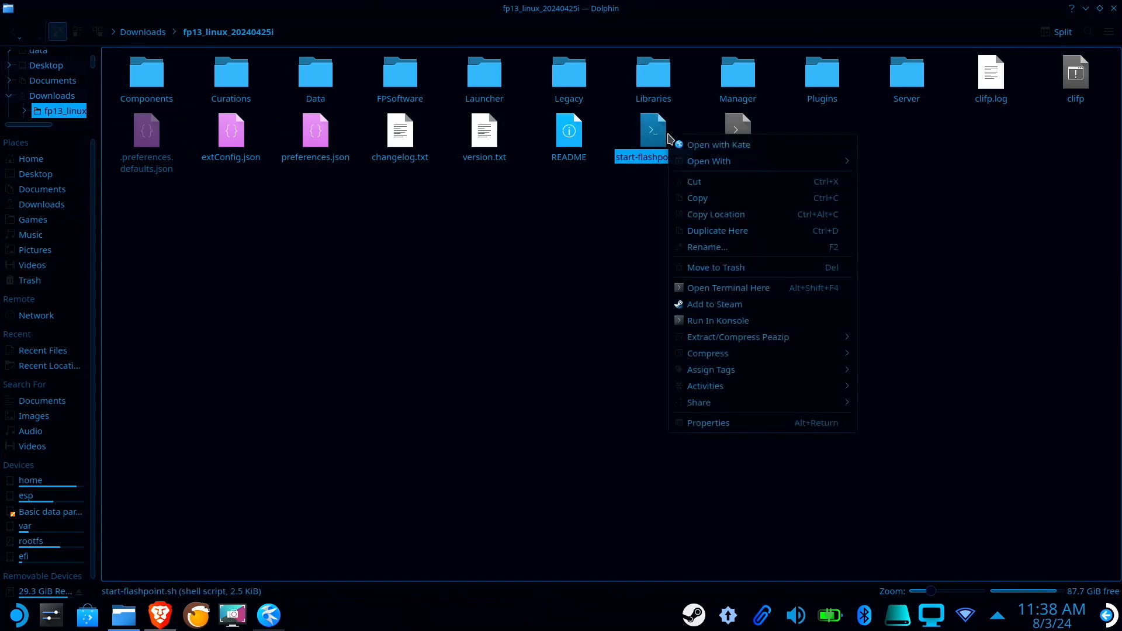
mouse_move(726, 288)
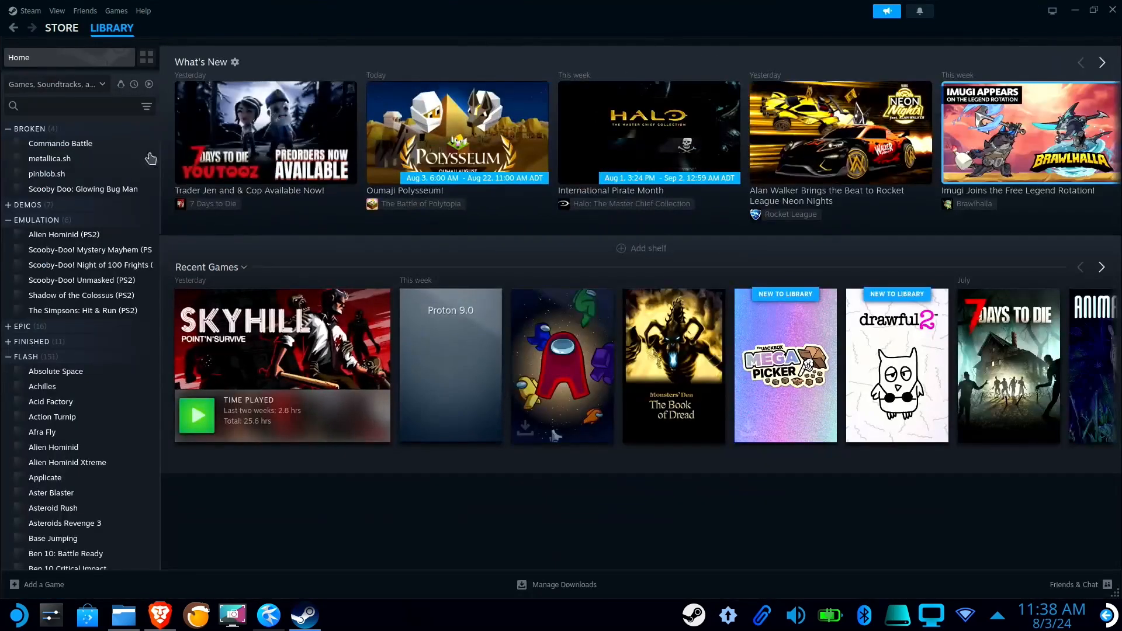
- Find the start-flashpoint.sh shortcut in the Steam library via search 'flashpoint' and view its options
click(64, 106)
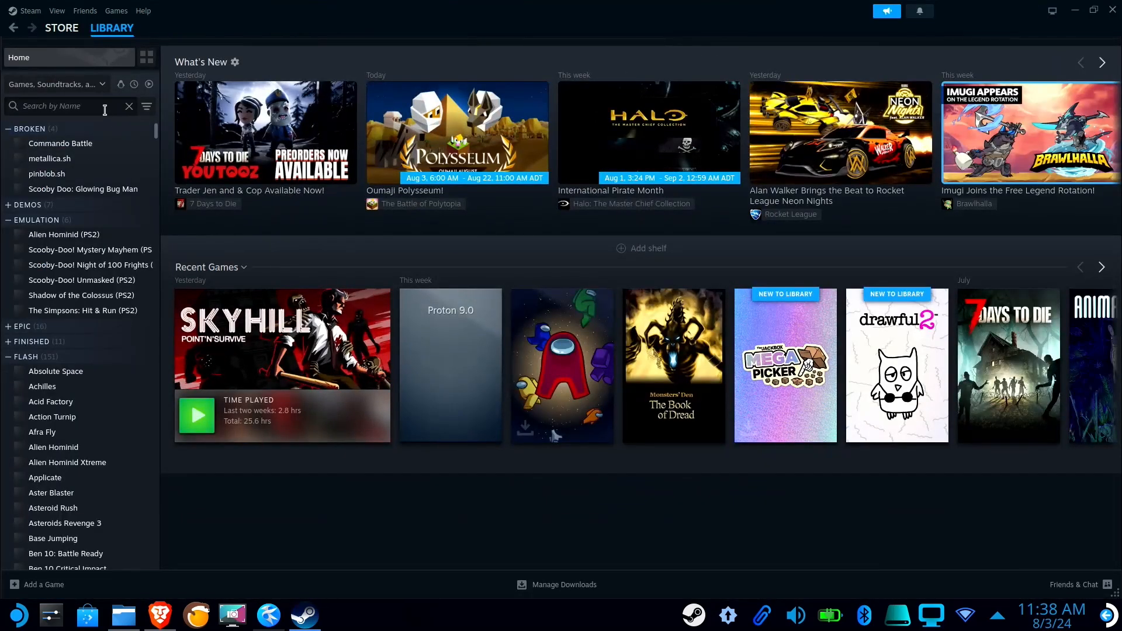
text(flashpoint)
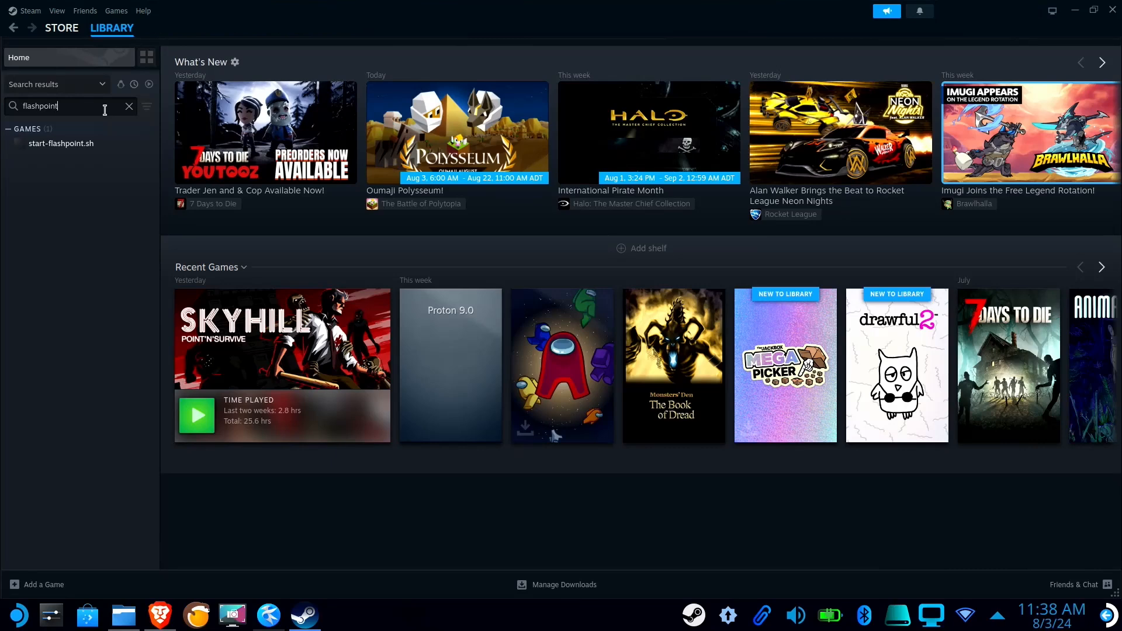
click(60, 143)
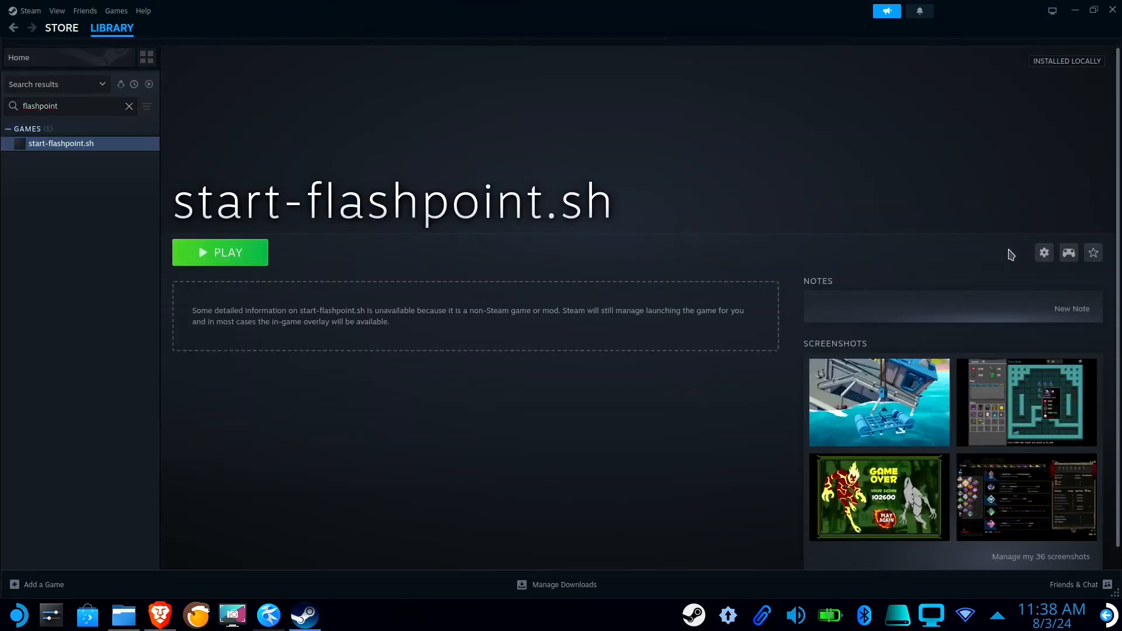
click(1044, 252)
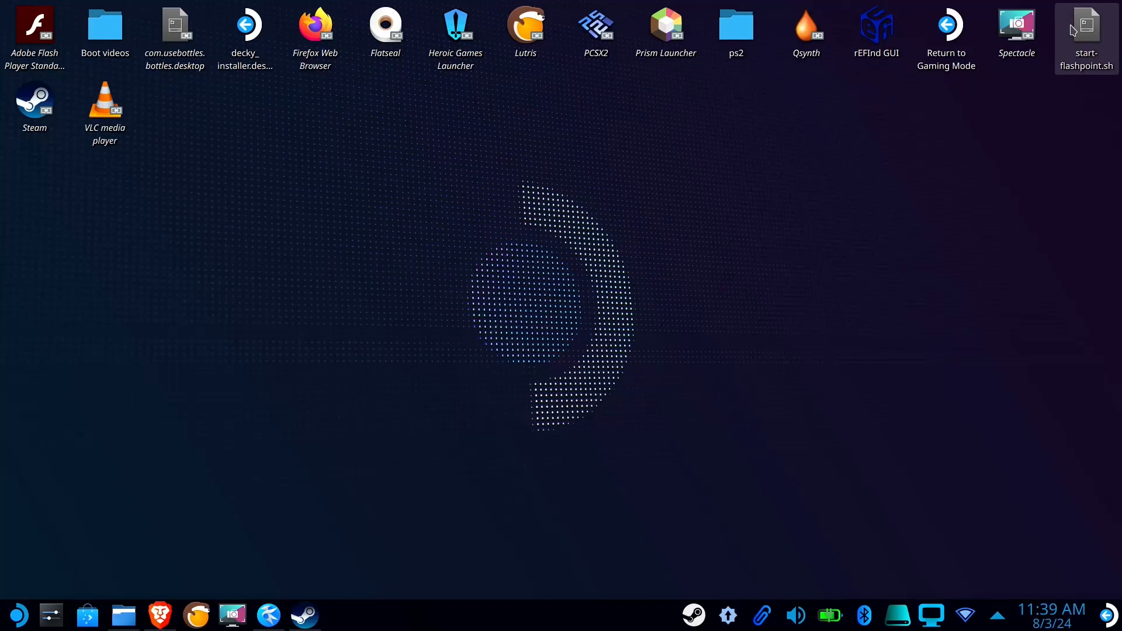
- Open the start-flashpoint.sh desktop shortcut file in Kate
right_click(1085, 28)
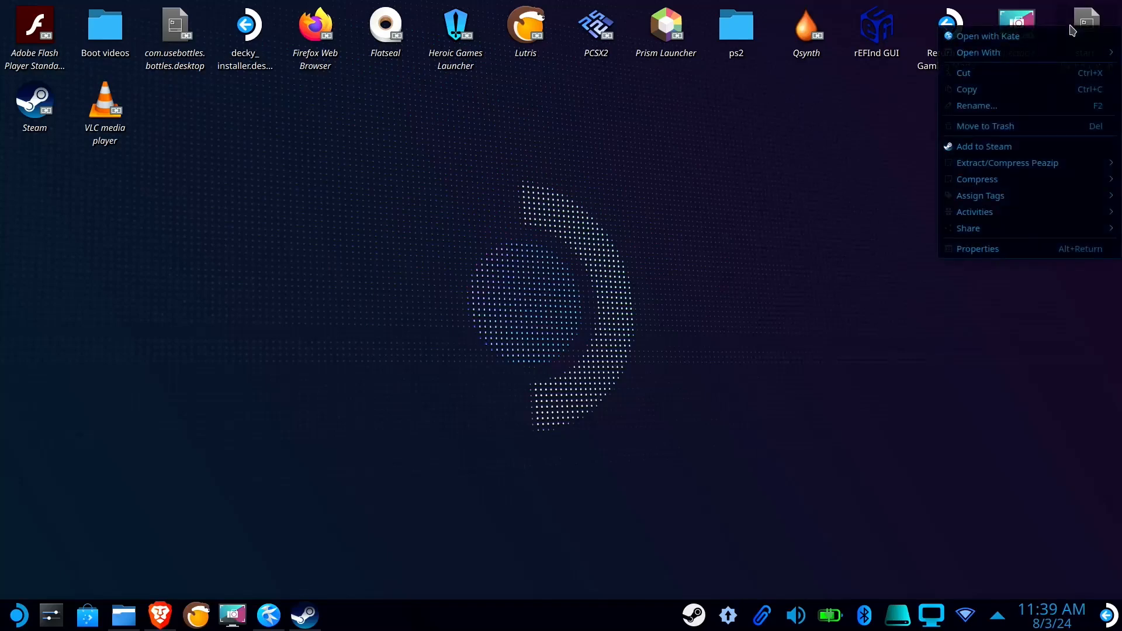
mouse_move(1055, 36)
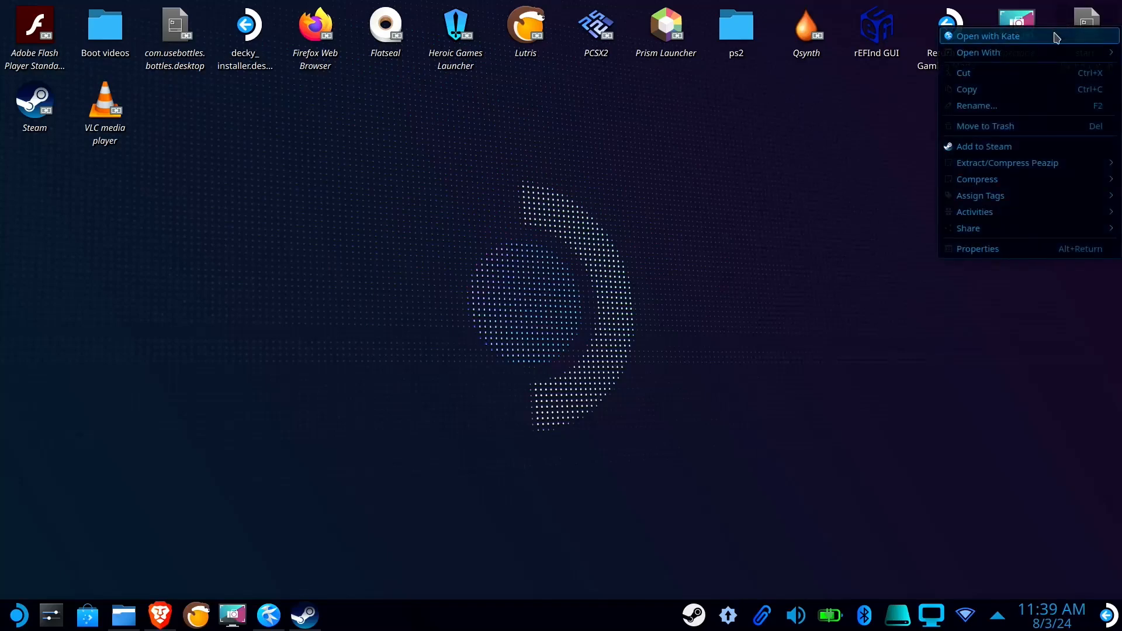
click(989, 37)
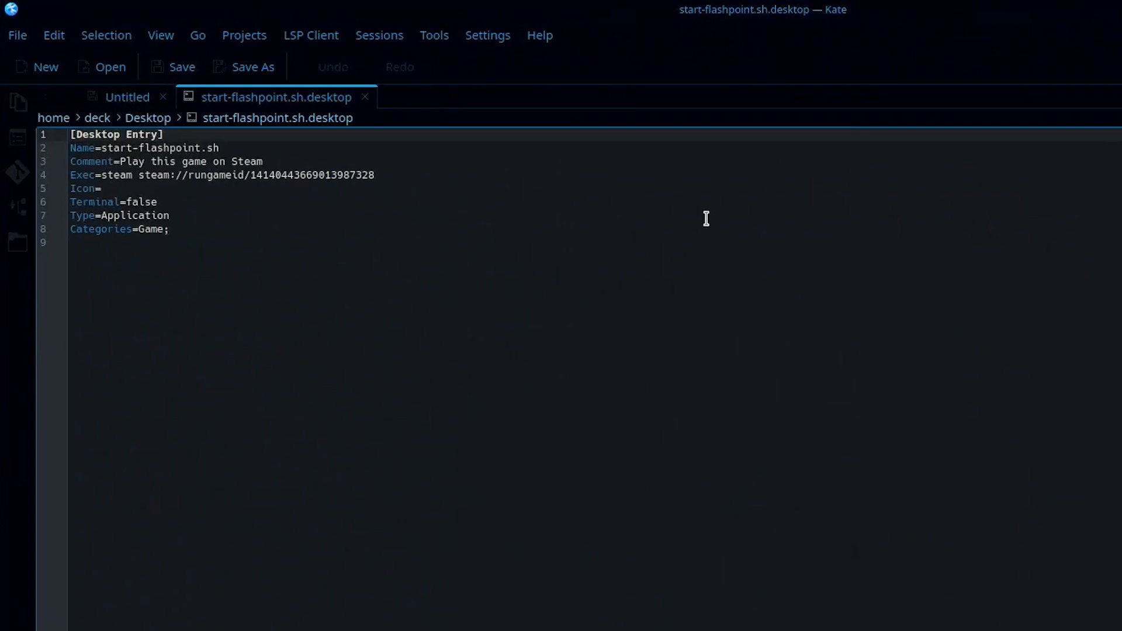
mouse_move(111, 177)
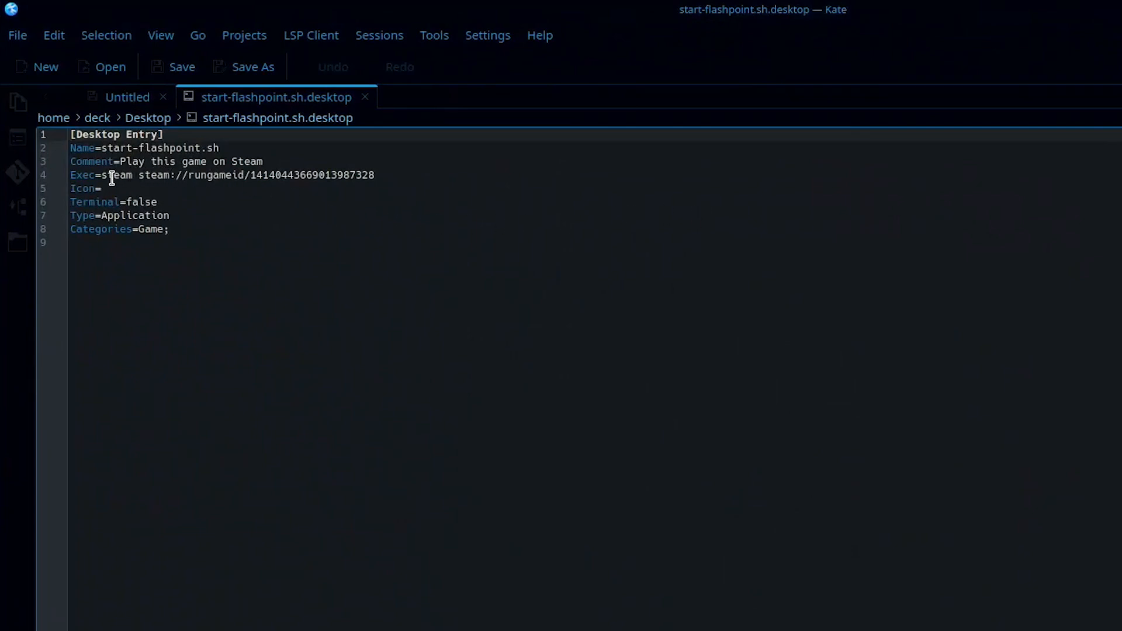
- Select the steam rungameid command on the Exec line and start a new blank document
drag(98, 174, 226, 174)
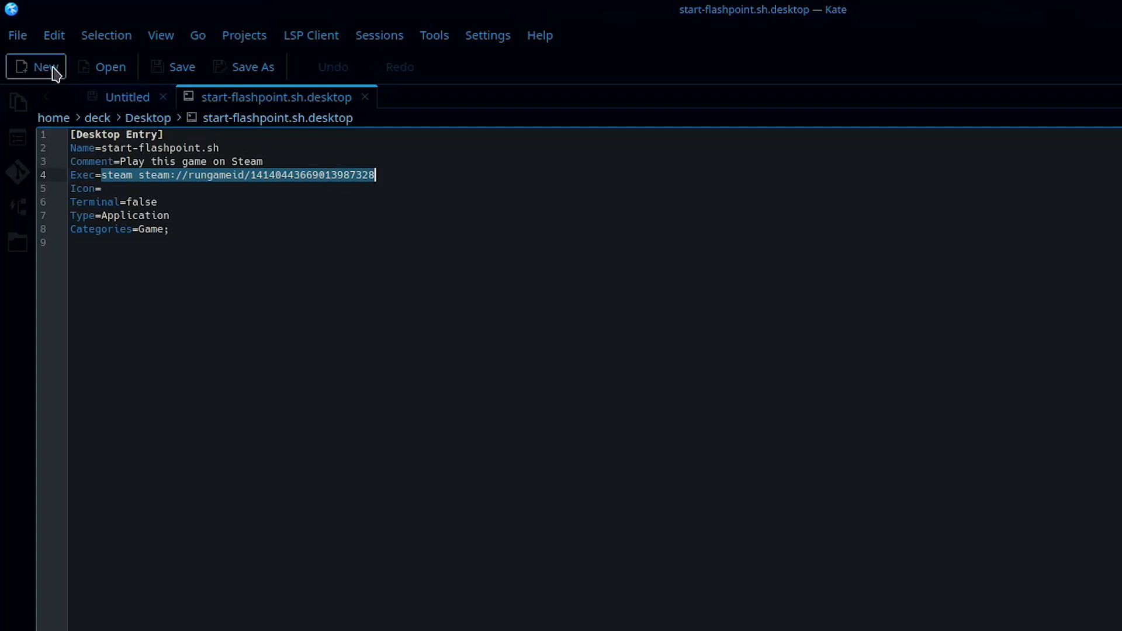
click(36, 67)
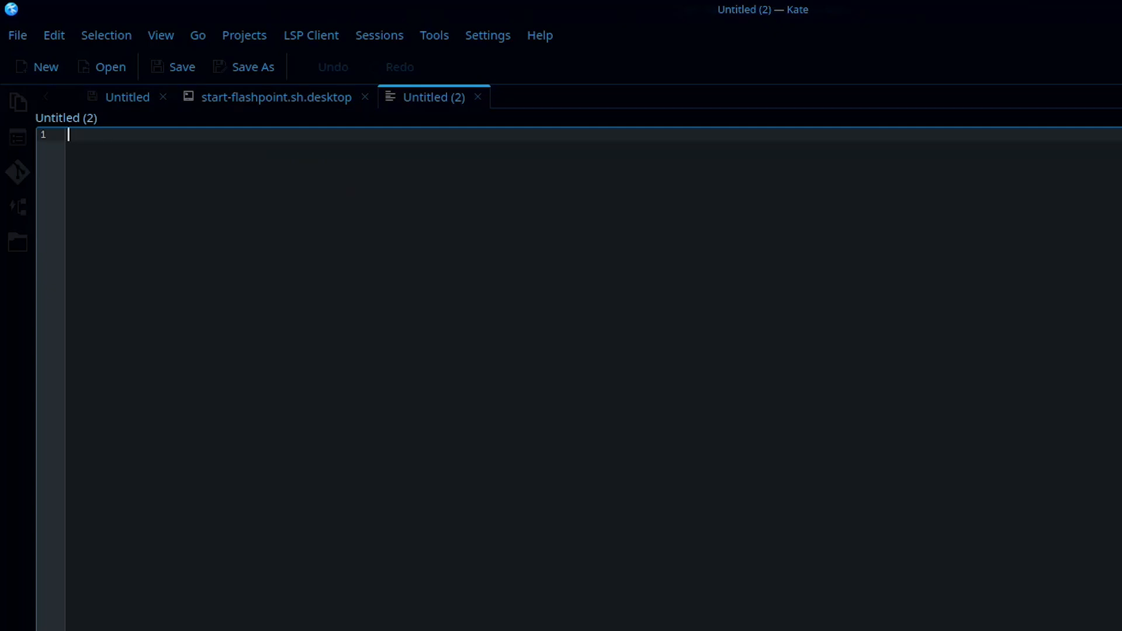
text(#!)
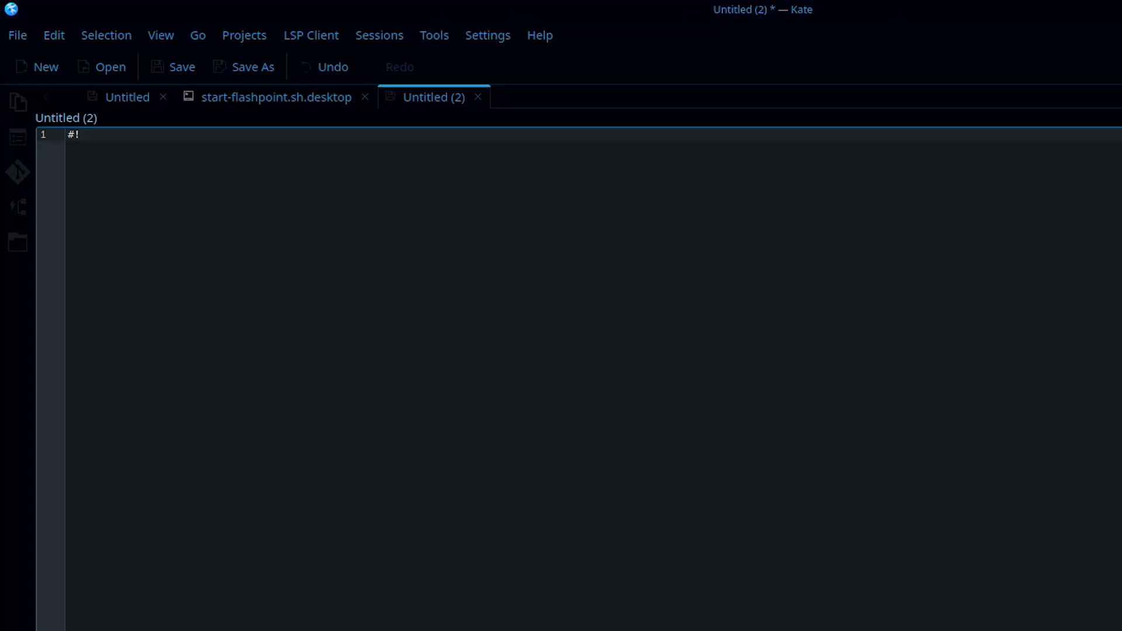
text(/bin)
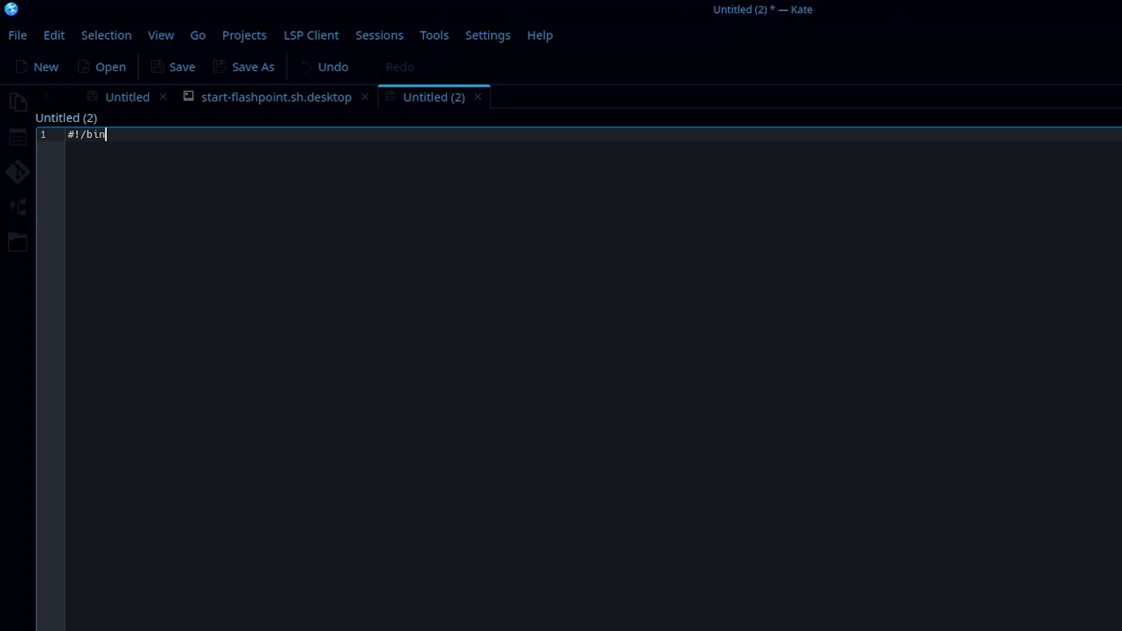
text(/bash)
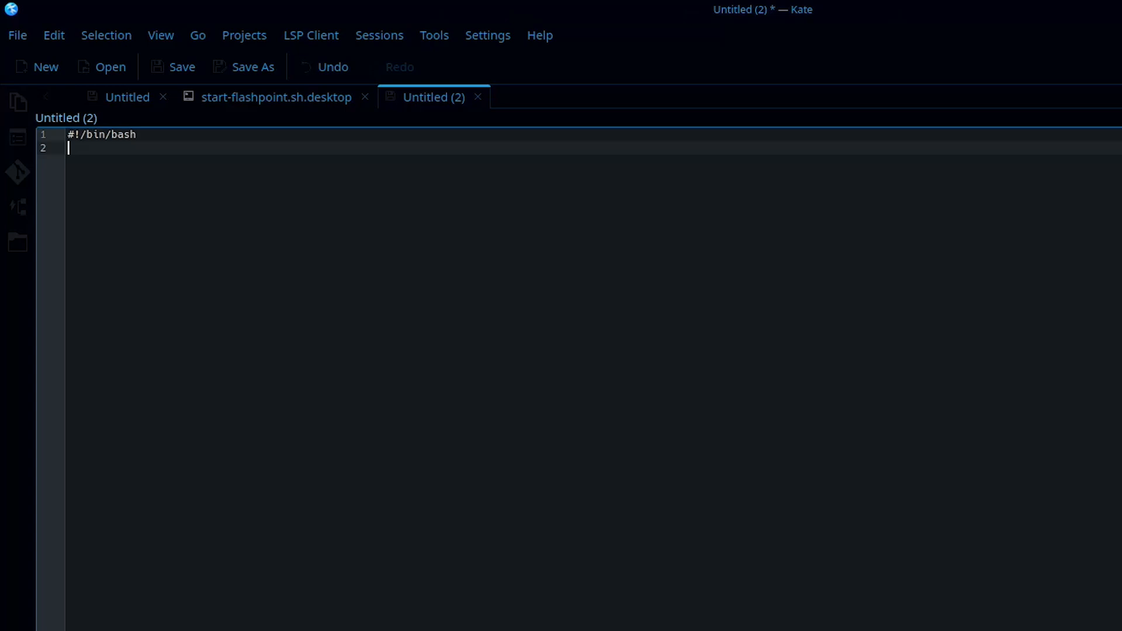
text(steam steam://rungameid/14140443669013987328)
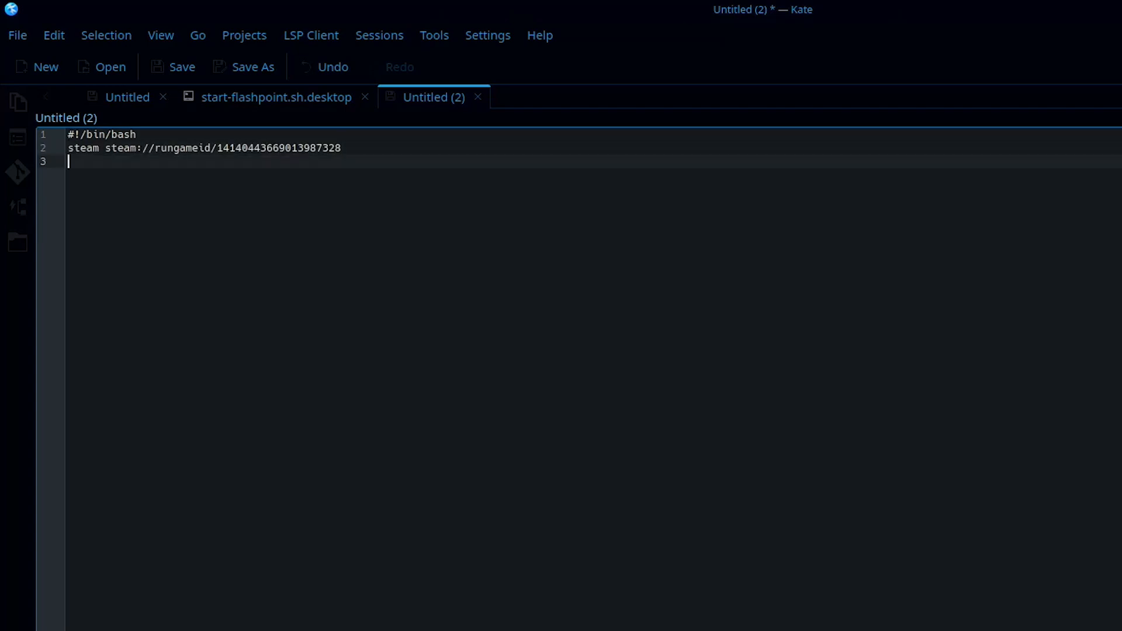
text(sleep 8)
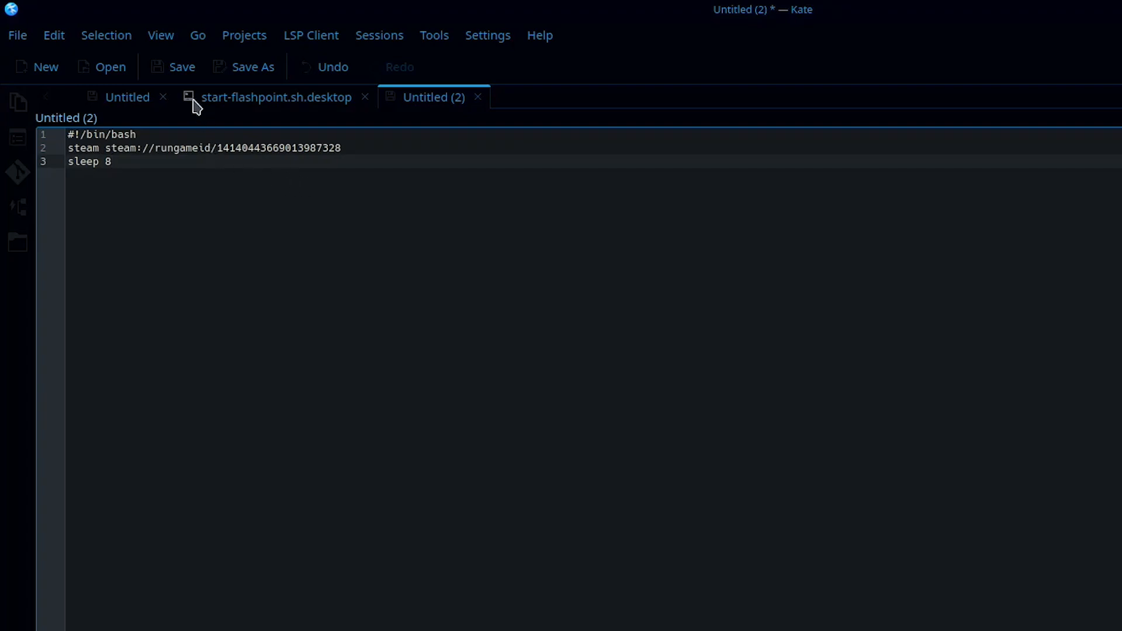
- Save the new script as open-unity.sh in the Downloads folder
click(180, 67)
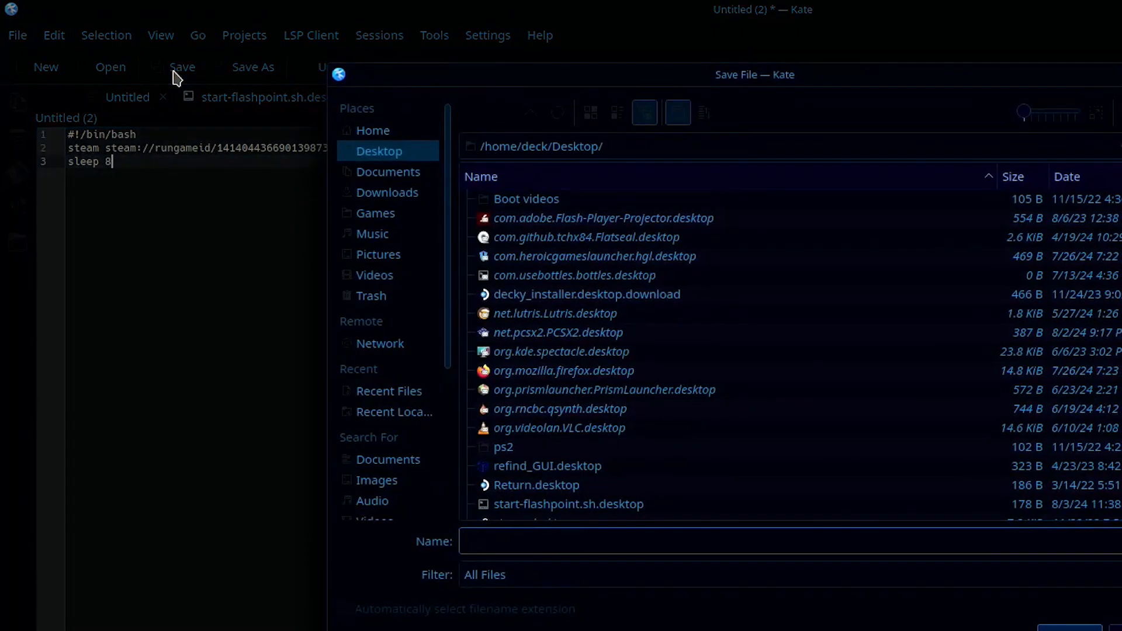
click(386, 191)
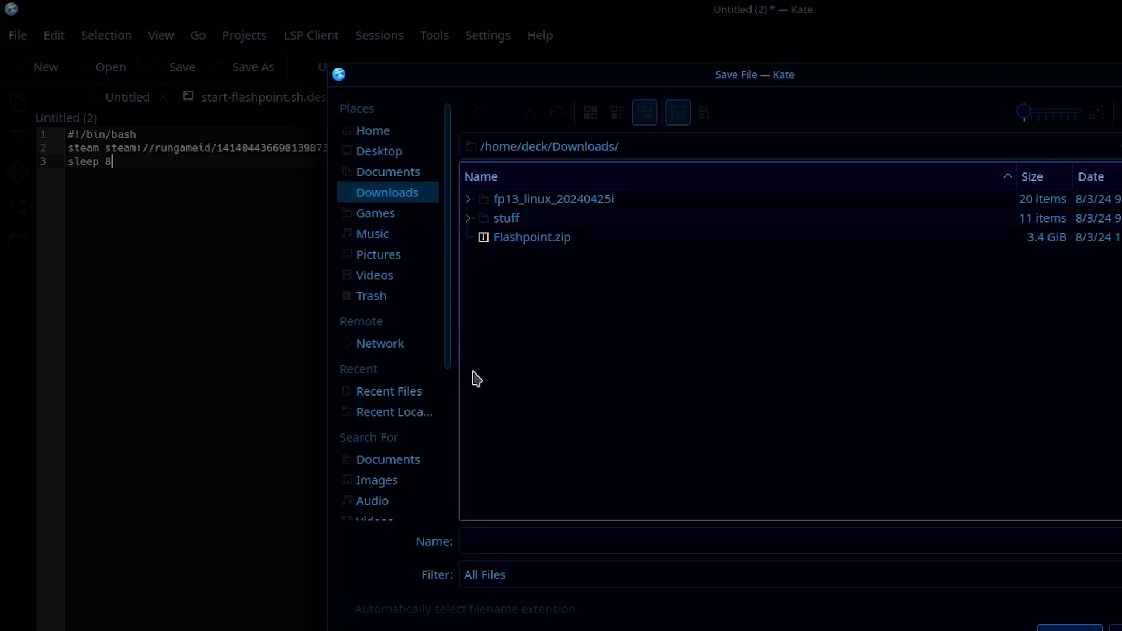
click(543, 541)
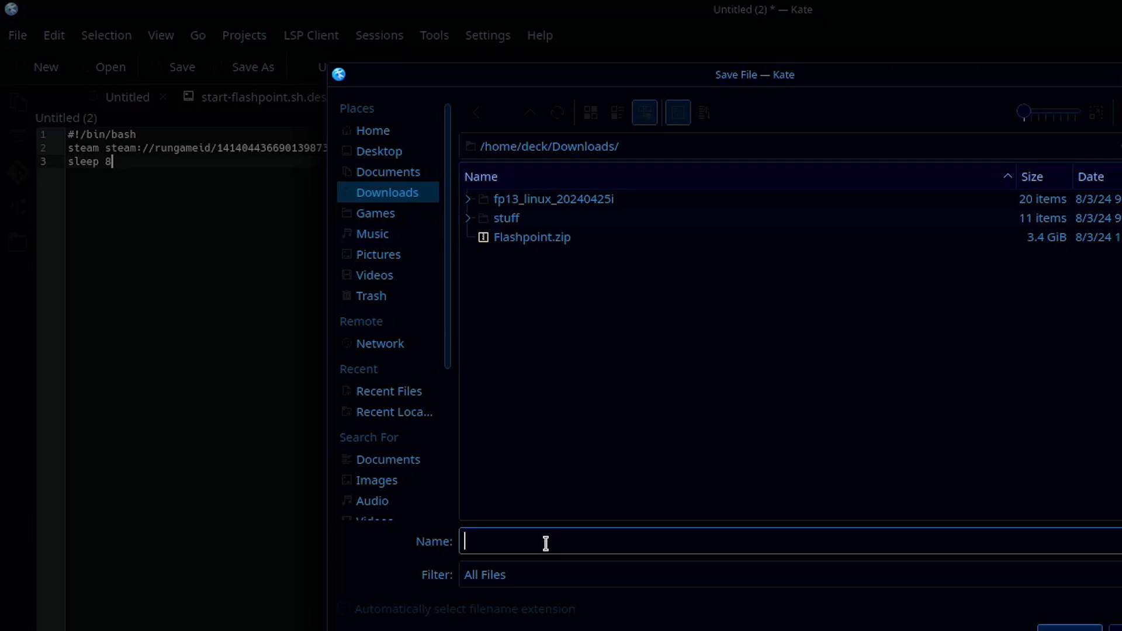
text(open-uni)
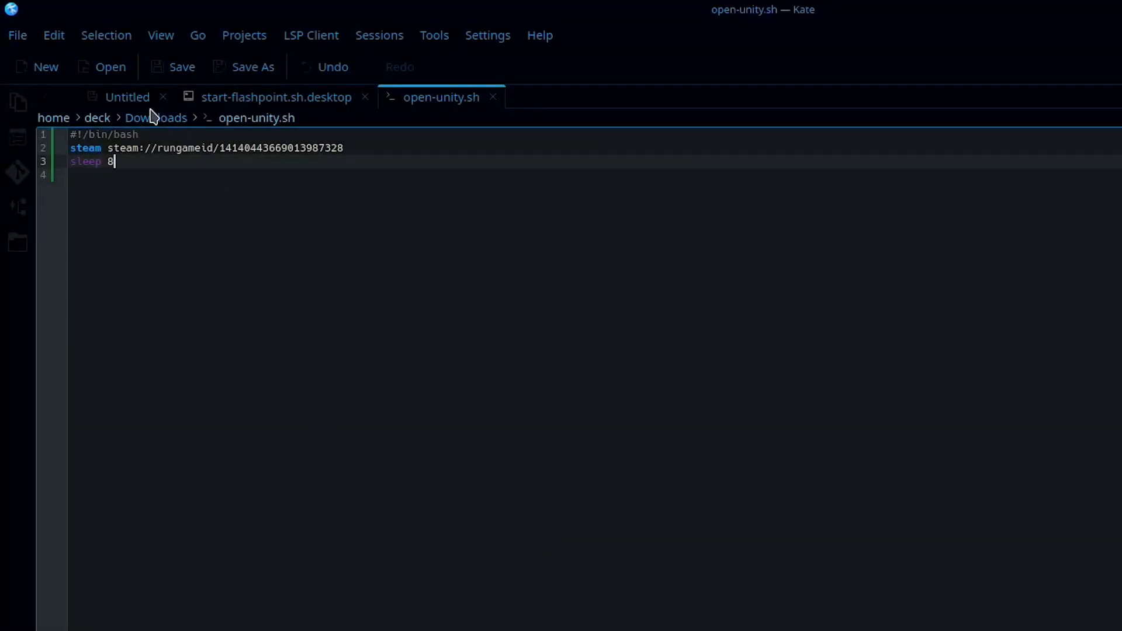
- Save the untitled pkill script as close-unity.sh in Downloads
click(127, 97)
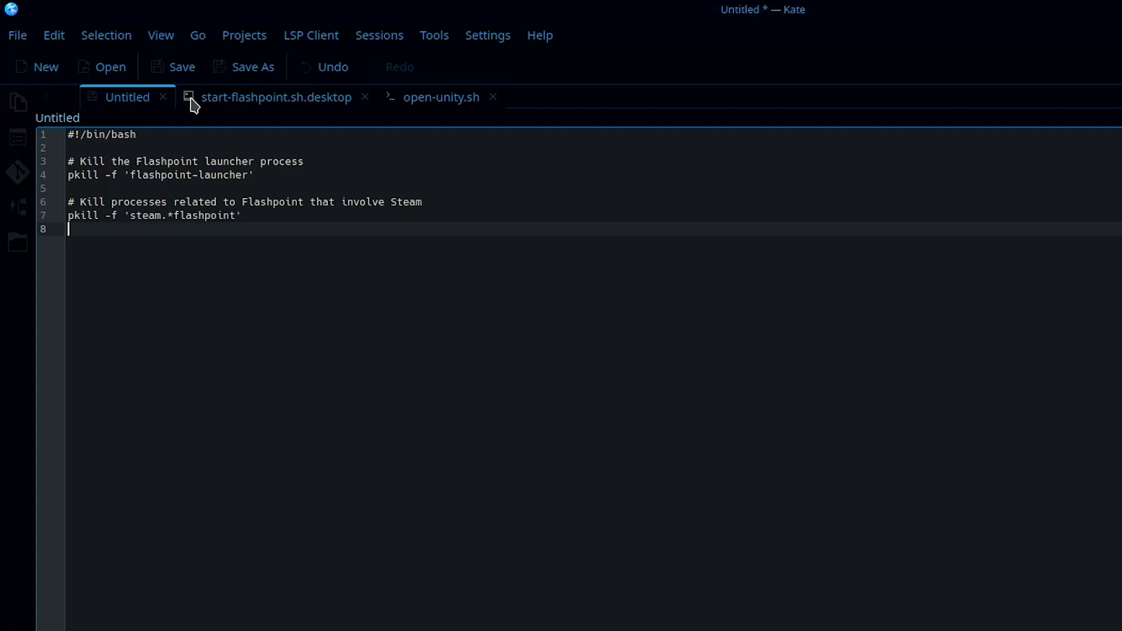
click(252, 66)
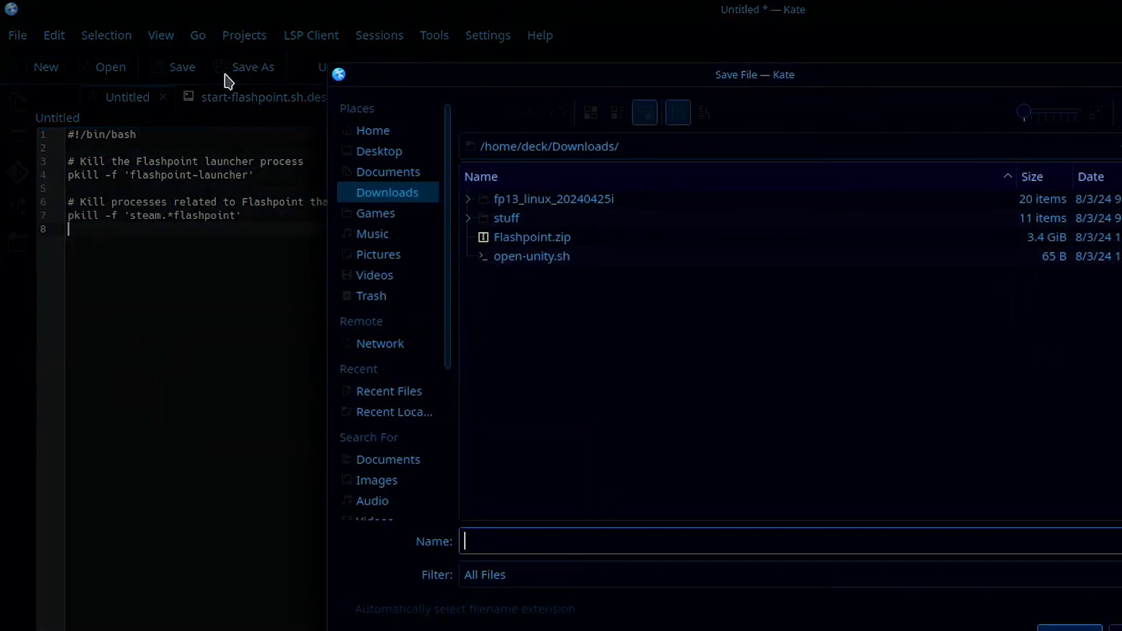
text(close-)
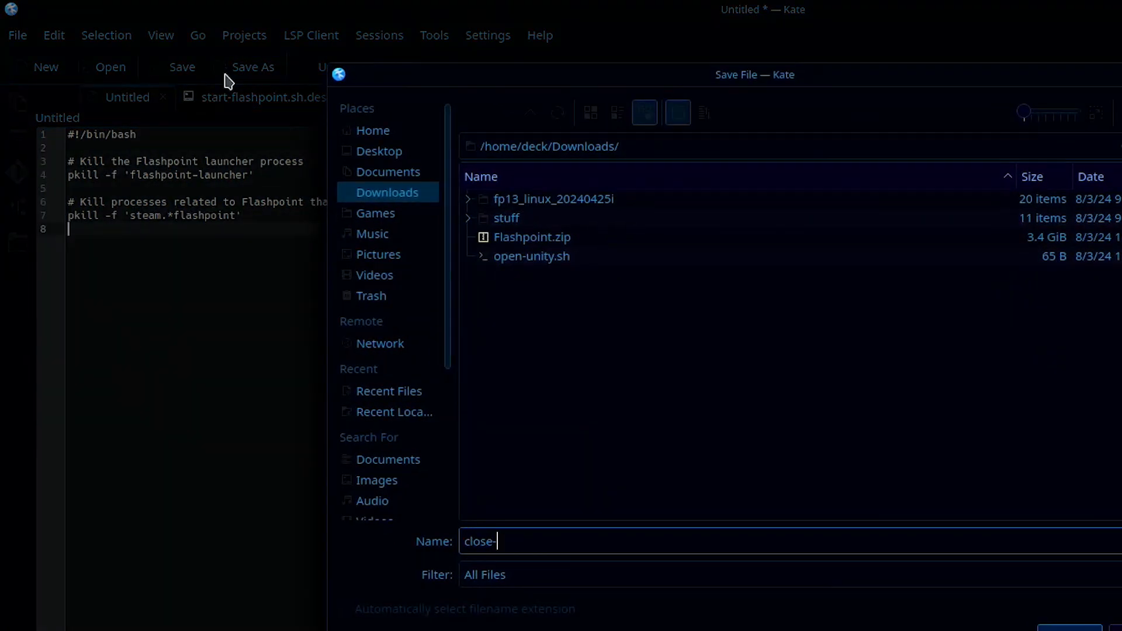
text(unity.)
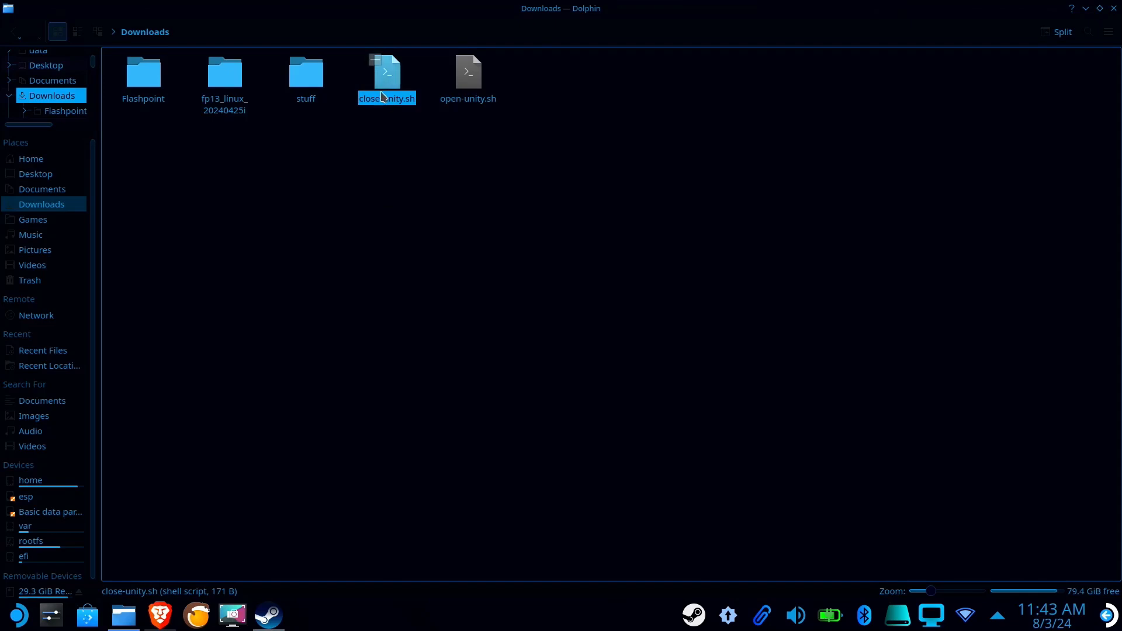
- Mark close-unity.sh and open-unity.sh executable in their Permissions properties
right_click(387, 71)
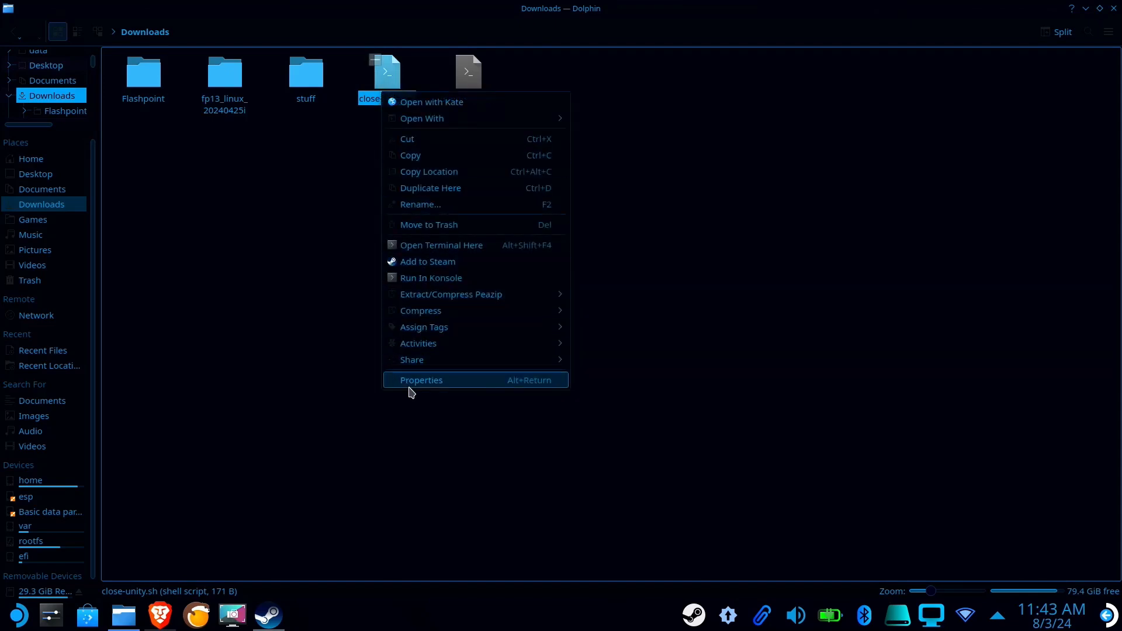
click(420, 380)
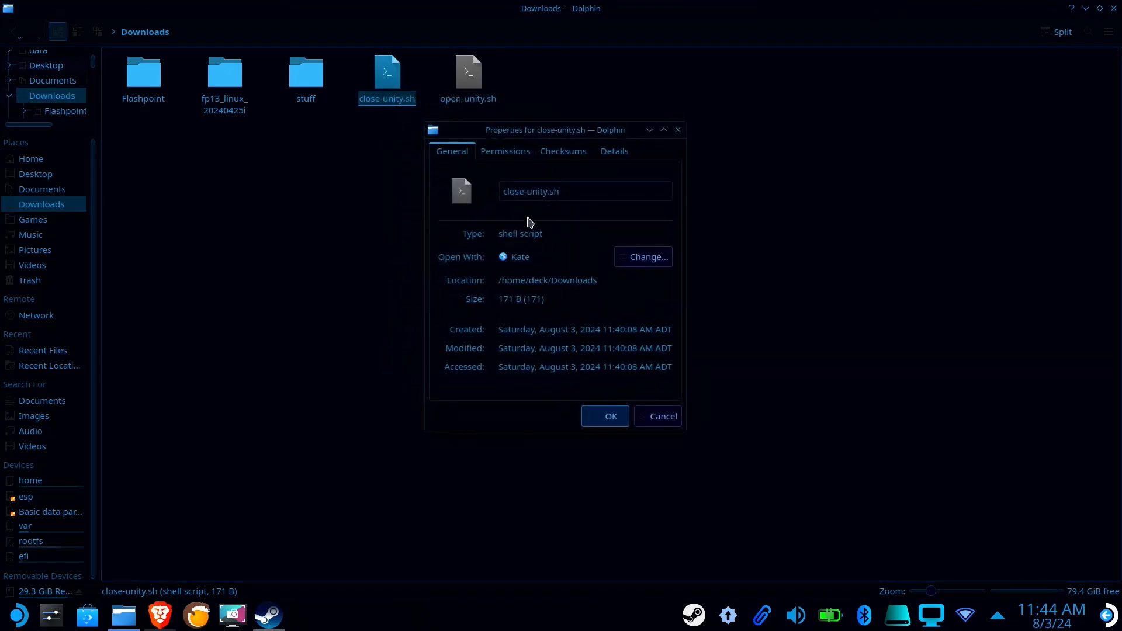
click(505, 151)
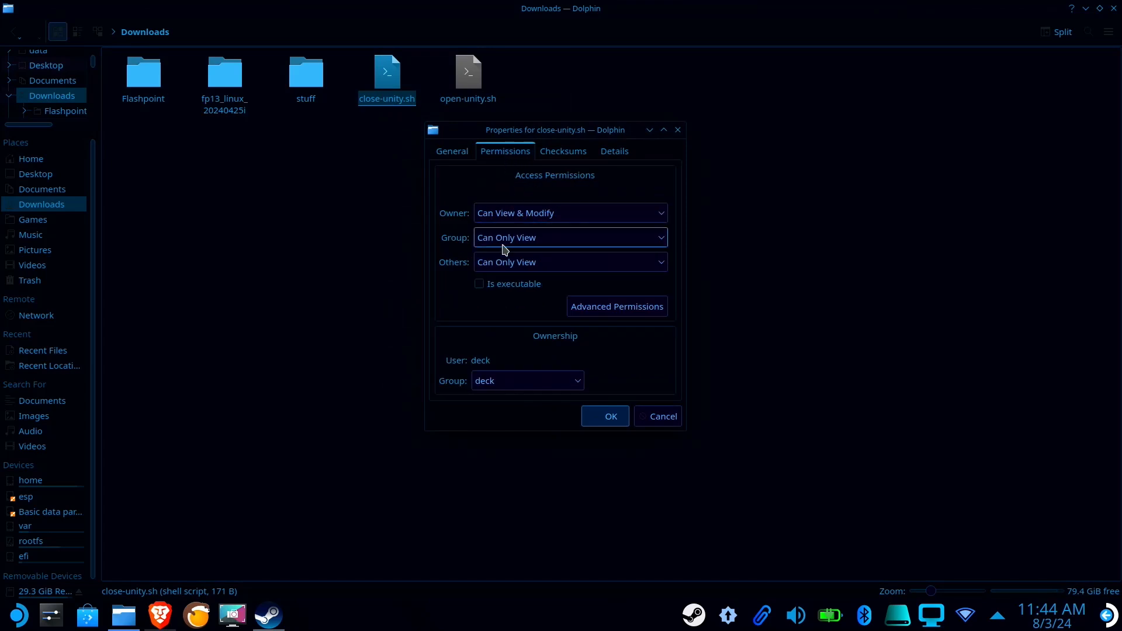
click(479, 283)
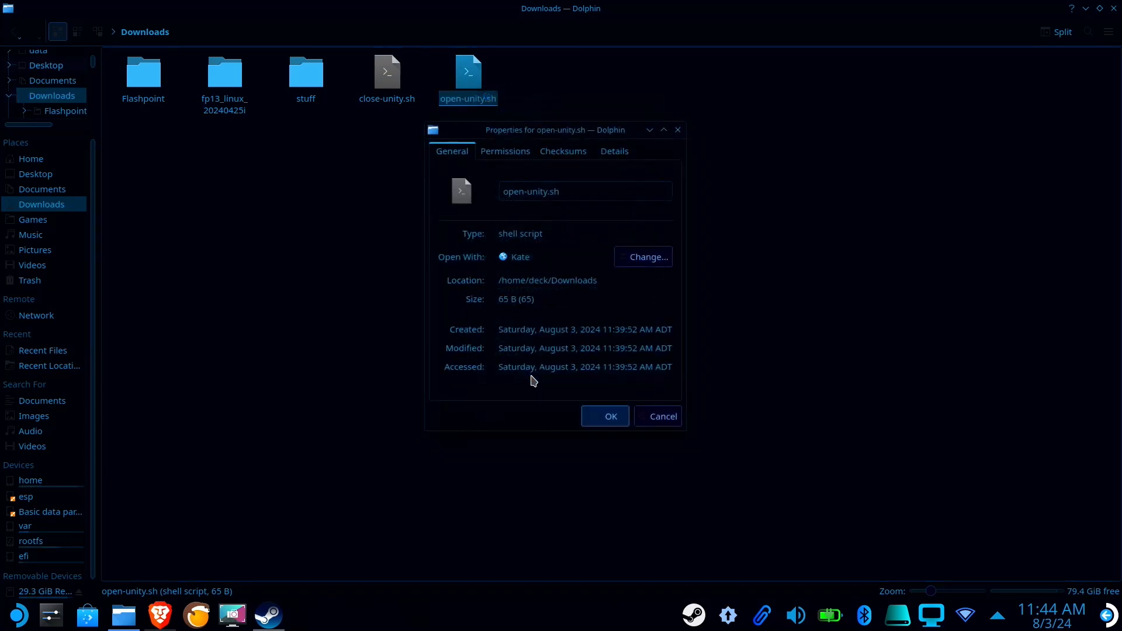
click(505, 151)
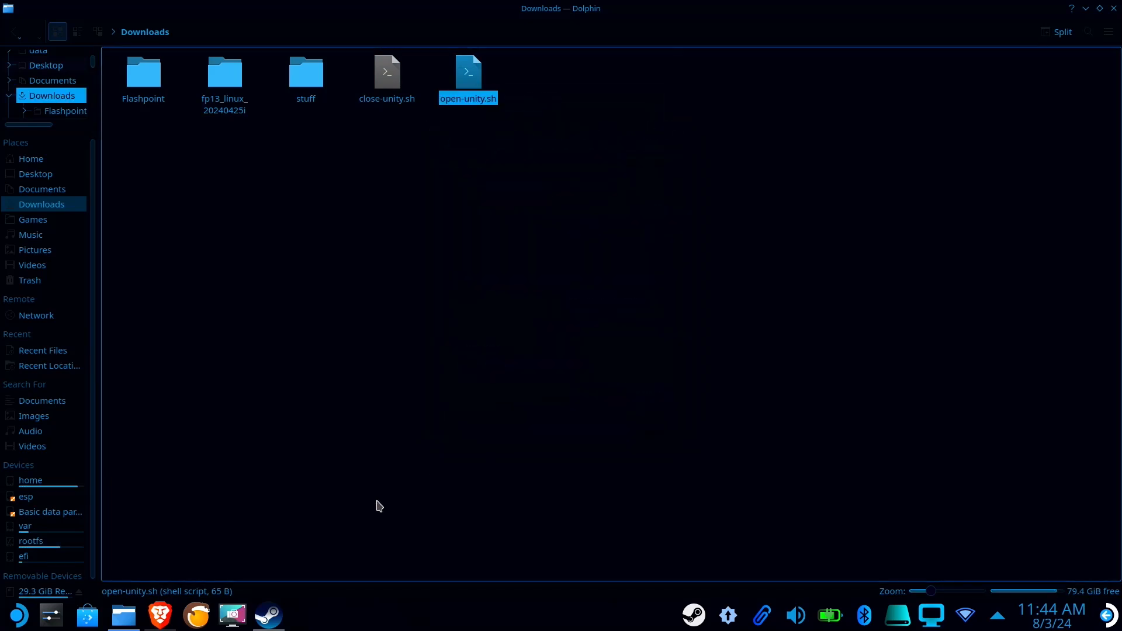
- Open the Flashpoint folder and act on CLIFp.exe from its context menu
double_click(143, 75)
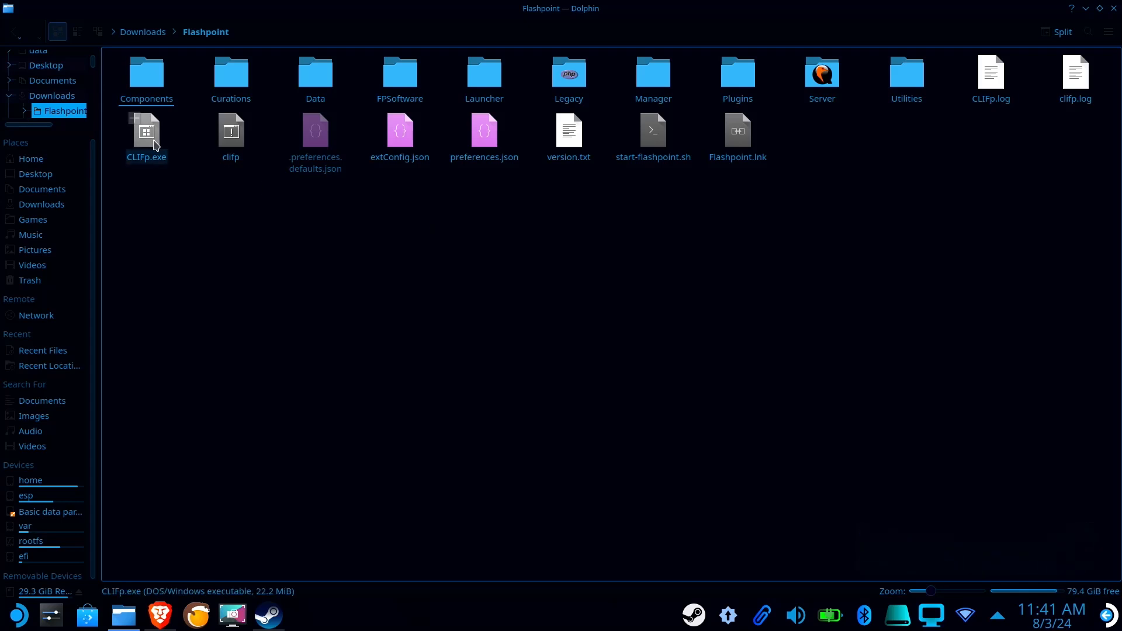
right_click(146, 135)
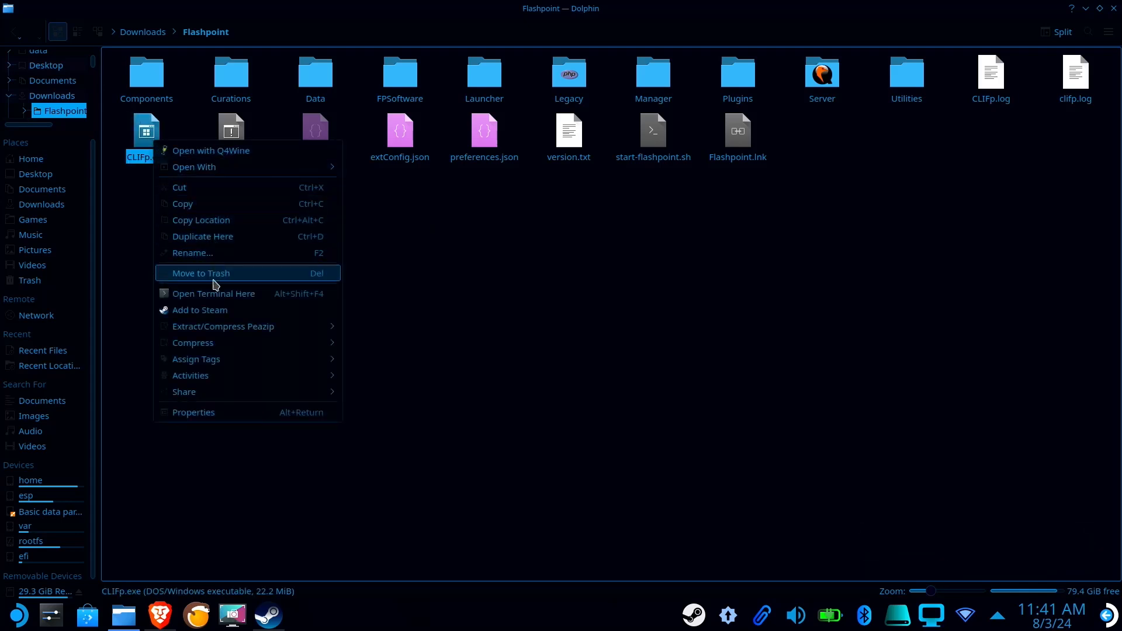
click(208, 317)
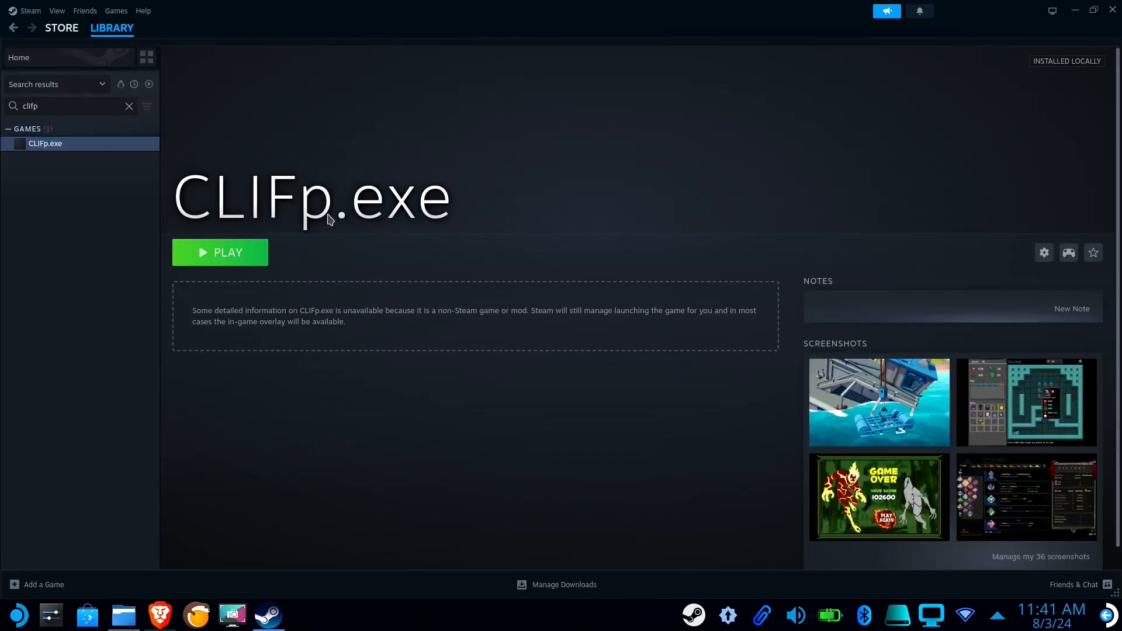
mouse_move(1044, 252)
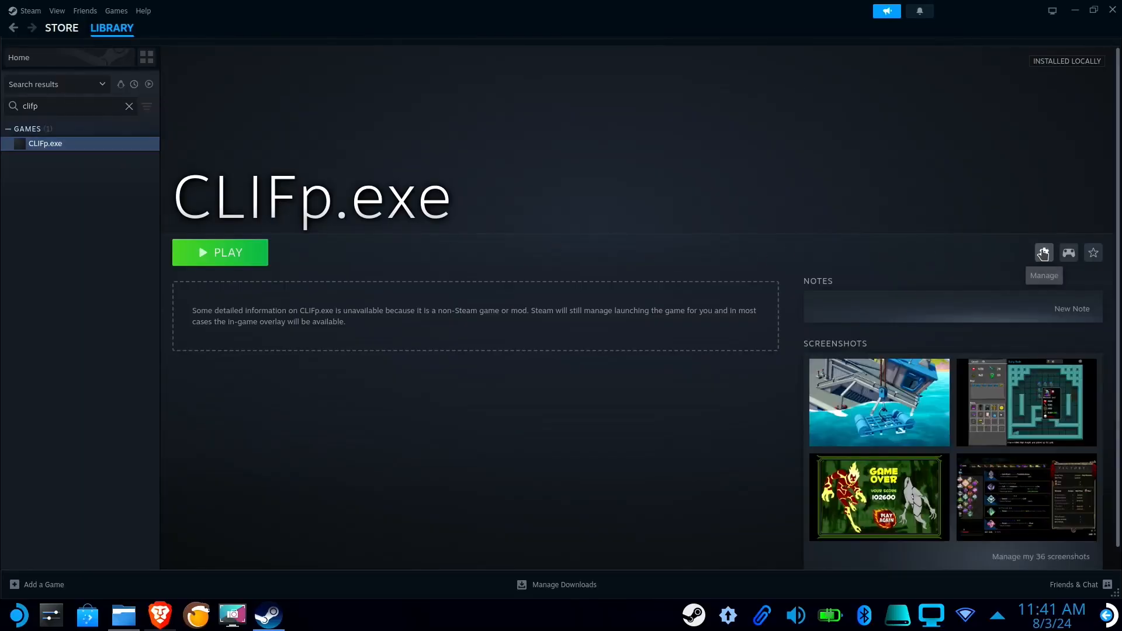
mouse_move(1046, 351)
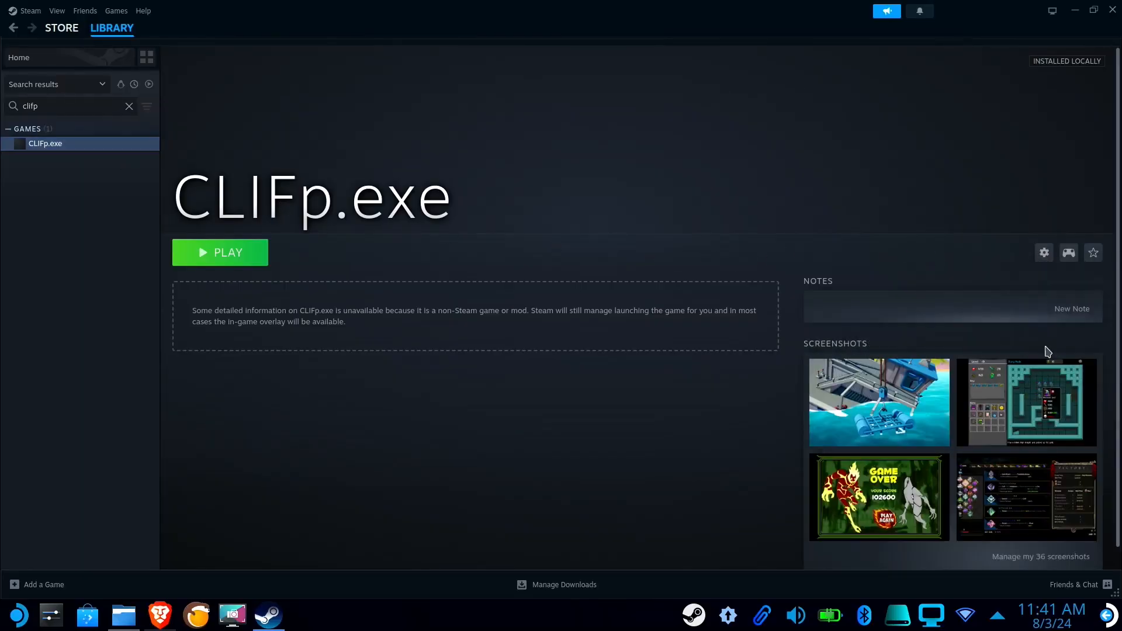
- Force the CLIFp.exe shortcut to use Proton Experimental in its Compatibility properties
click(1044, 253)
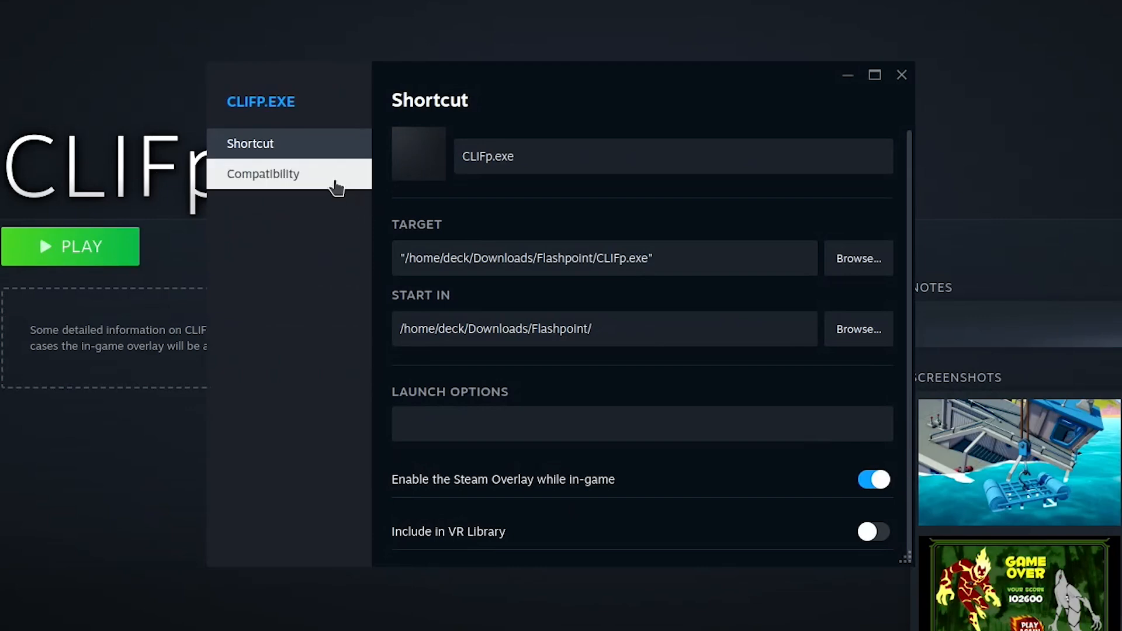
click(263, 173)
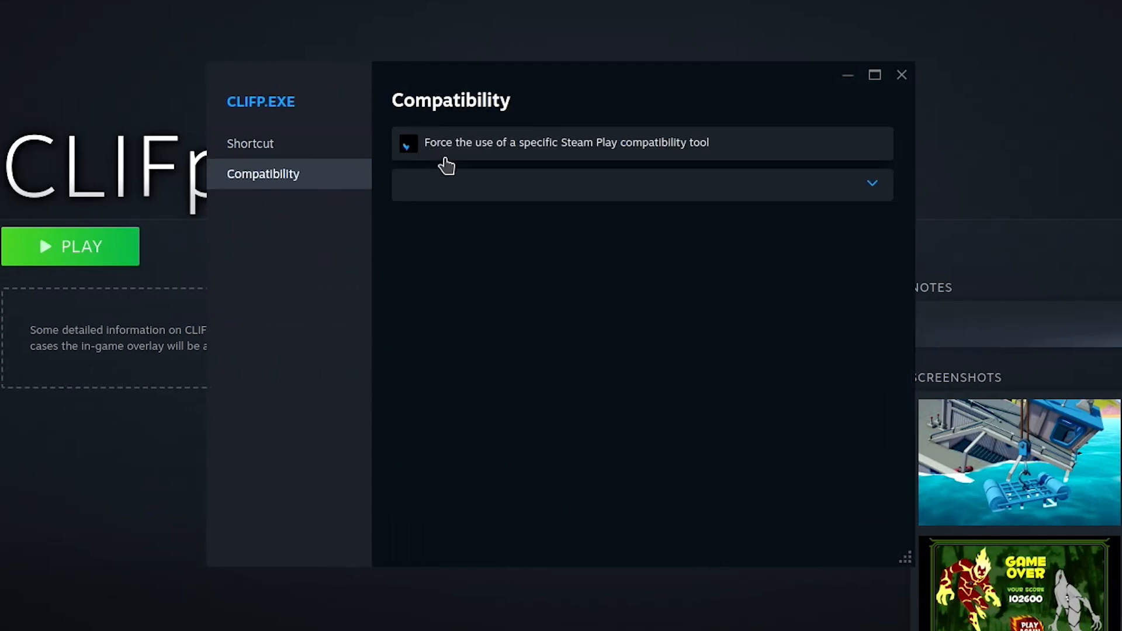
click(407, 143)
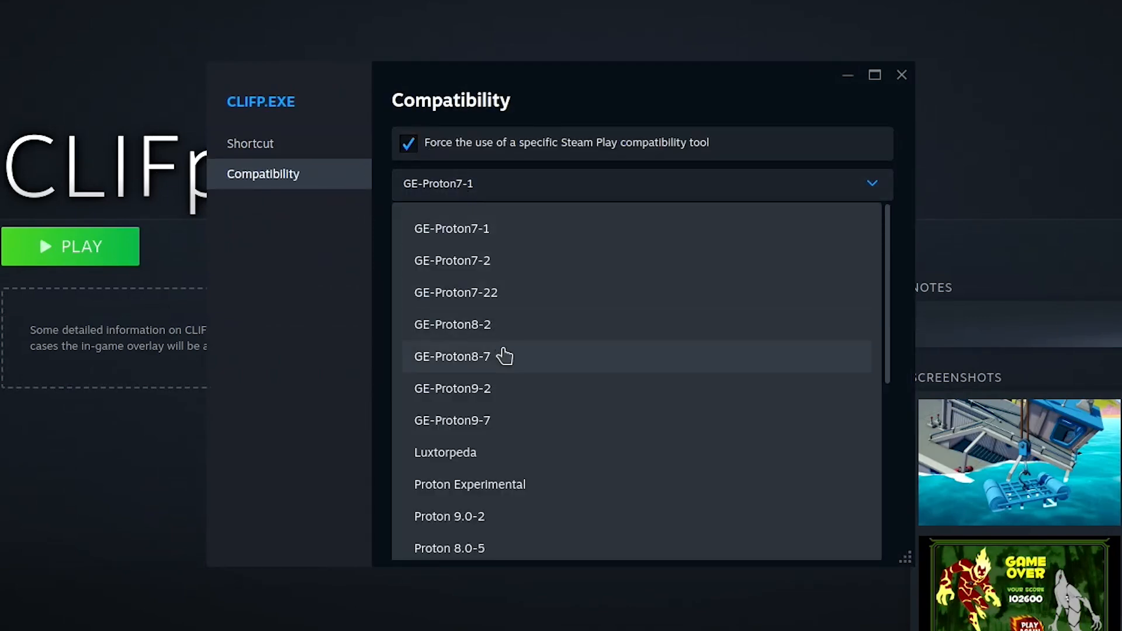
mouse_move(542, 486)
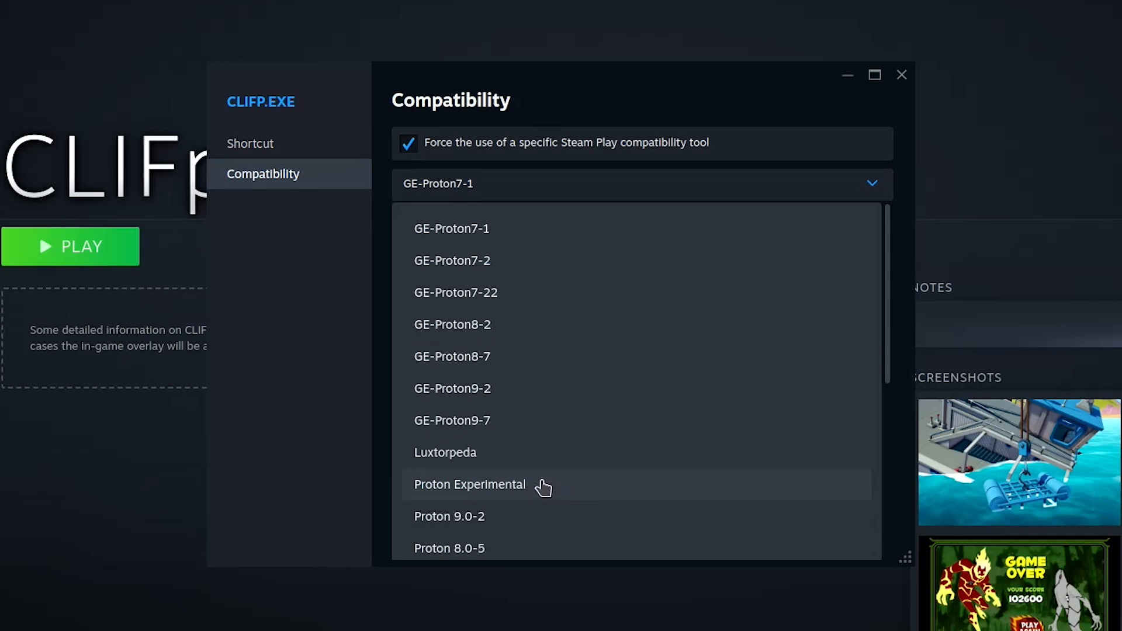
click(470, 484)
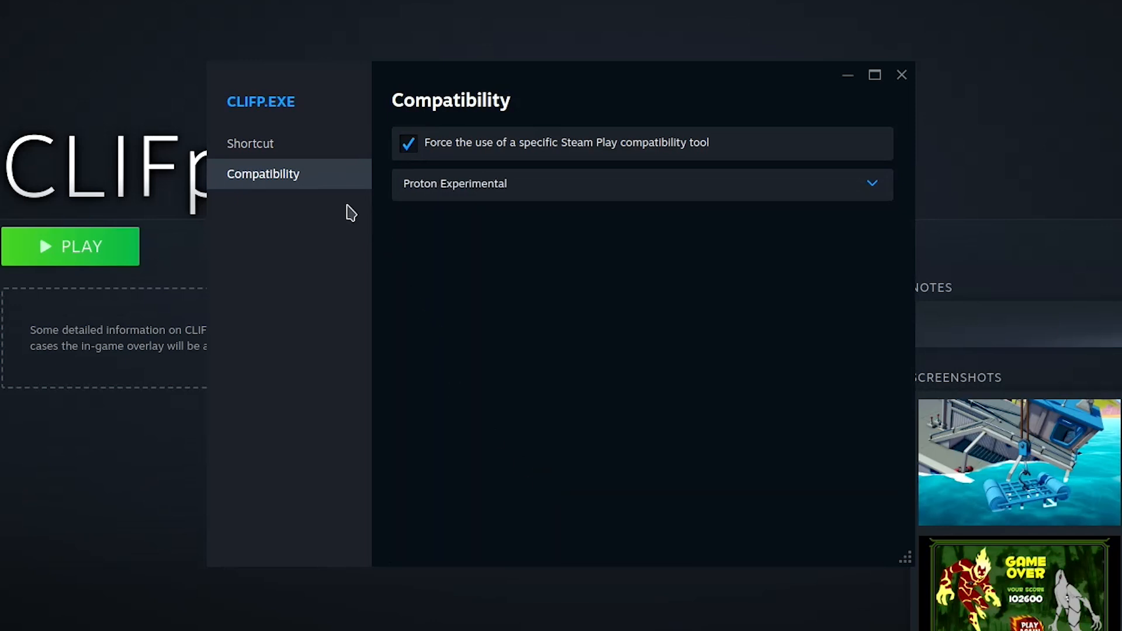
- Name the shortcut Unity Web Game and append play -t 'Ben 10' to its CLIFp target
click(250, 143)
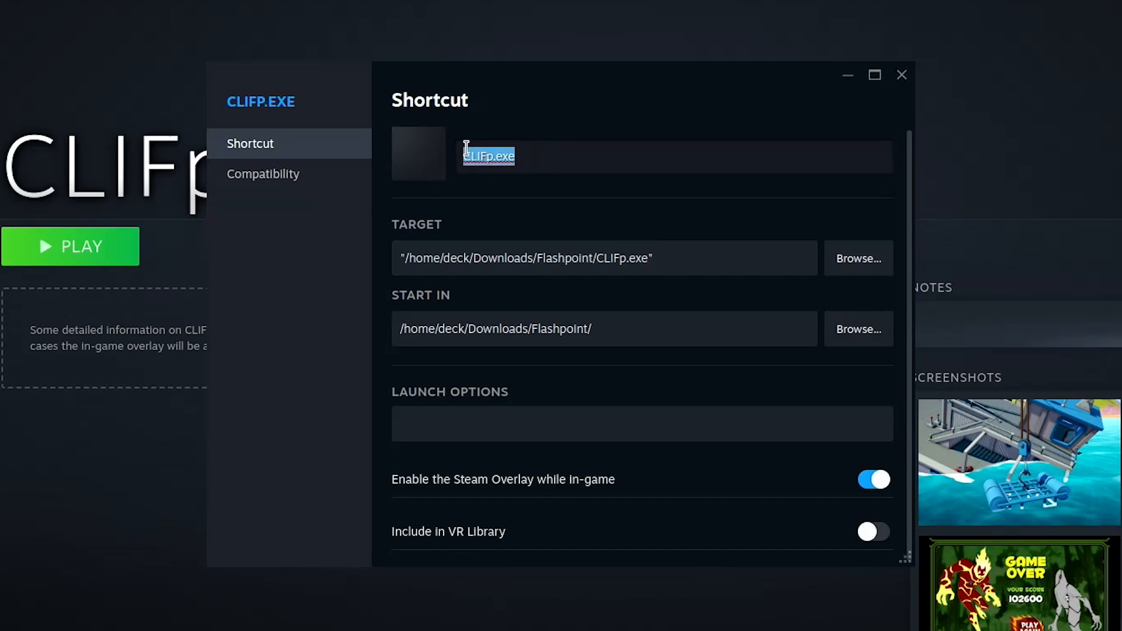
text(Unity Web Game)
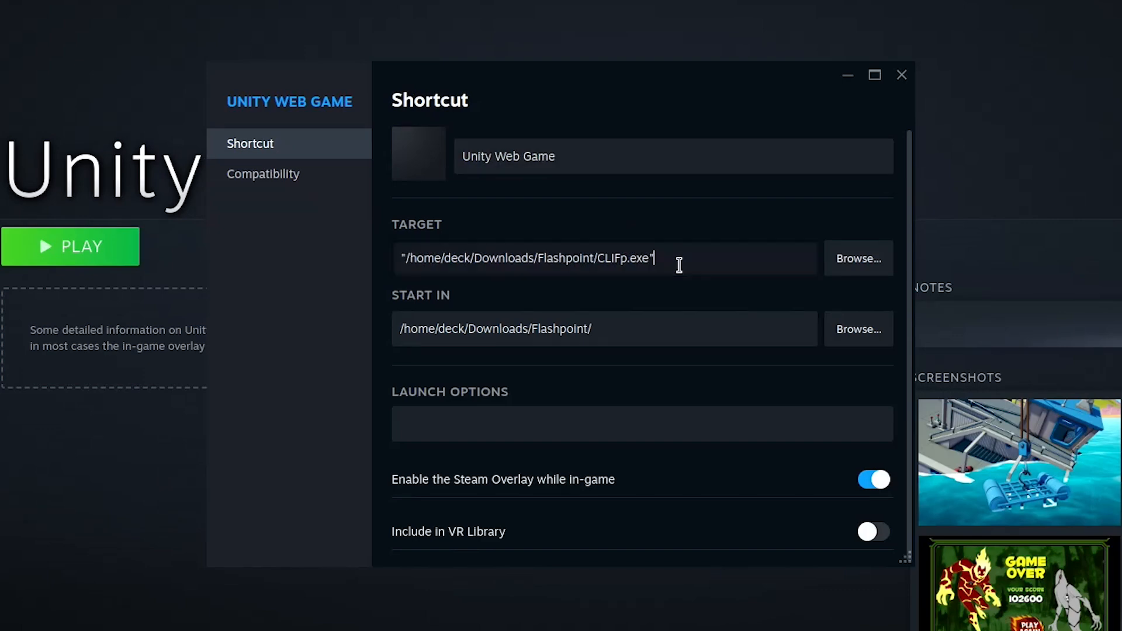
text("p)
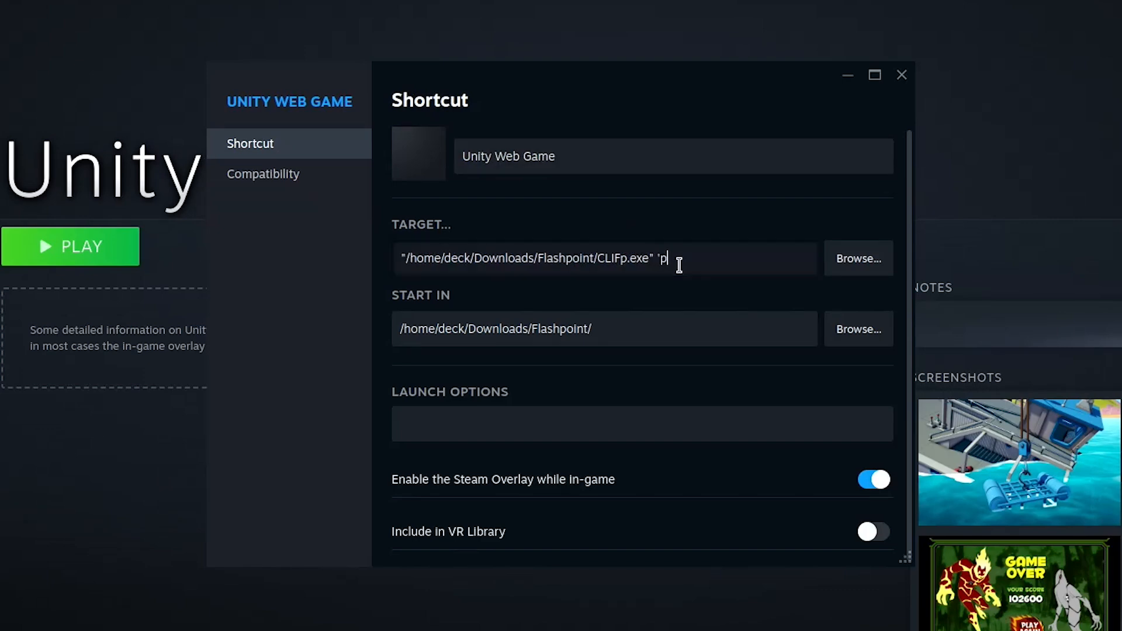
text(lay' '-)
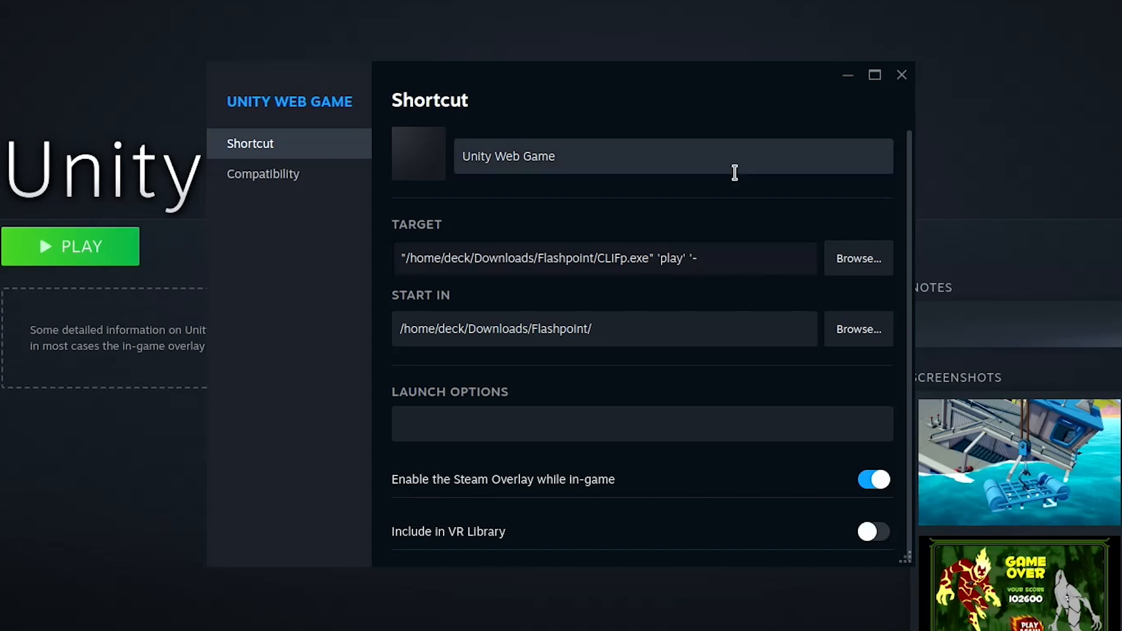
text(t')
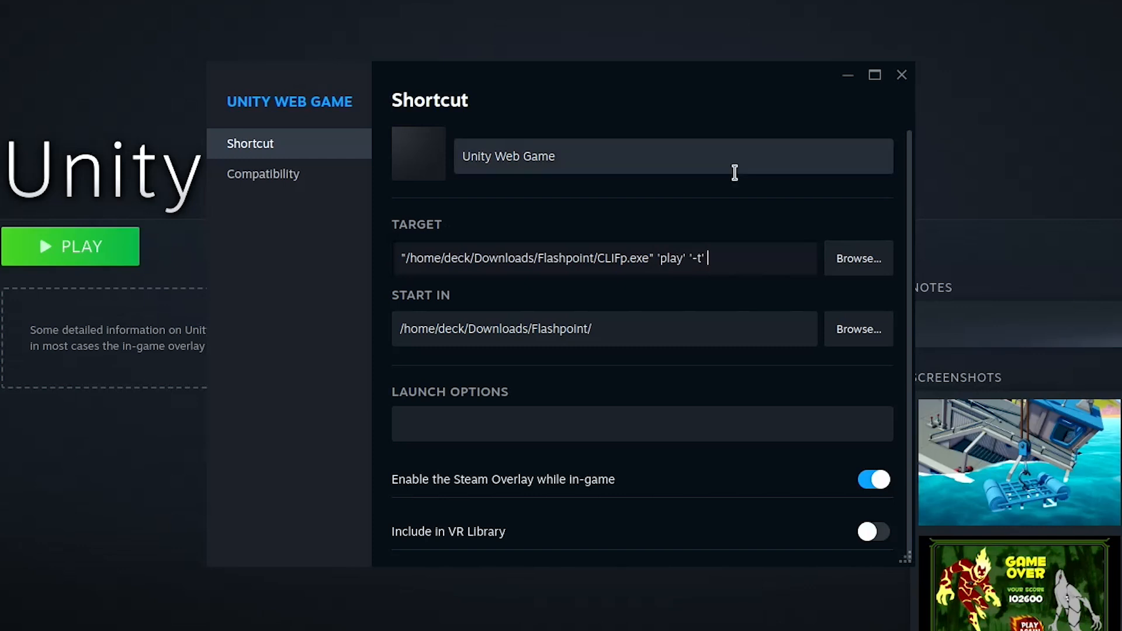
text(Ben 10)
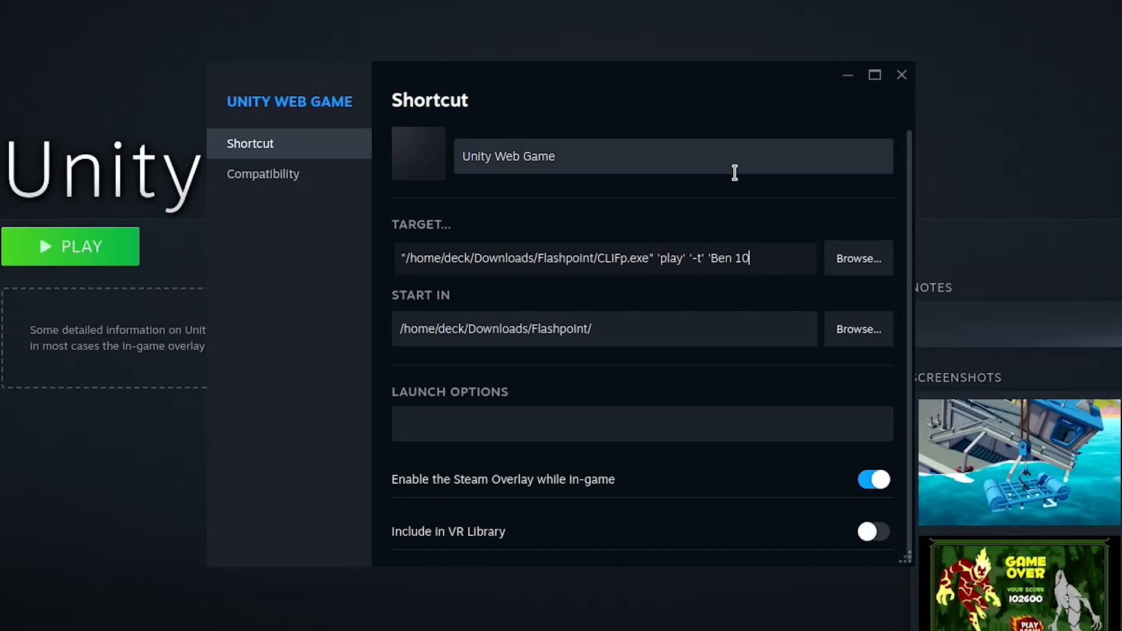
text(UI)
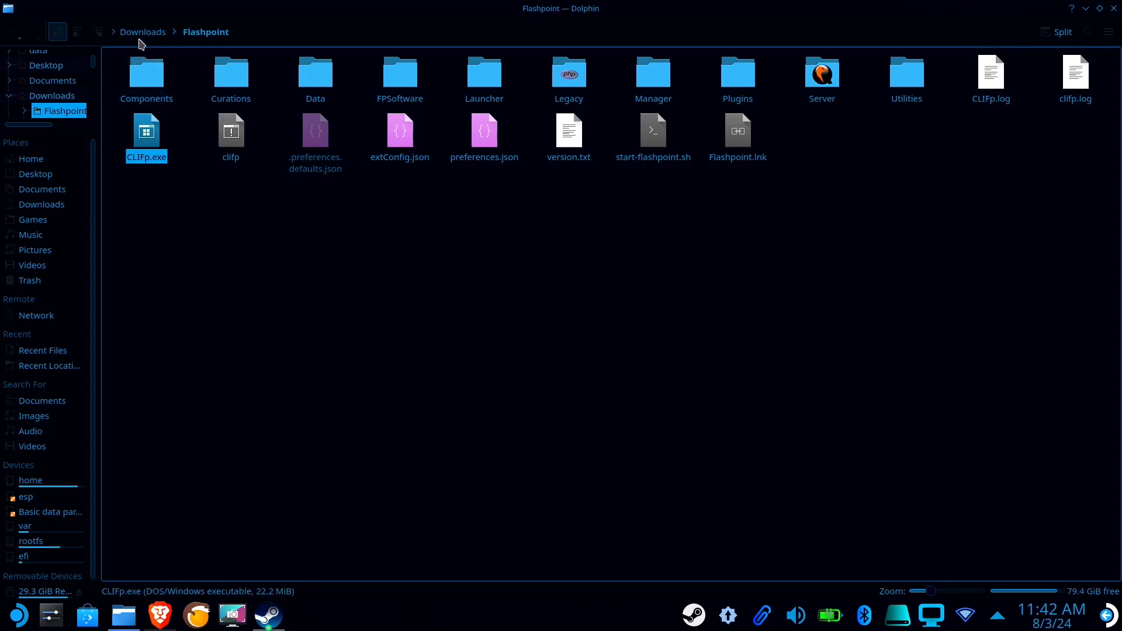
- Enter "/home/deck/Downloads/open-unity.sh"; %command% at the start of the launch options
click(142, 31)
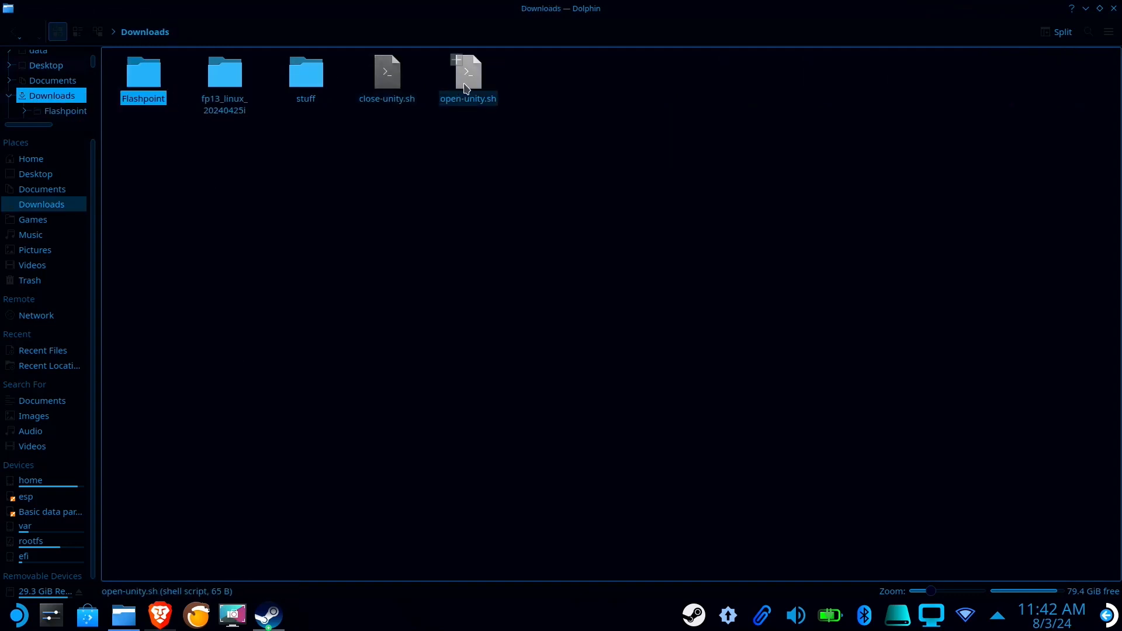
right_click(468, 72)
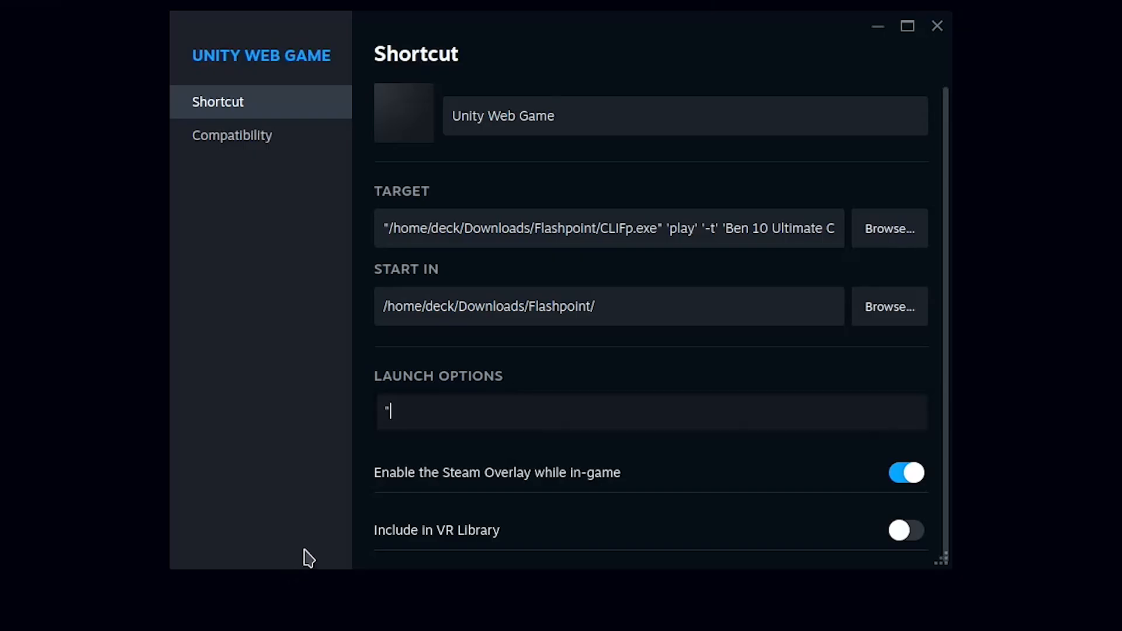
text(/home/deck/Downloads/open-unity.sh)
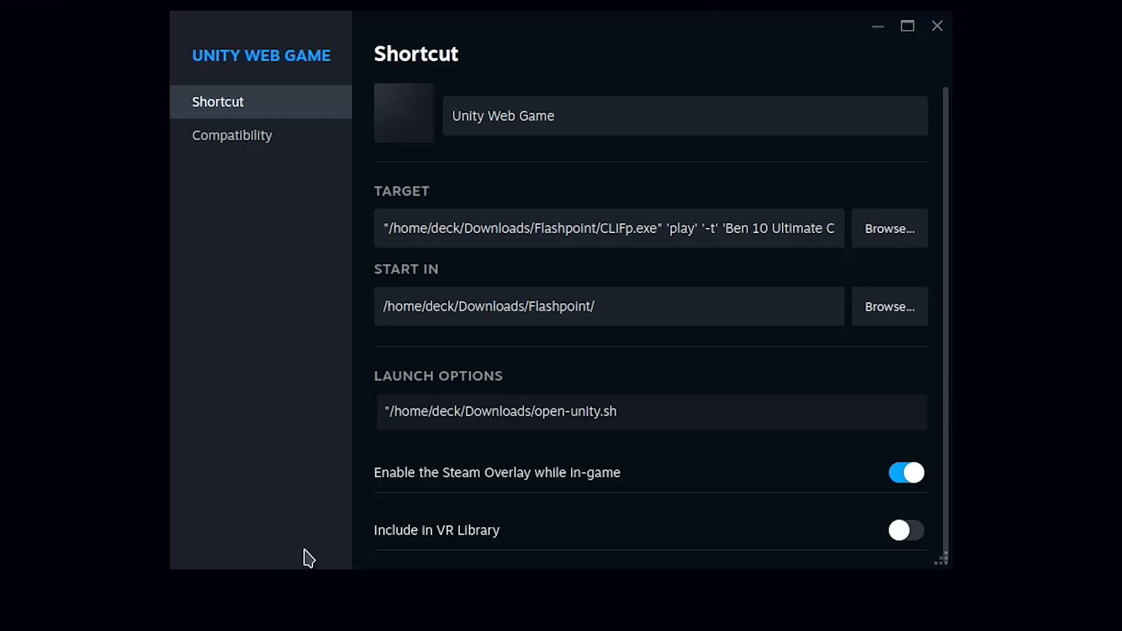
text(";)
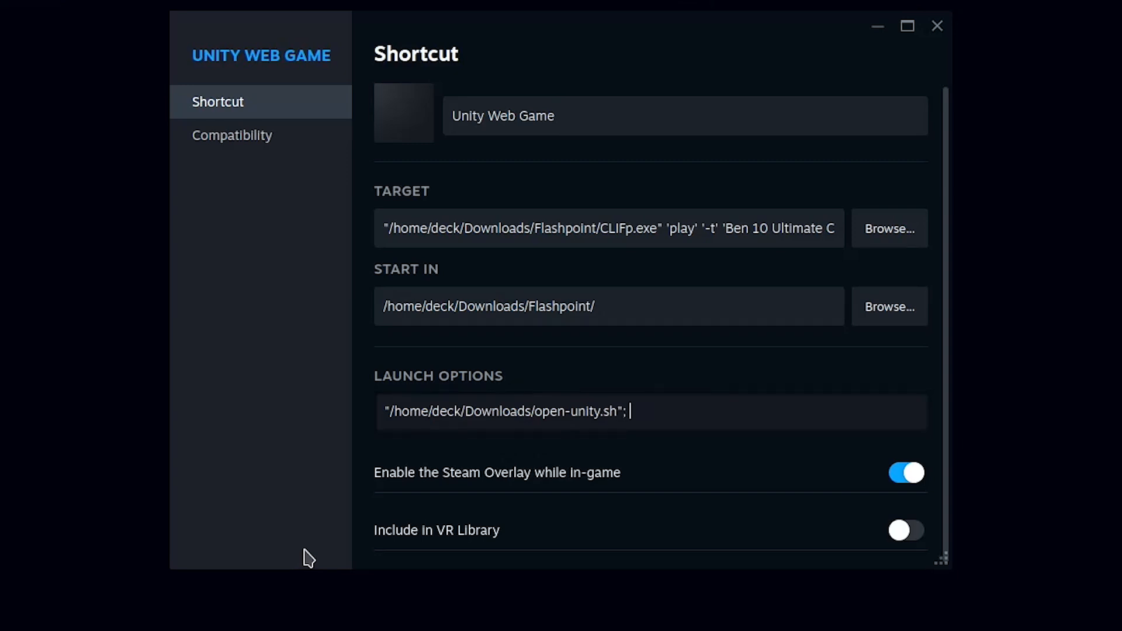
text(%command)
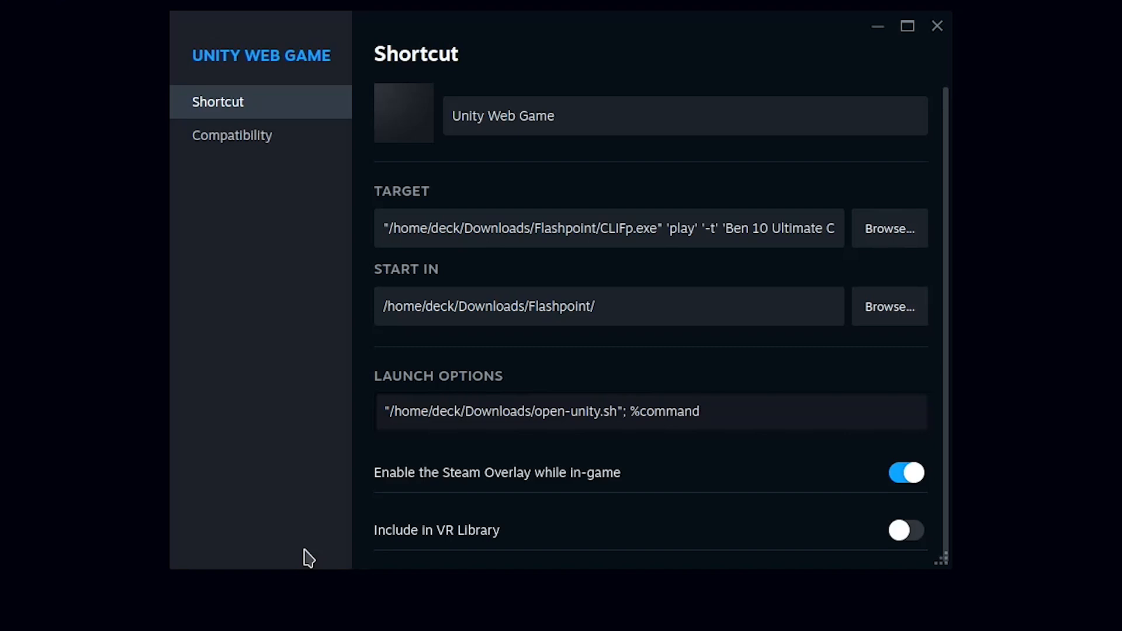
text(%;)
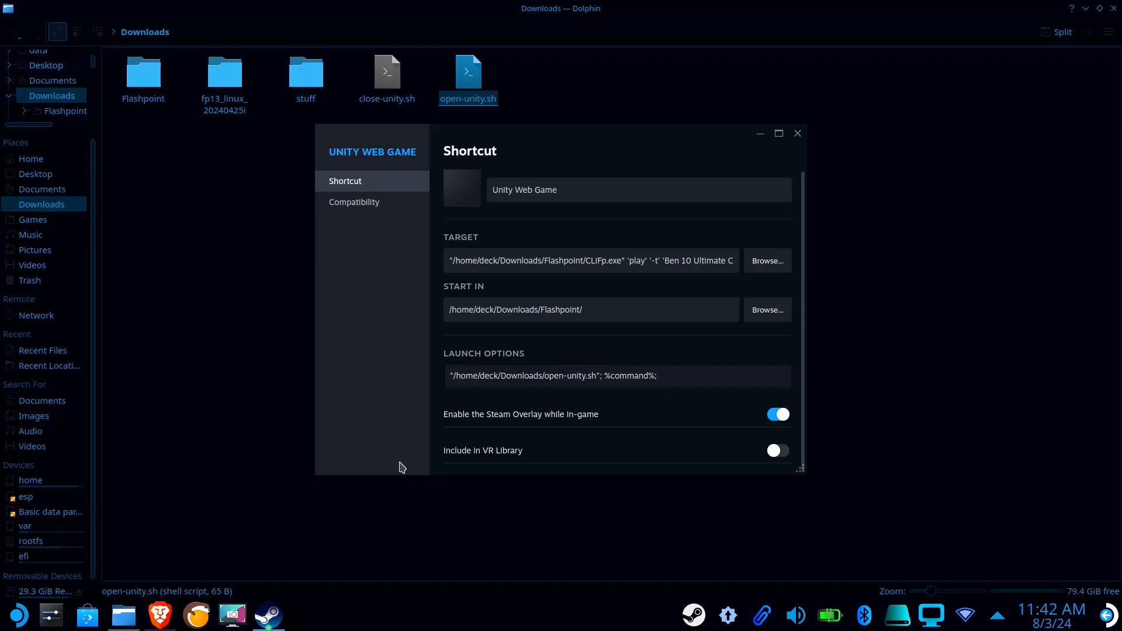
- Append "/home/deck/Downloads/close-unity.sh" after %command% in the launch options
right_click(387, 72)
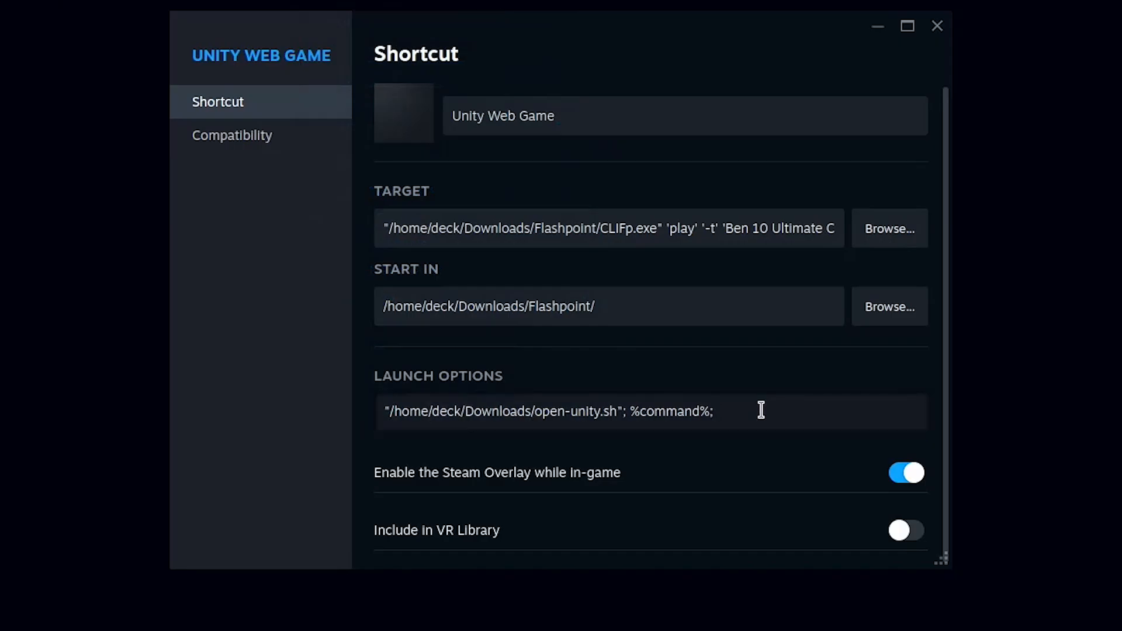
text("/home/deck/Downloads/close-unity.sh)
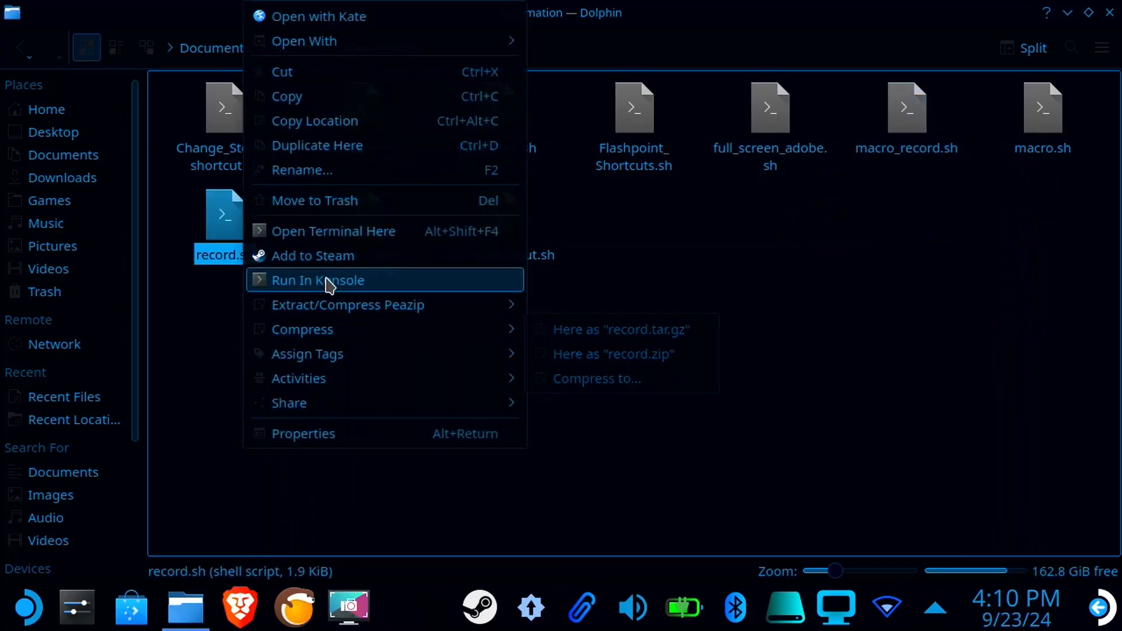
- Run record.sh in Konsole, start recording with F6, then run macro_record.sh in Konsole
click(316, 279)
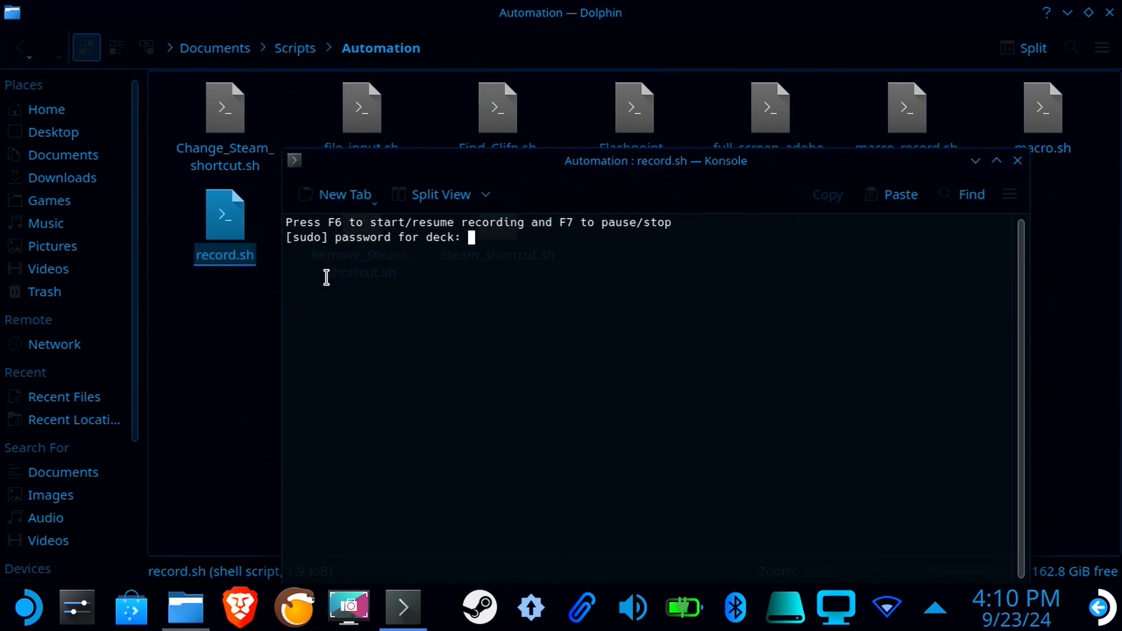
key(F6)
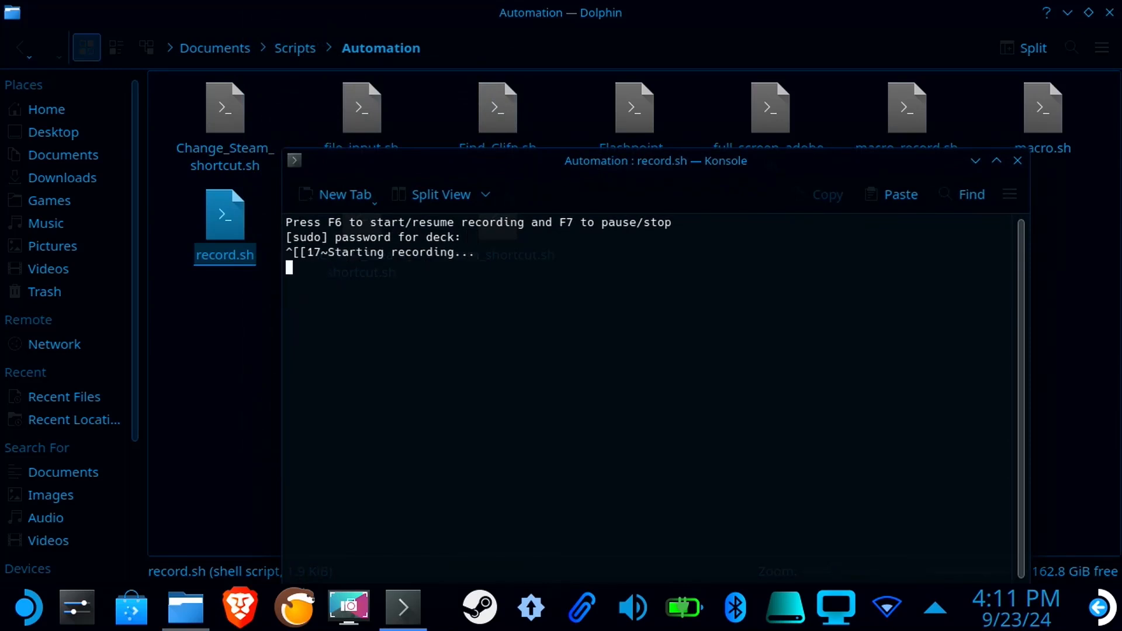
right_click(906, 107)
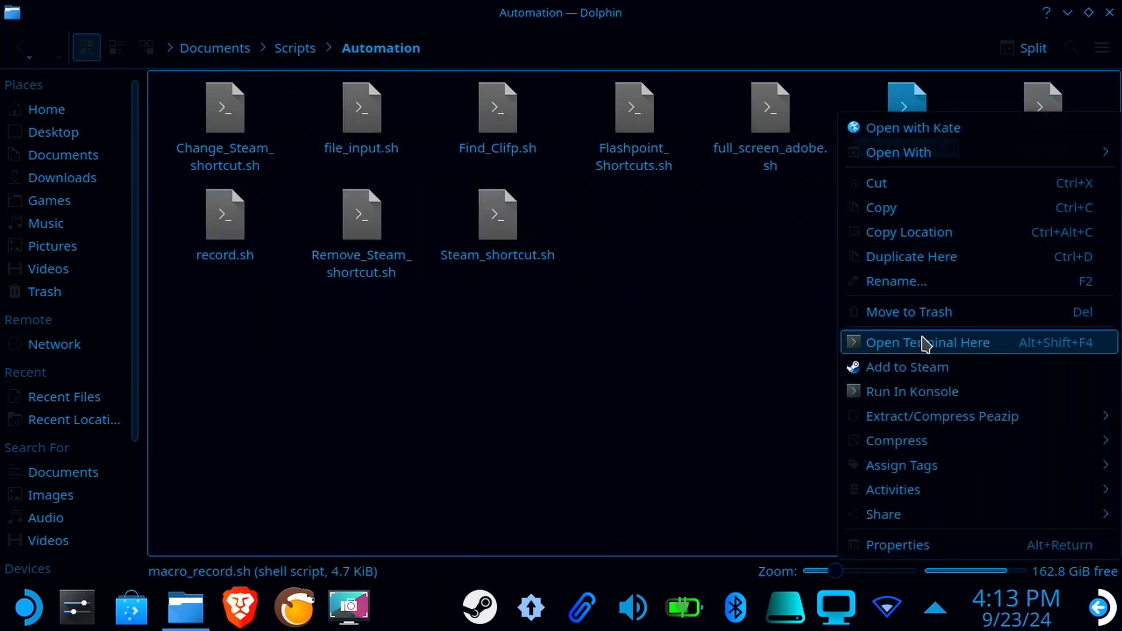
click(927, 343)
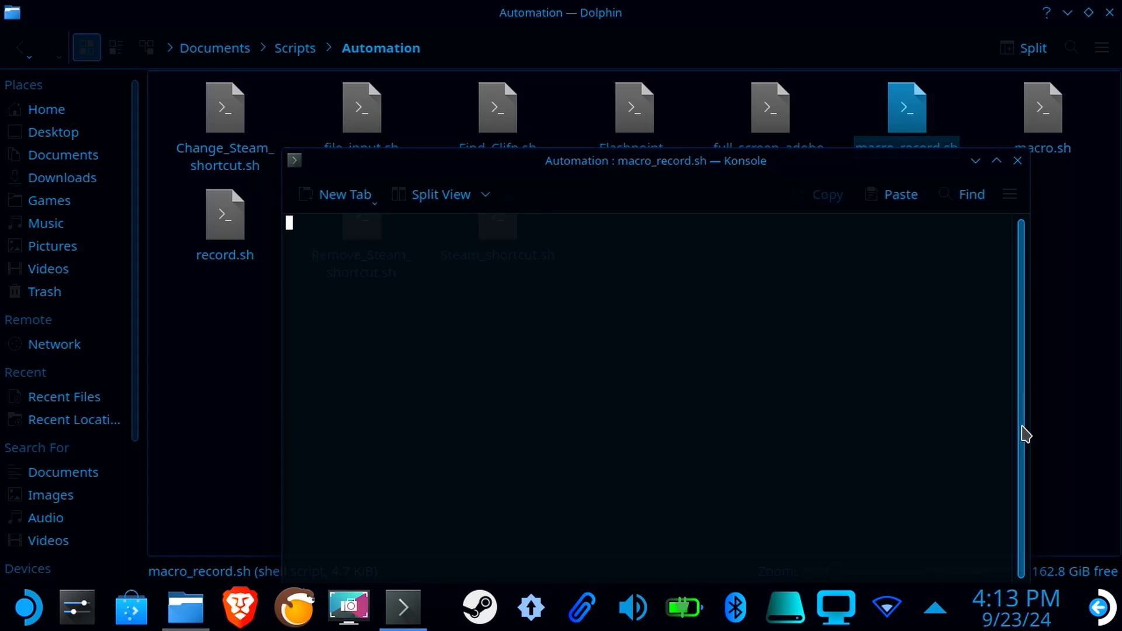